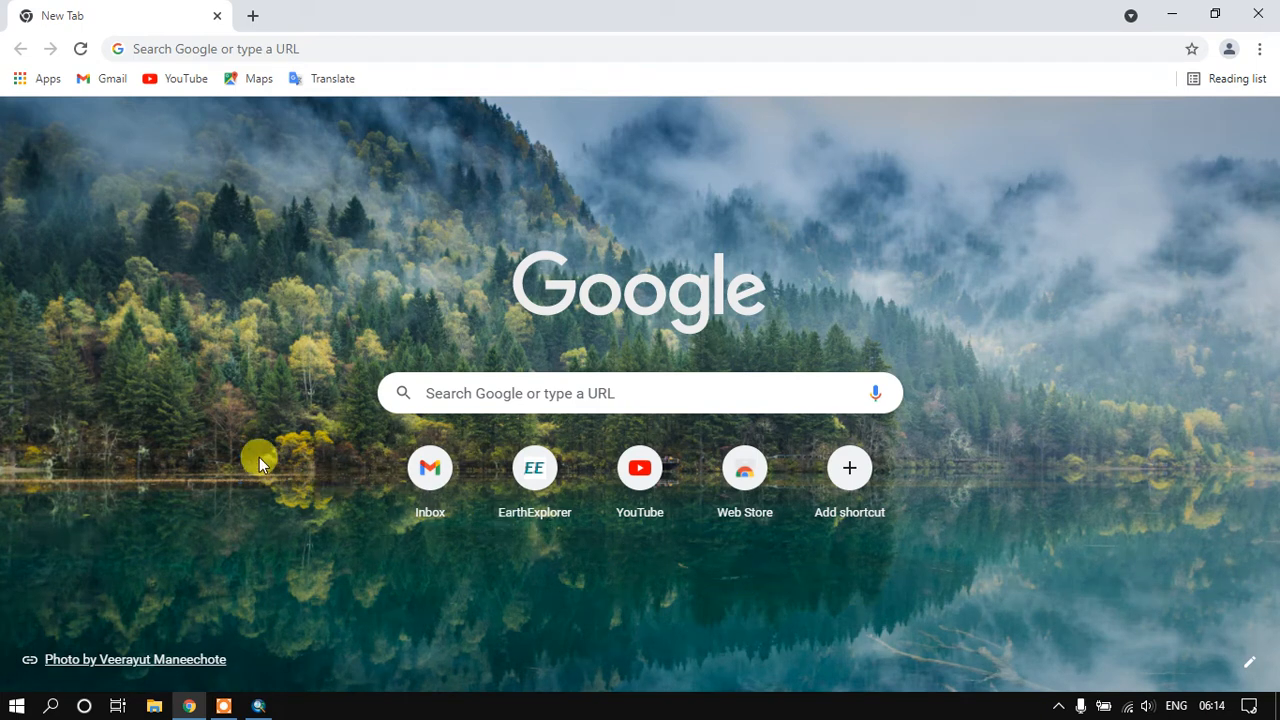
mouse_move(404, 362)
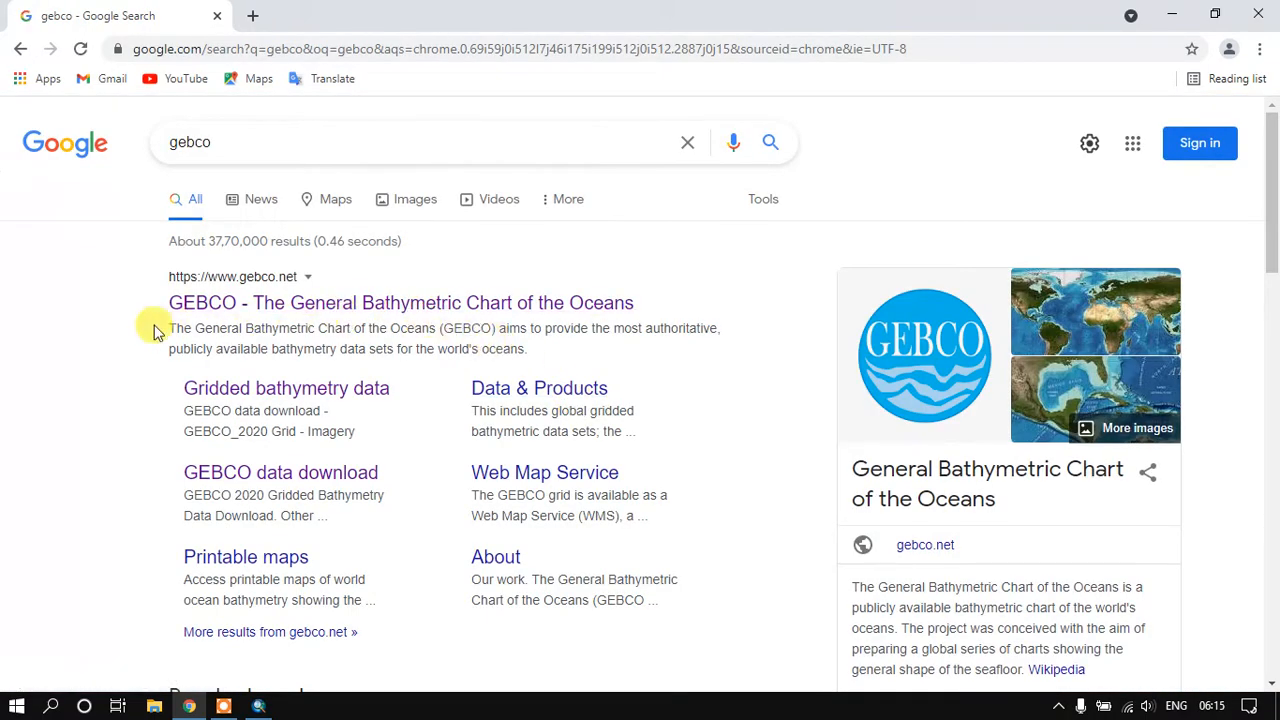
mouse_move(496, 310)
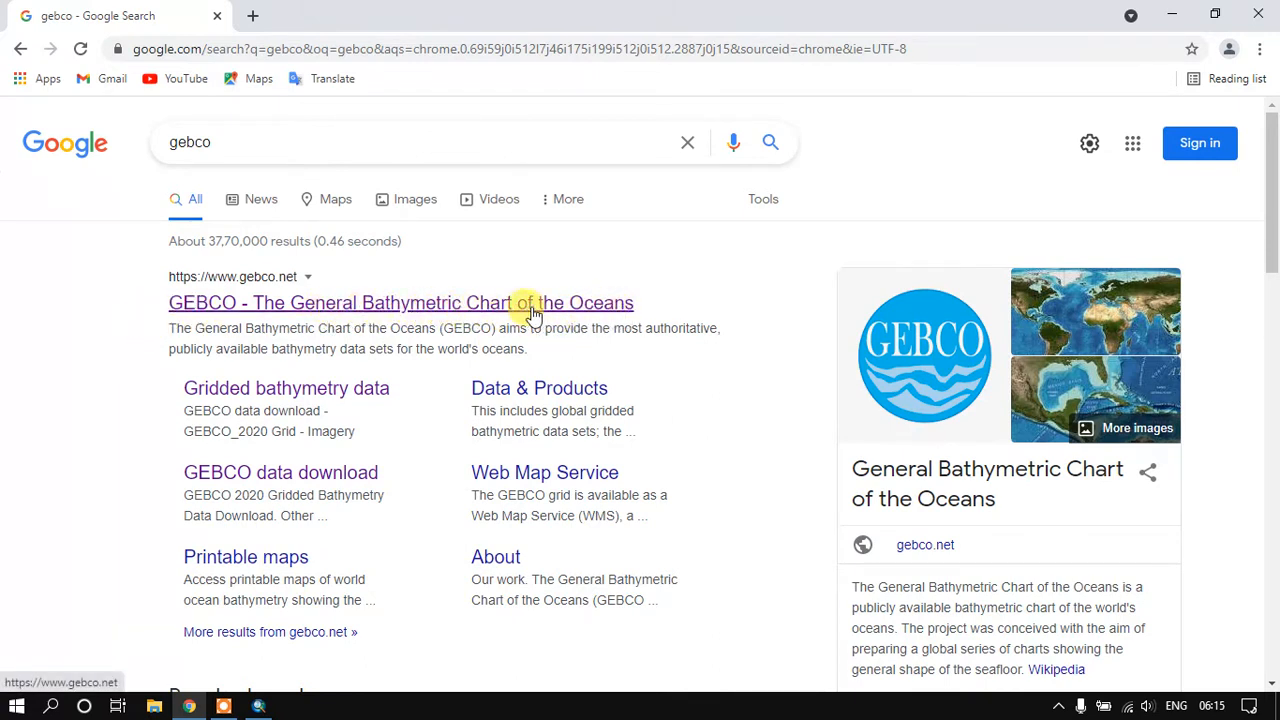
mouse_move(376, 310)
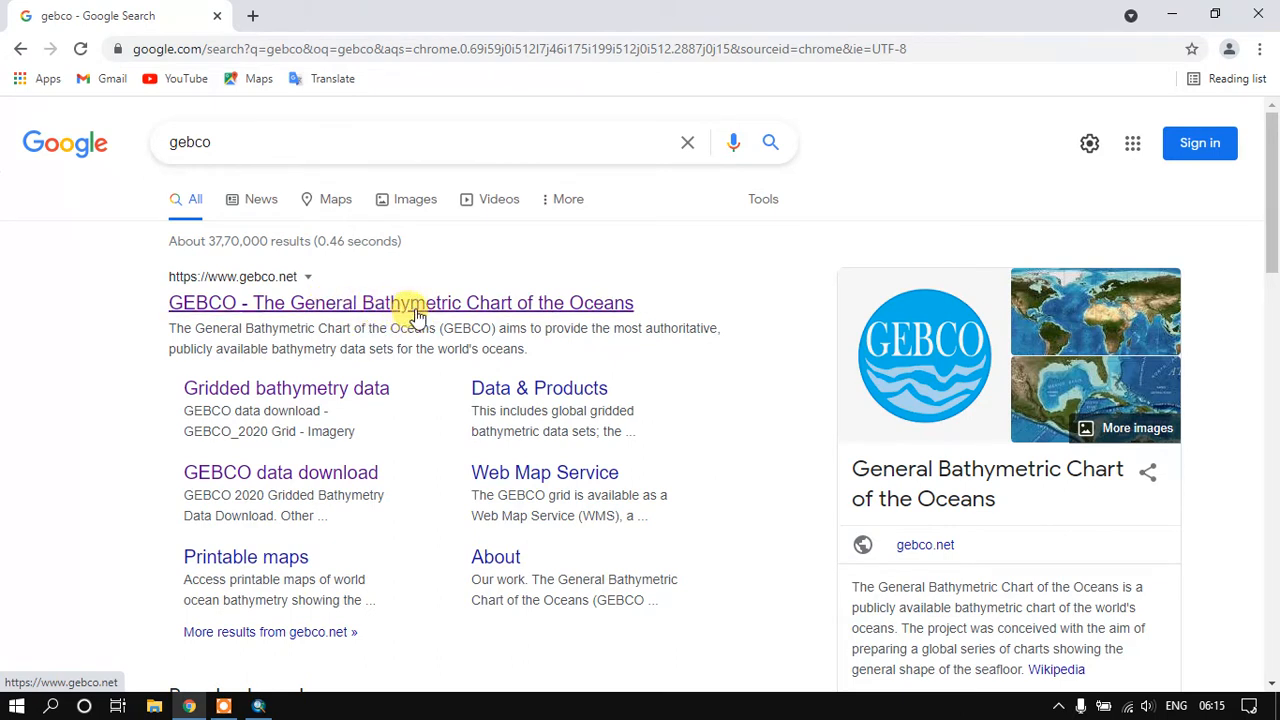
mouse_move(420, 310)
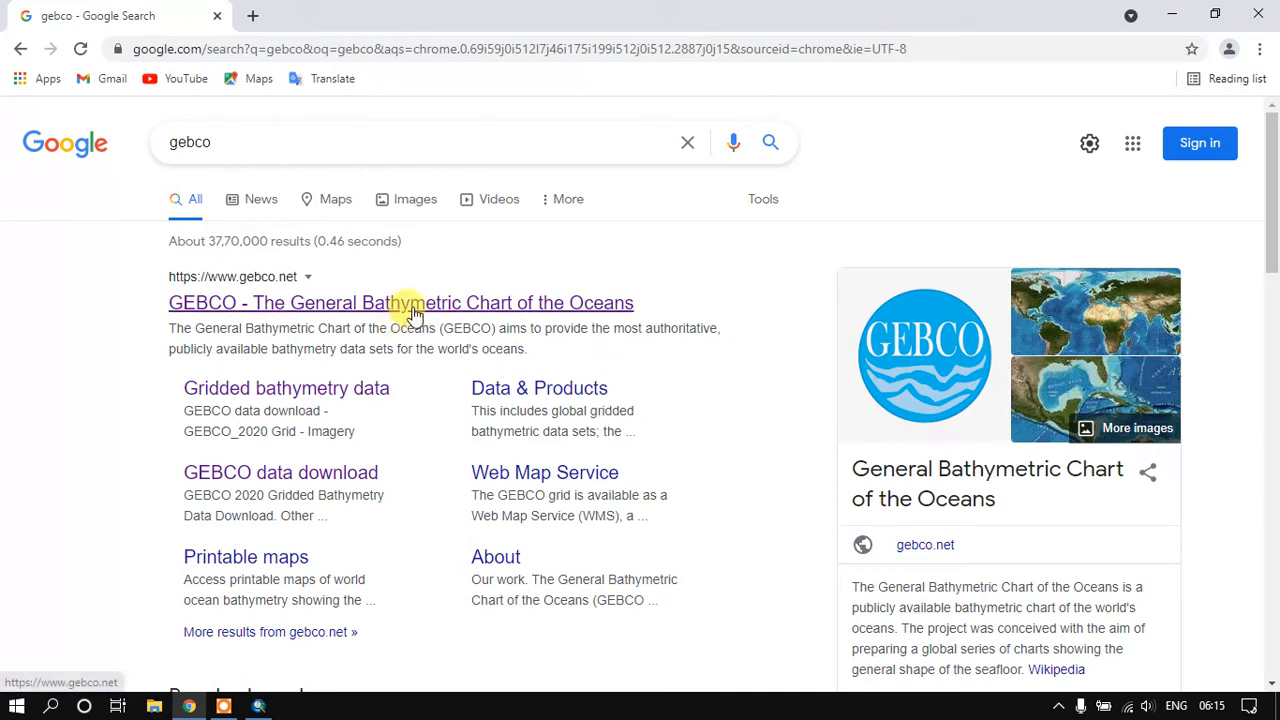
Land on the GEBCO home page and bring its Gridded Bathymetry Data section into view.
click(400, 302)
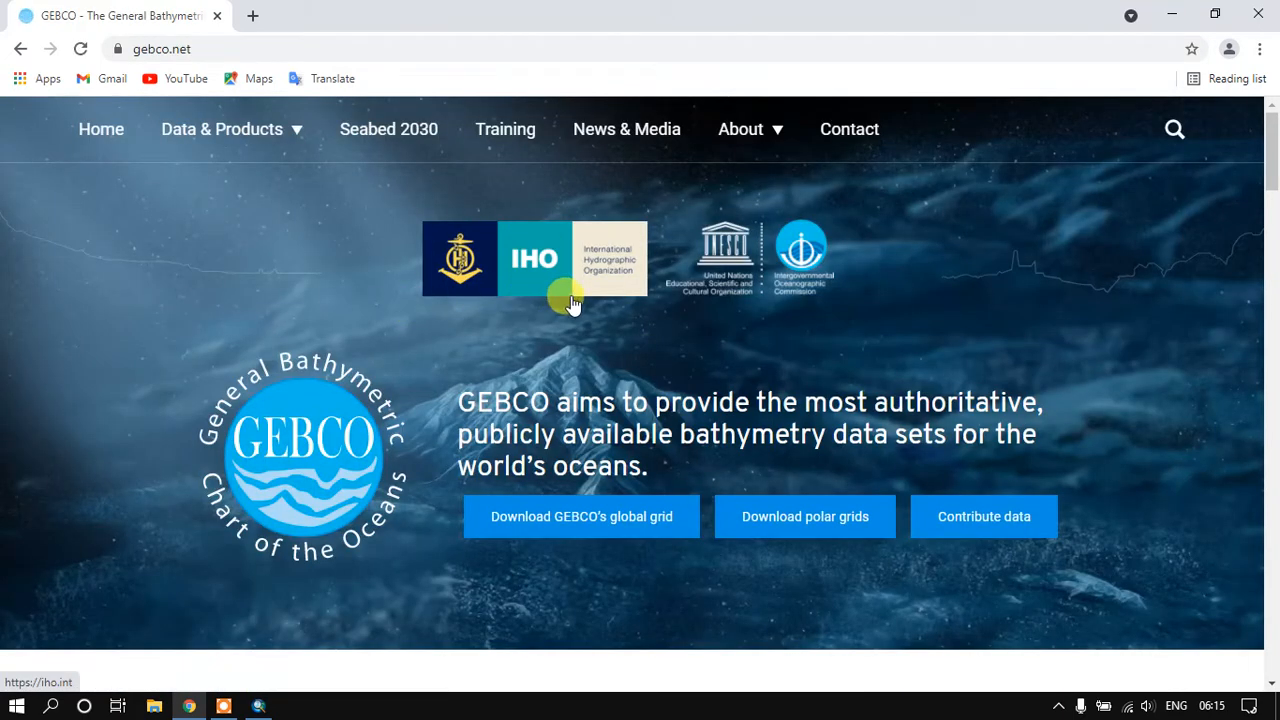
scroll(down, 3)
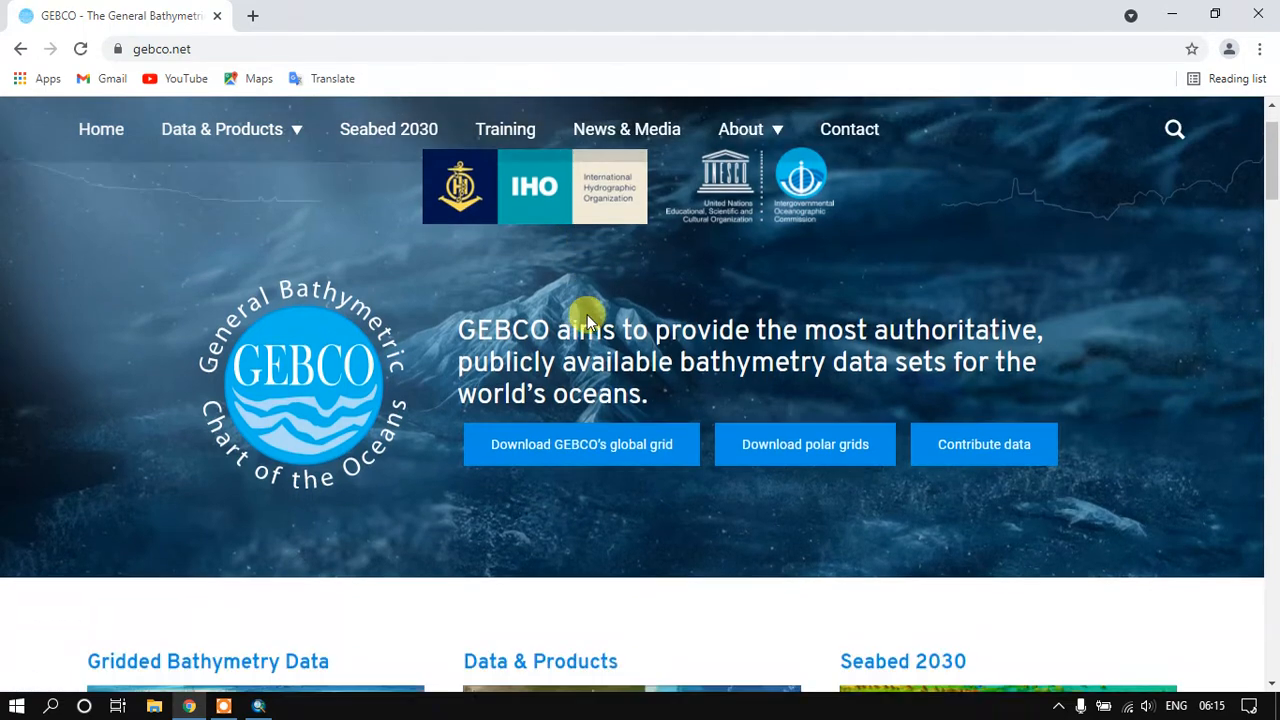
scroll(down, 3)
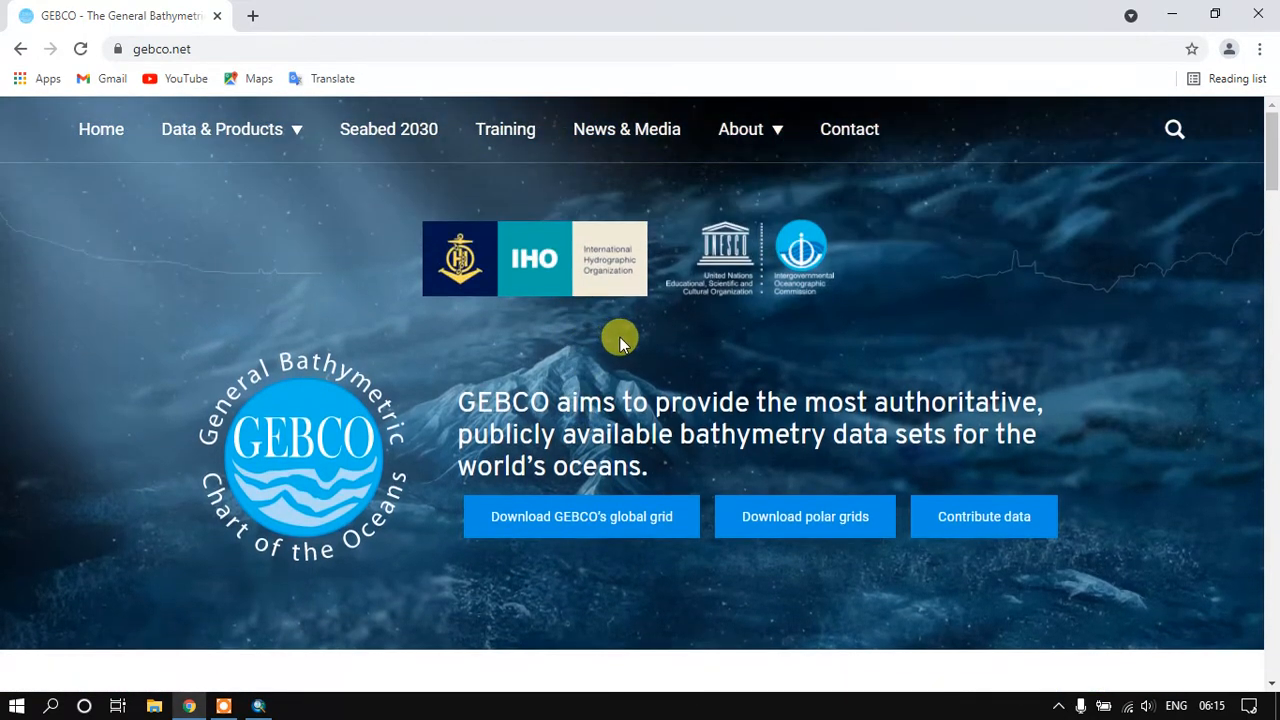
mouse_move(570, 524)
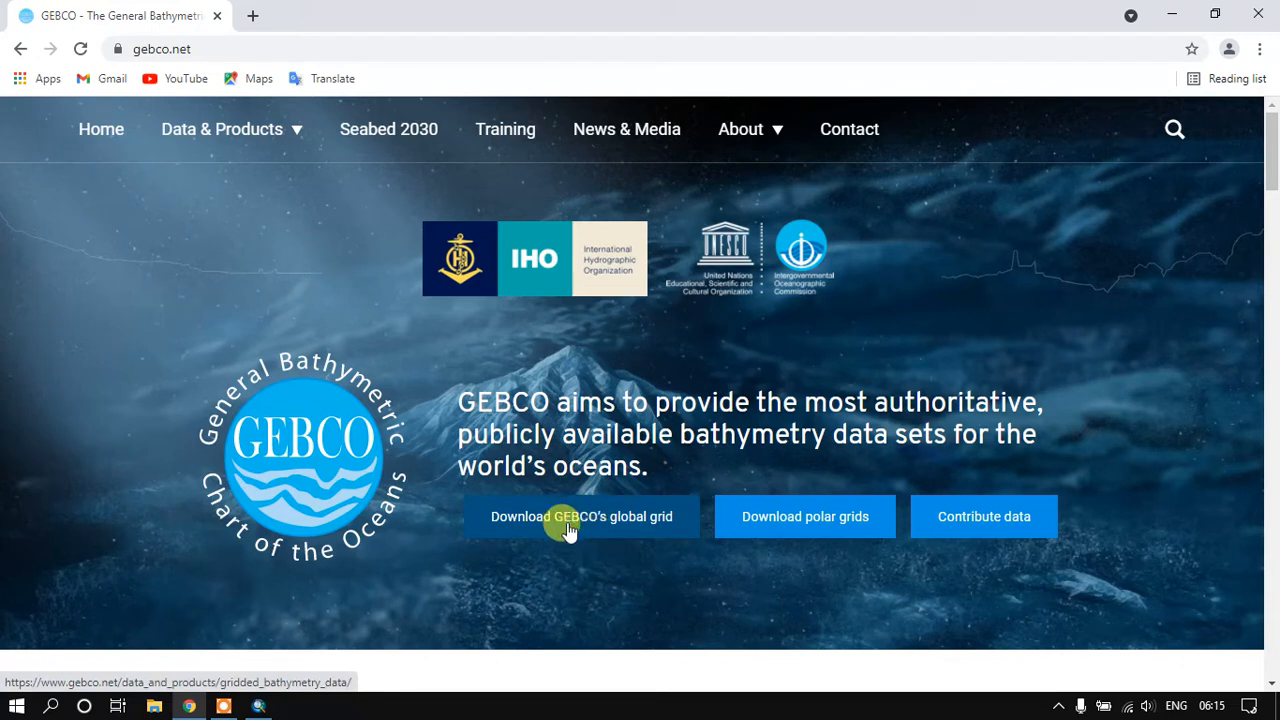
mouse_move(824, 544)
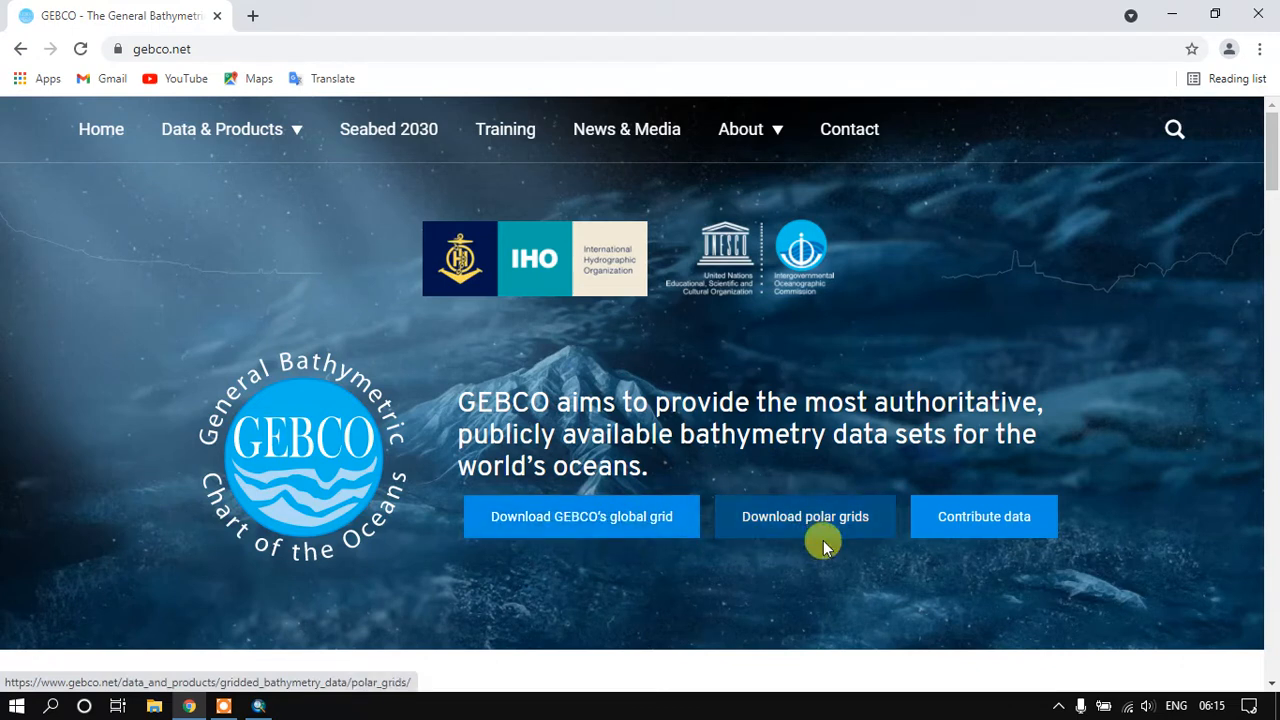
scroll(down, 3)
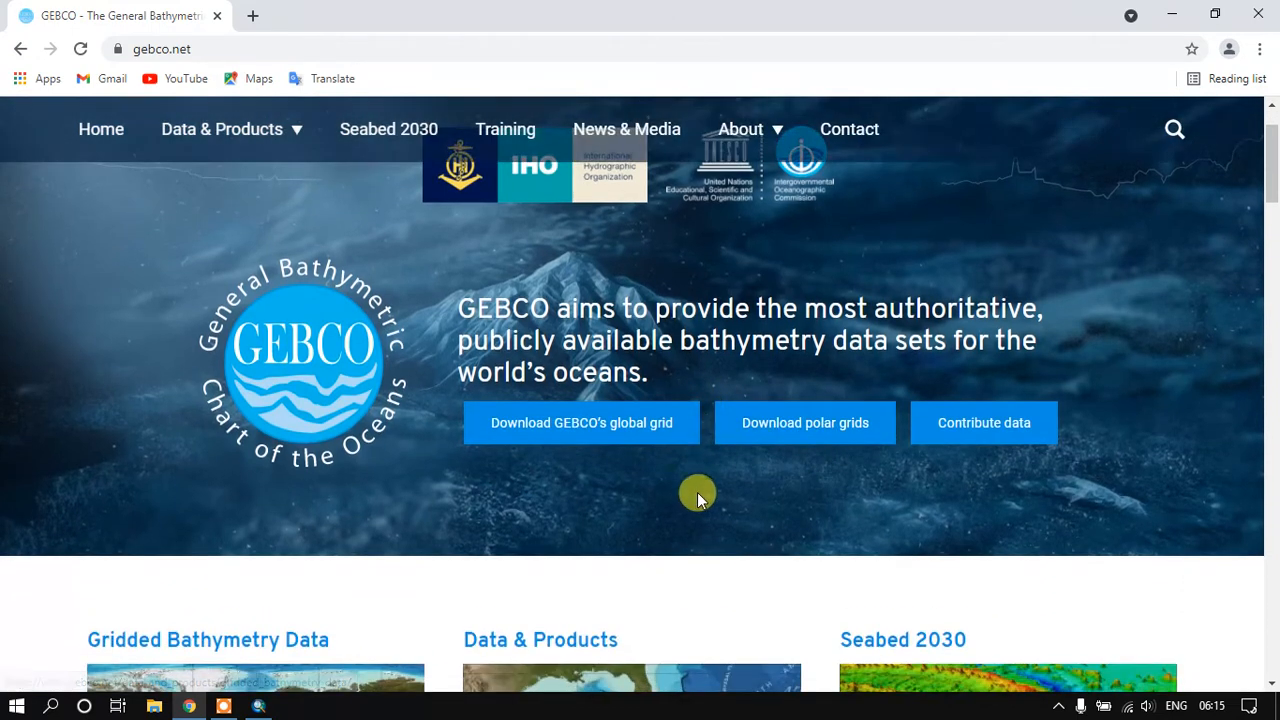
mouse_move(580, 422)
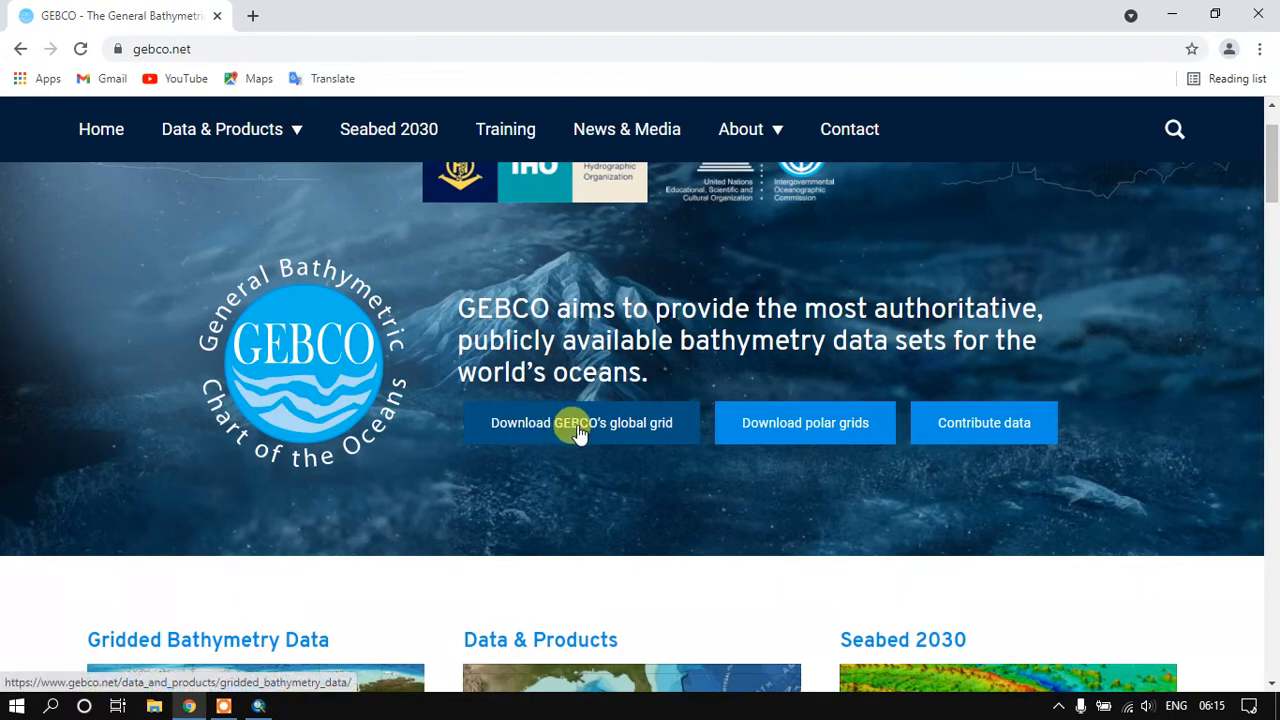
Reach the Gridded Bathymetry Data page and review its 15 arc-second global grid description.
click(580, 422)
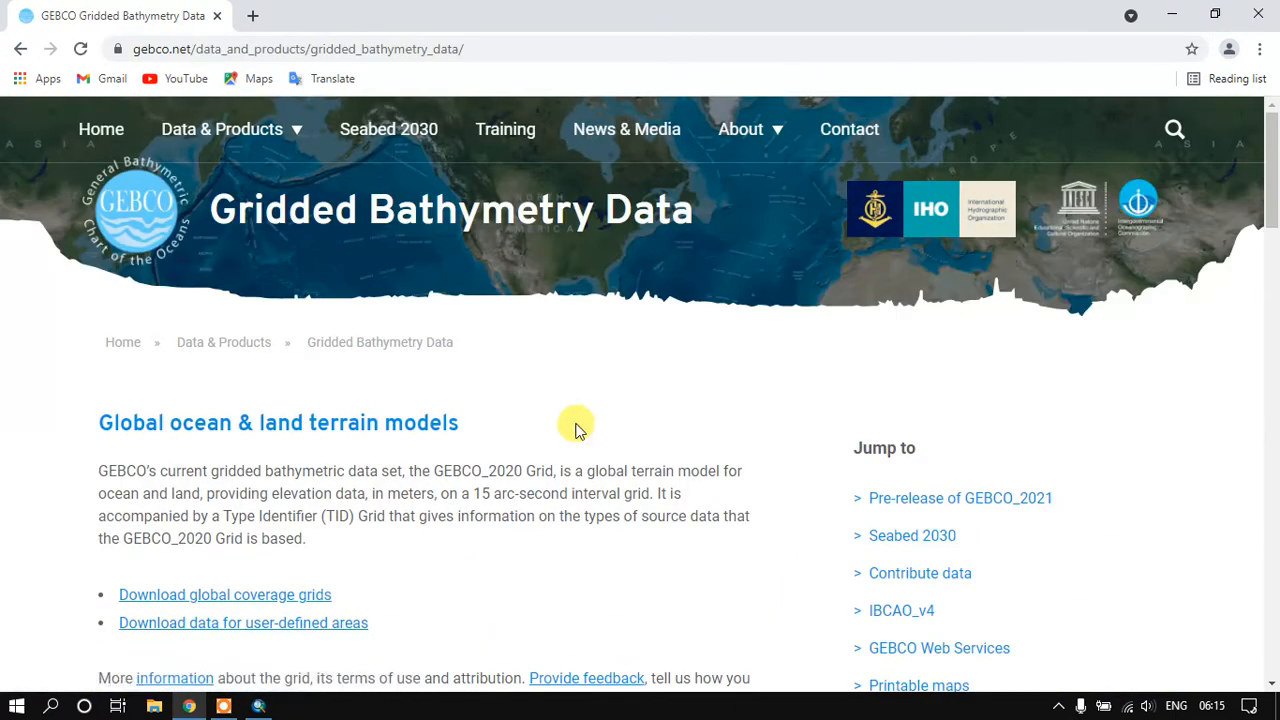
scroll(down, 3)
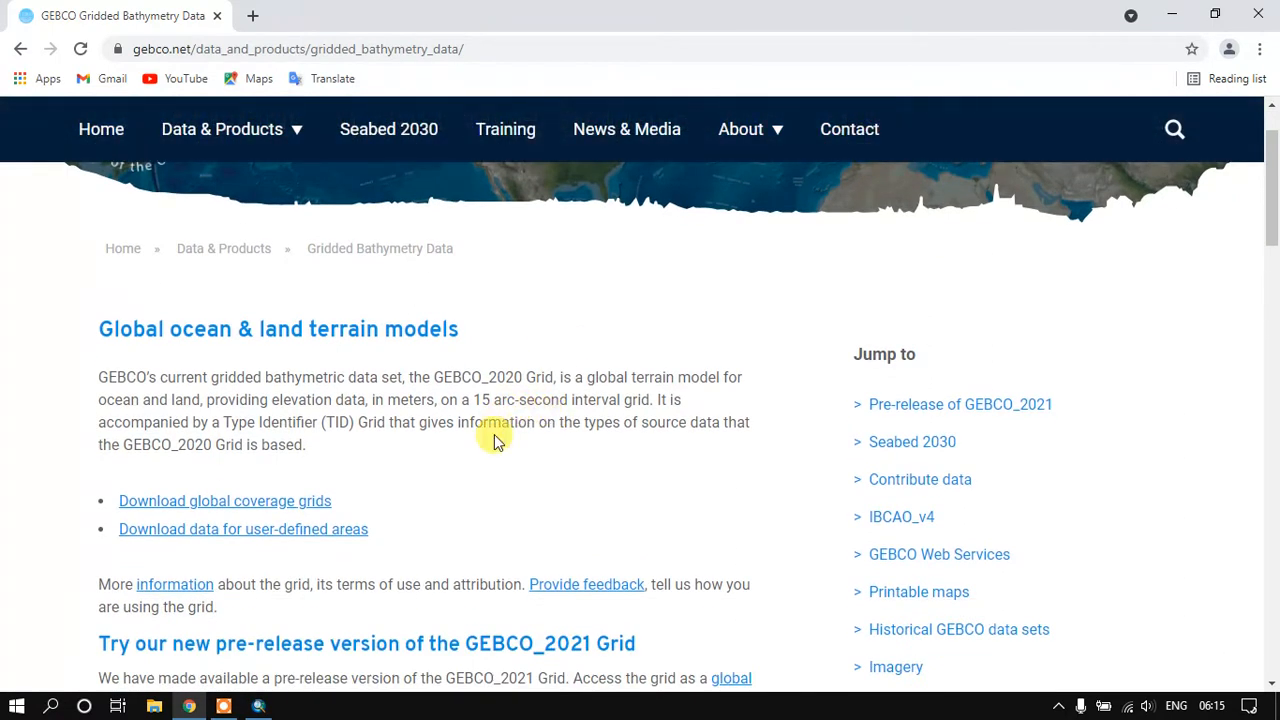
mouse_move(420, 384)
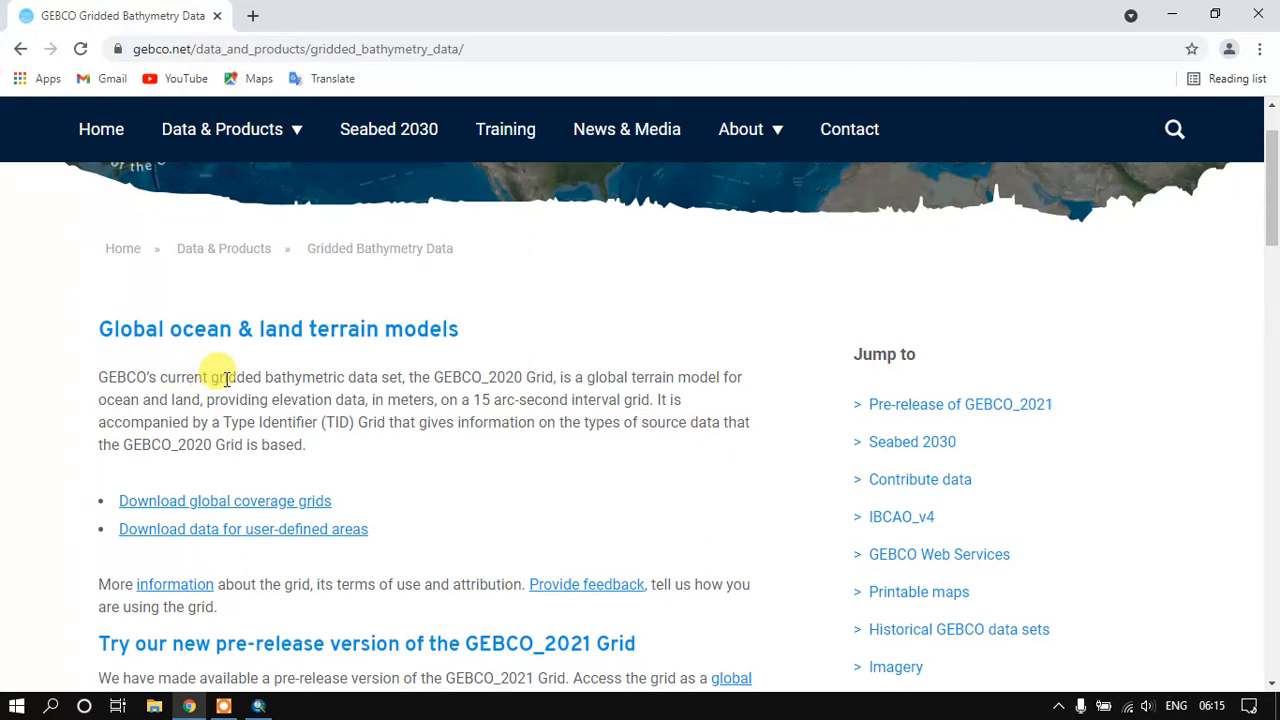
mouse_move(304, 414)
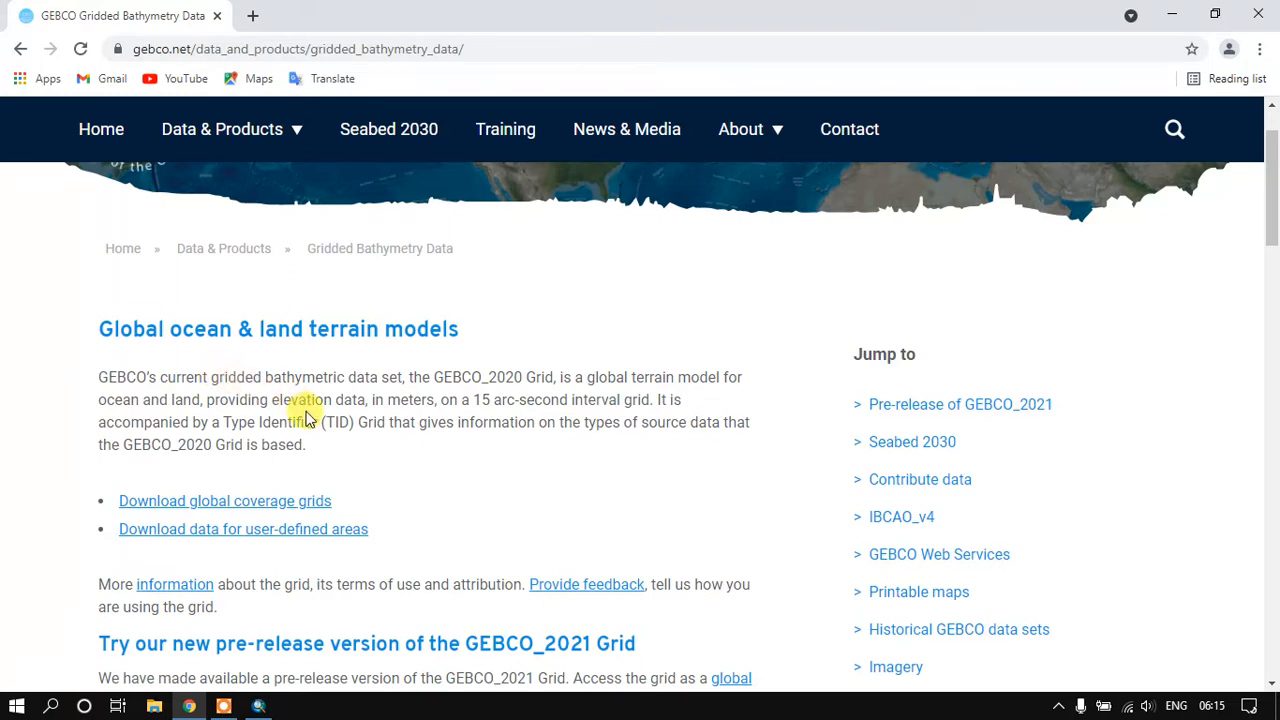
mouse_move(470, 400)
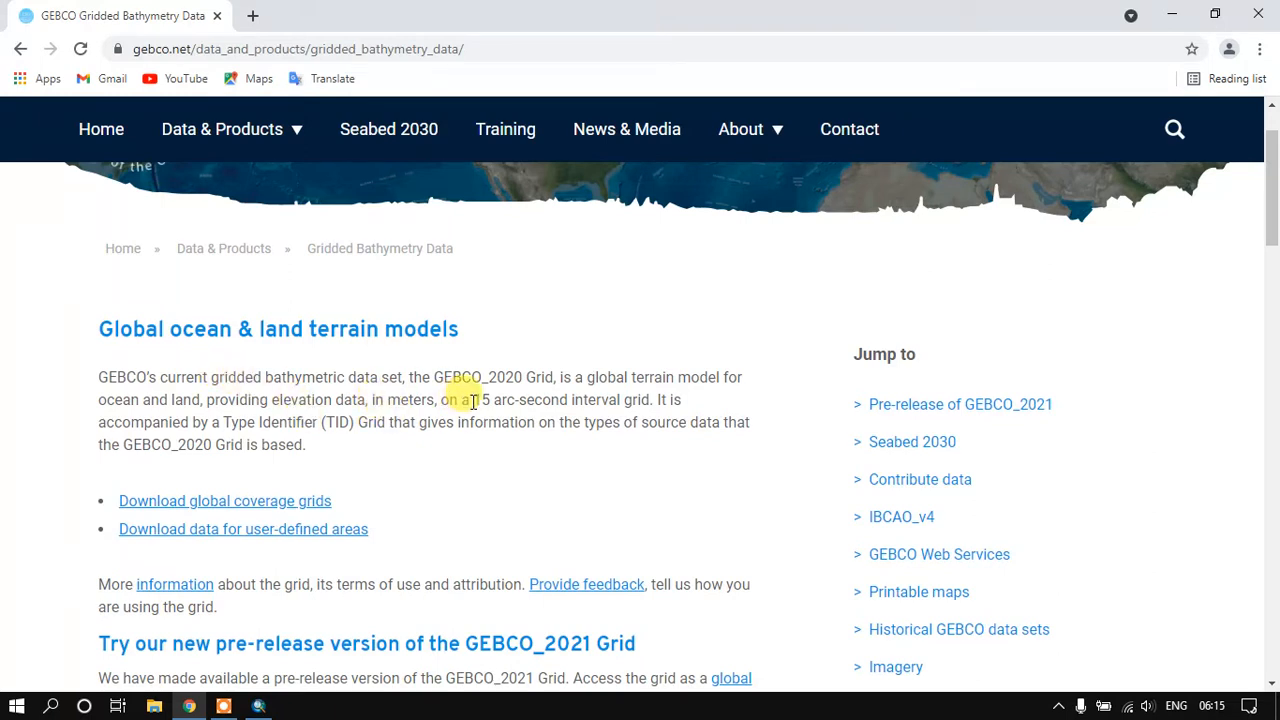
drag(476, 400, 560, 400)
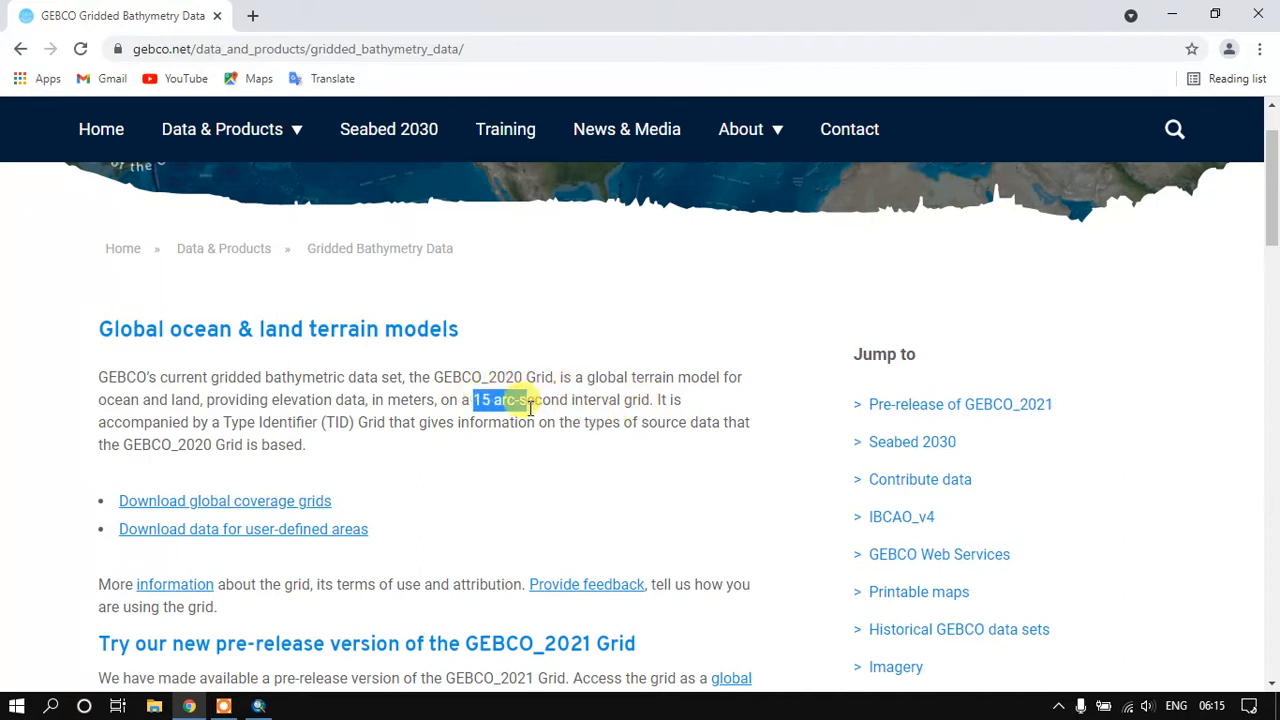
drag(524, 400, 650, 400)
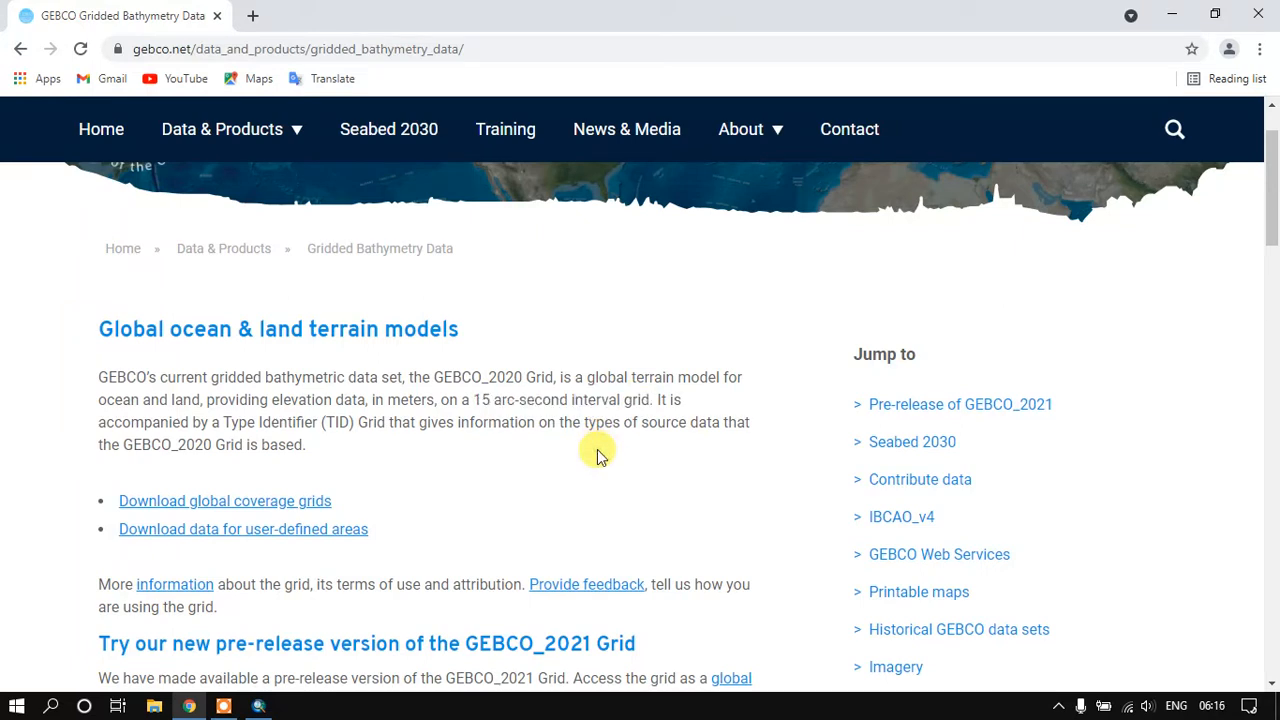
scroll(down, 3)
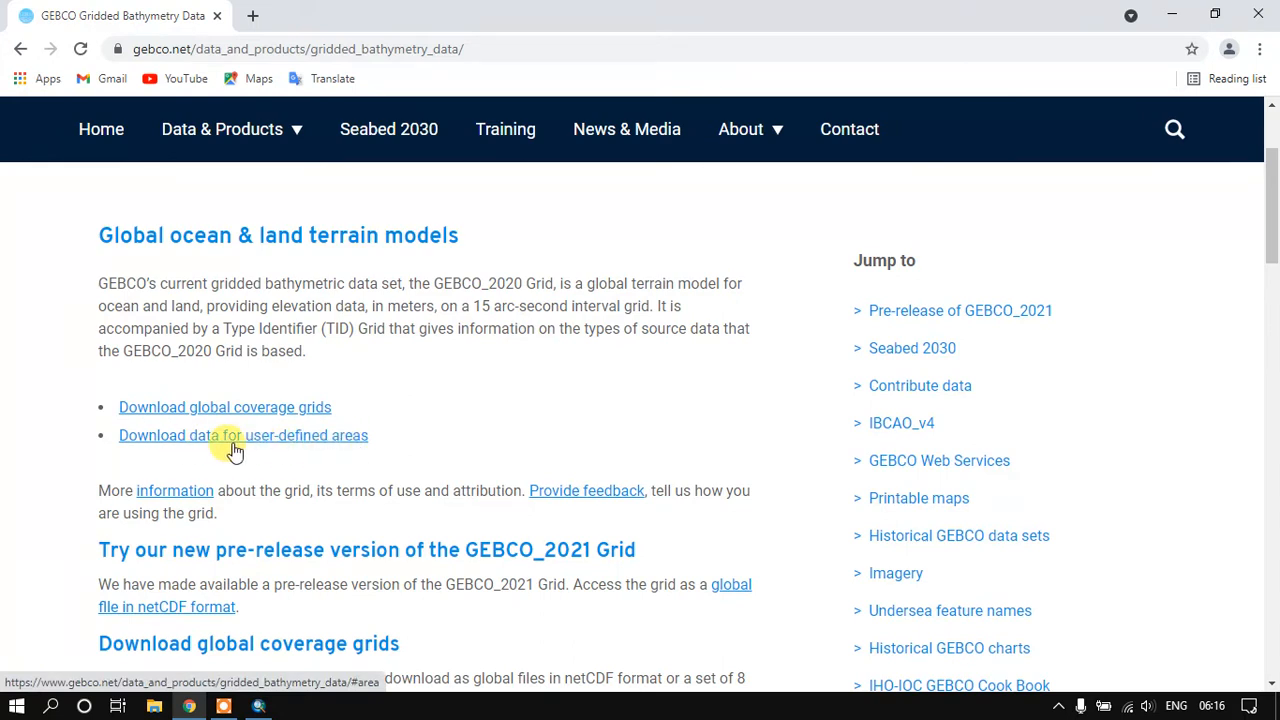
Jump to the user-defined areas section and launch its area-selection download application.
click(242, 436)
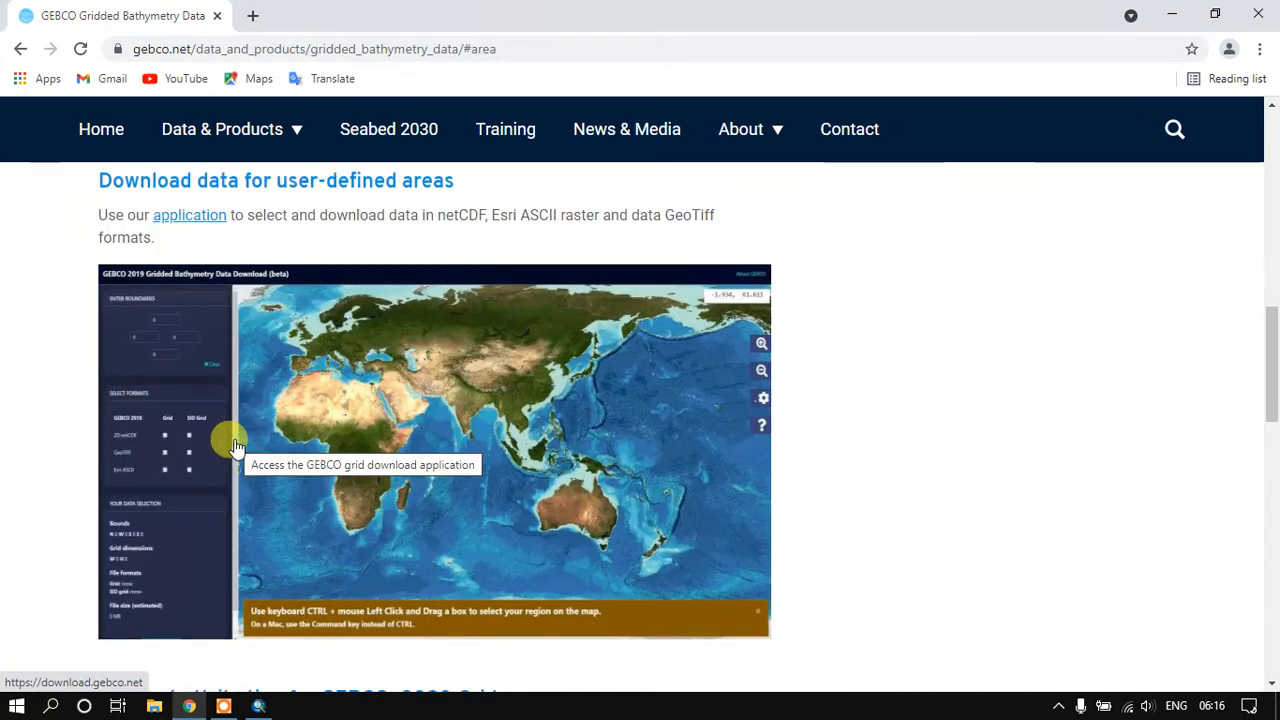
mouse_move(110, 224)
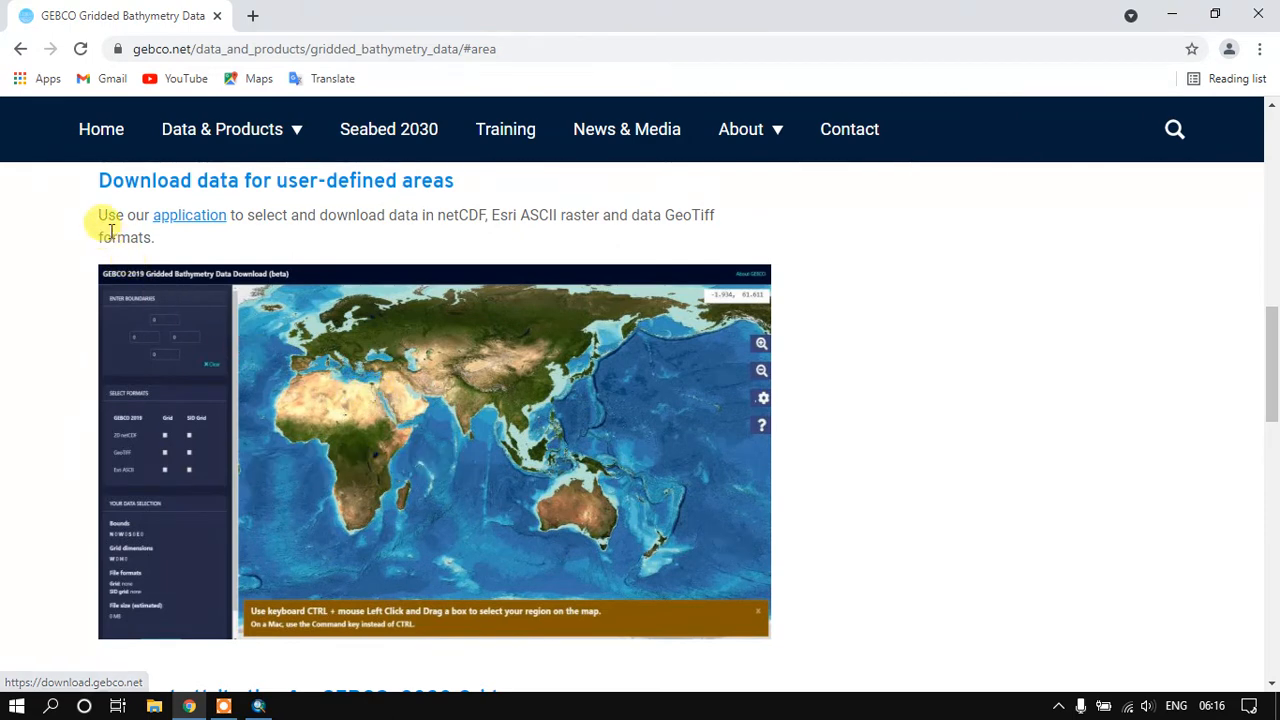
mouse_move(188, 216)
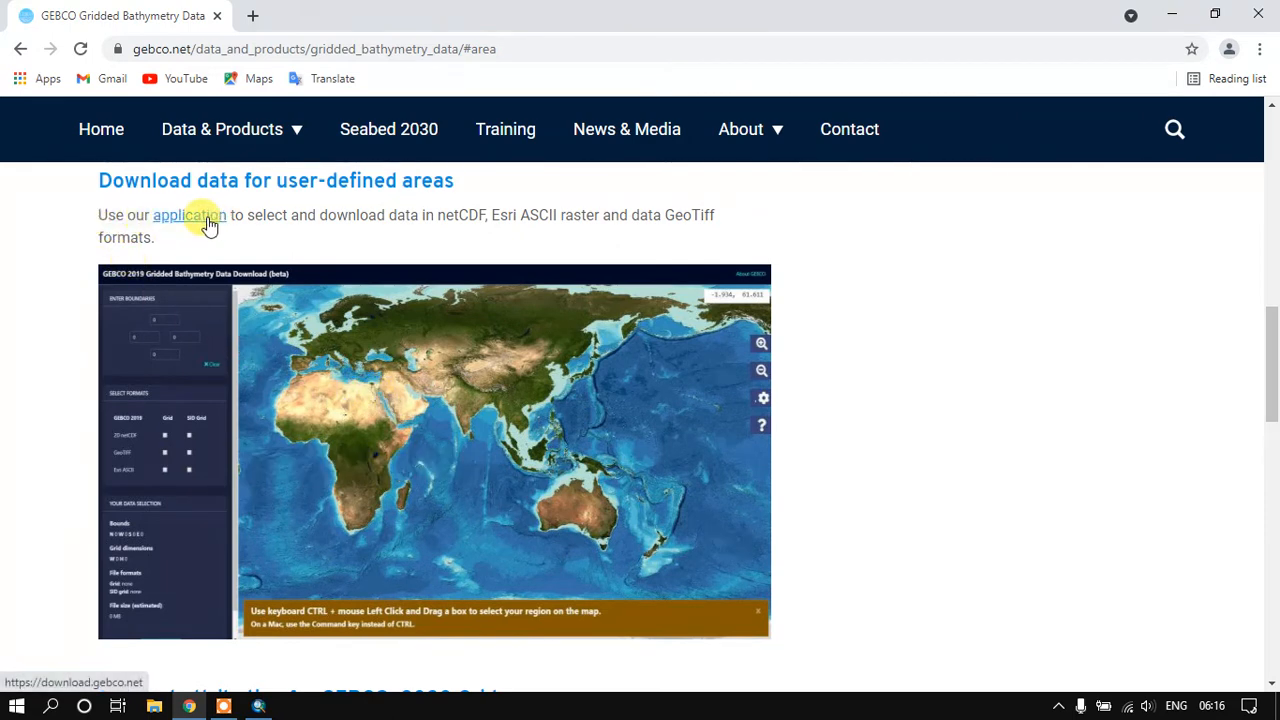
click(188, 216)
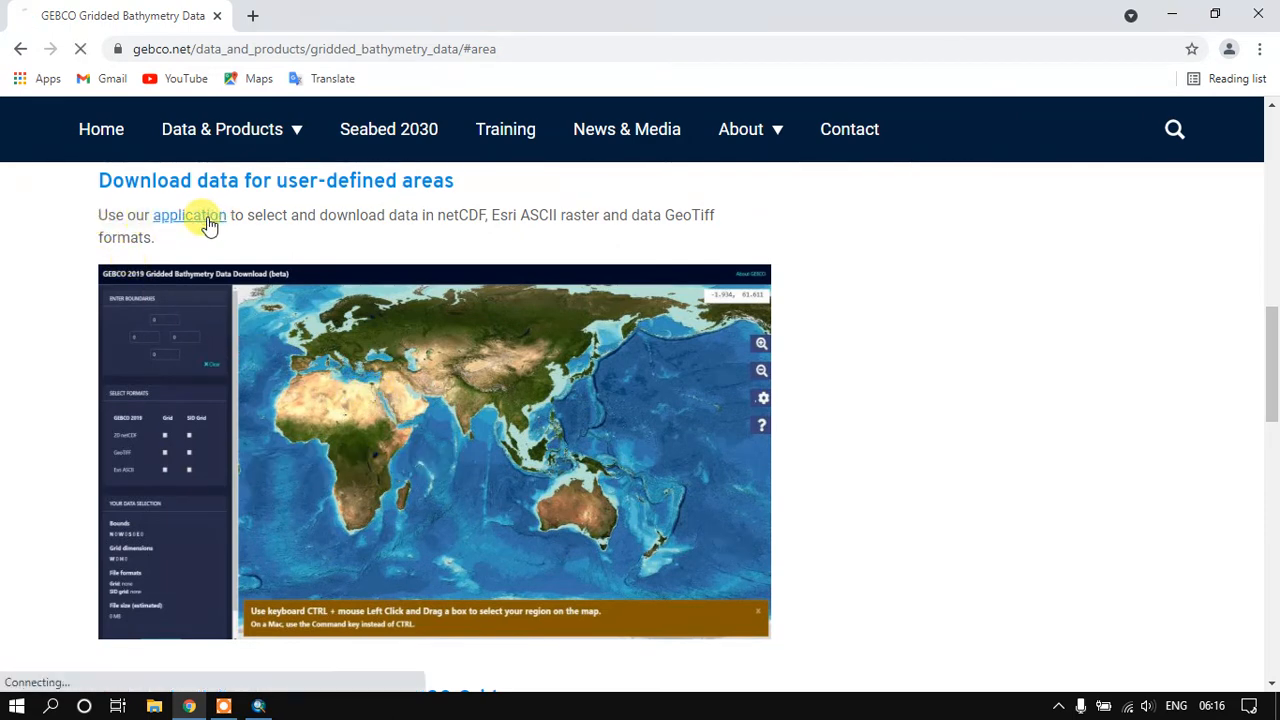
Pan and zoom the GEBCO 2020 map until Sulawesi and Borneo fill the view.
click(188, 216)
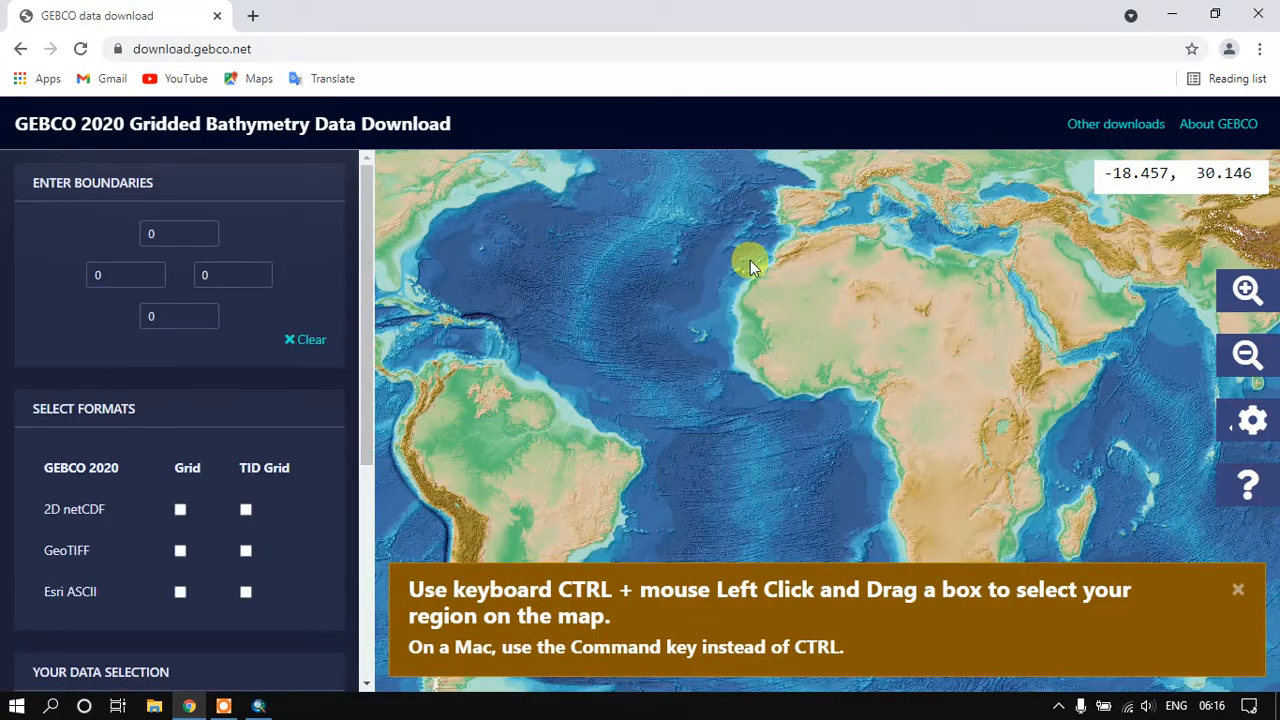
mouse_move(884, 322)
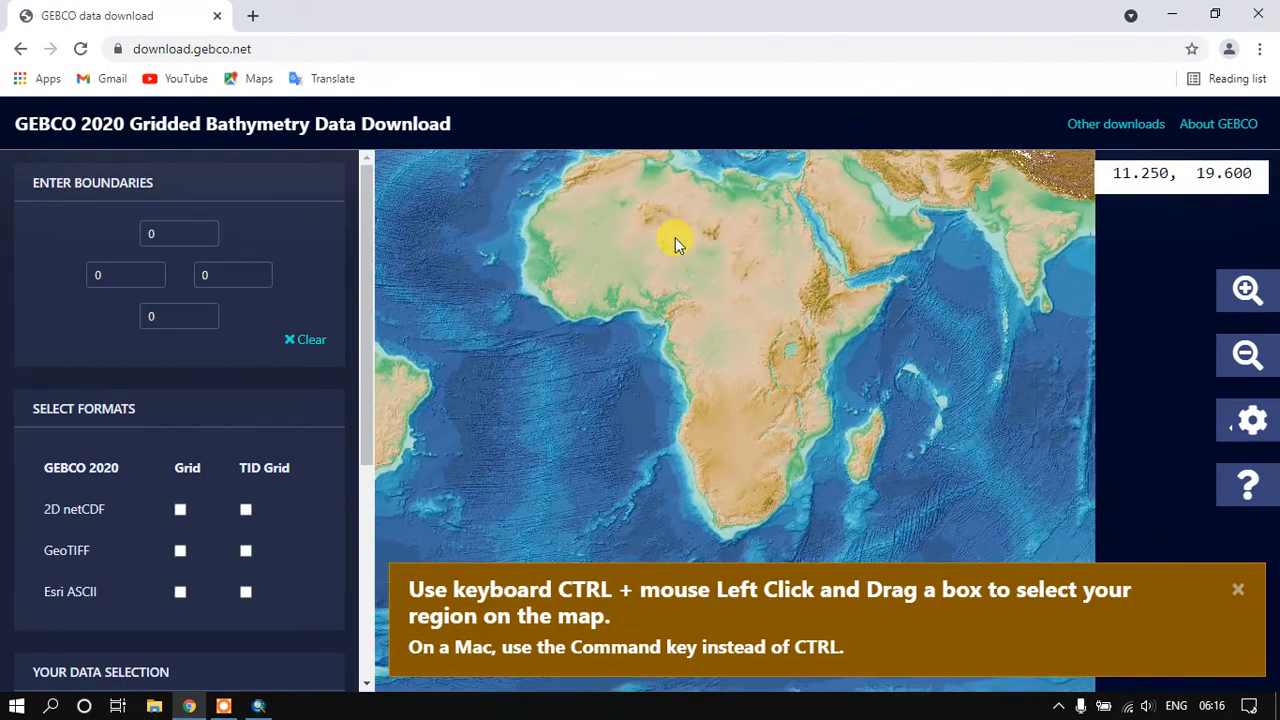
drag(676, 244, 576, 370)
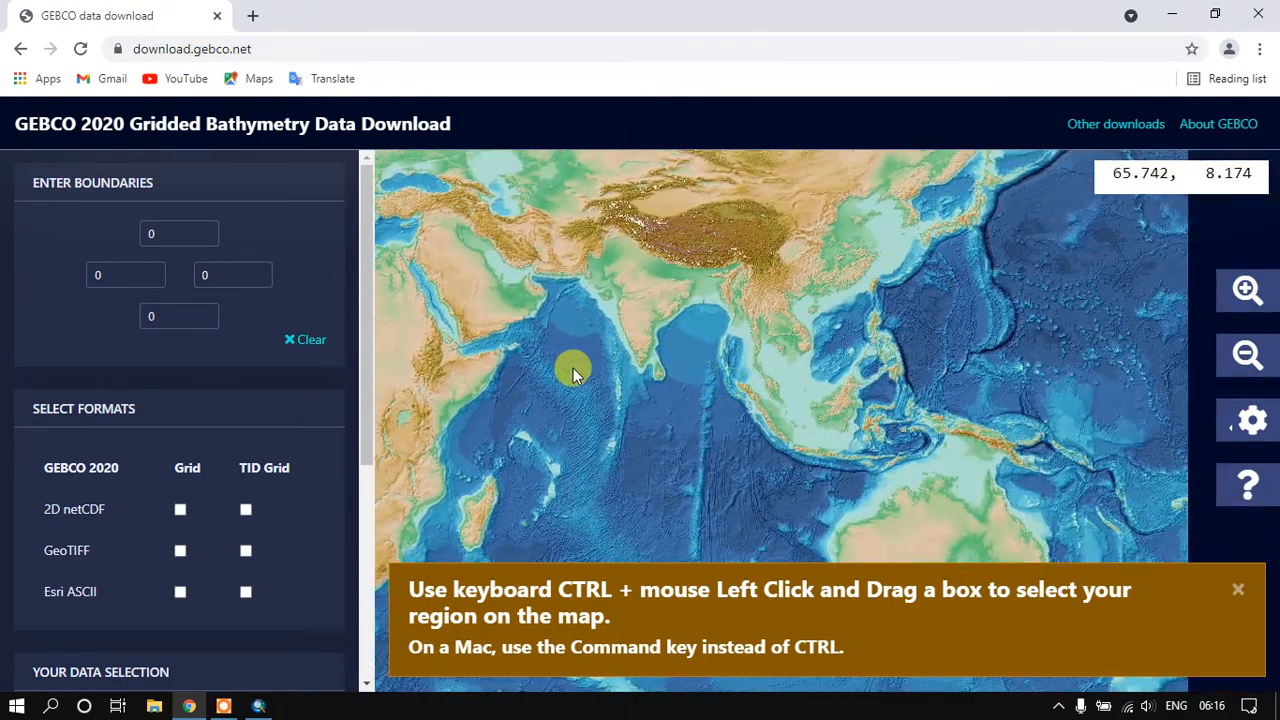
drag(576, 376, 704, 370)
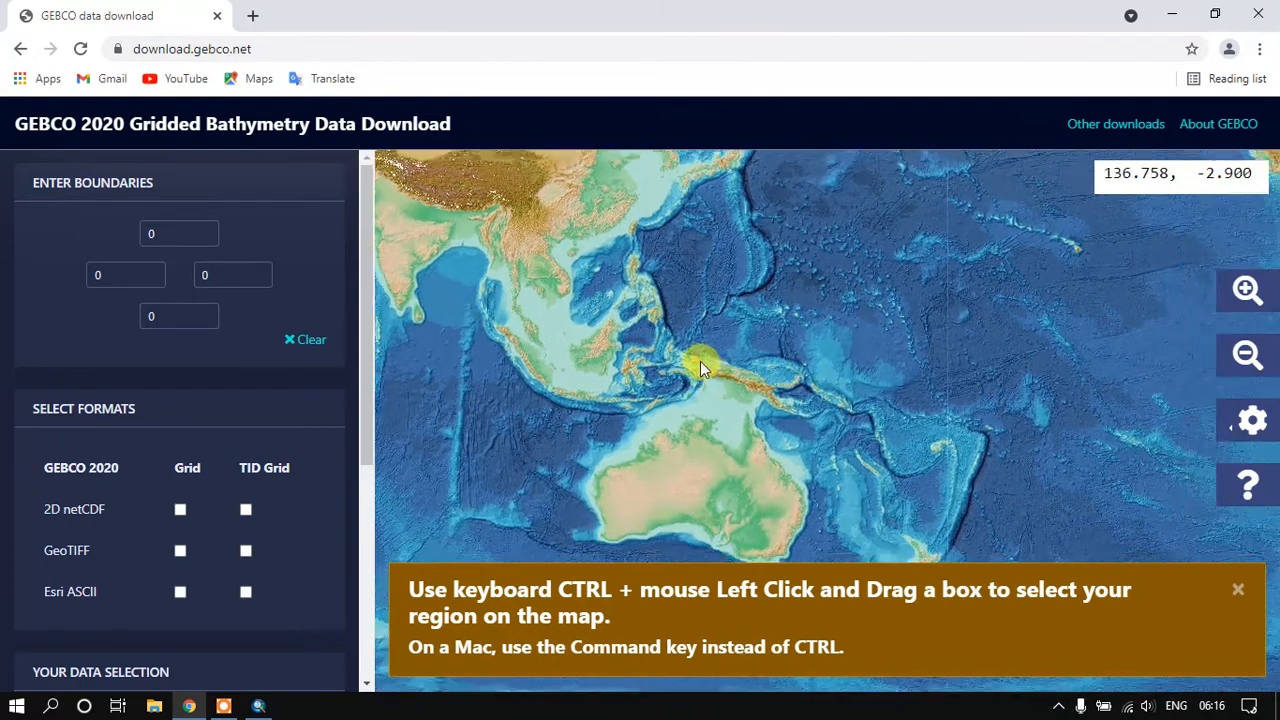
drag(700, 364, 716, 376)
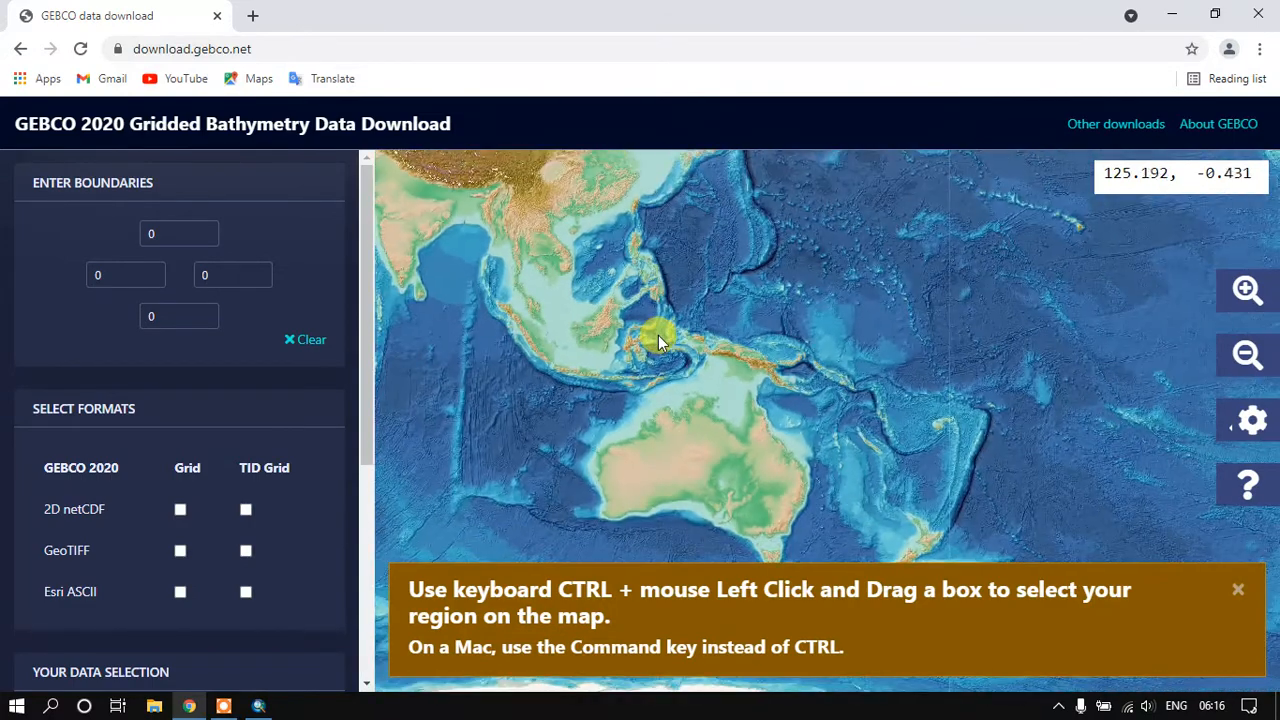
drag(660, 336, 684, 348)
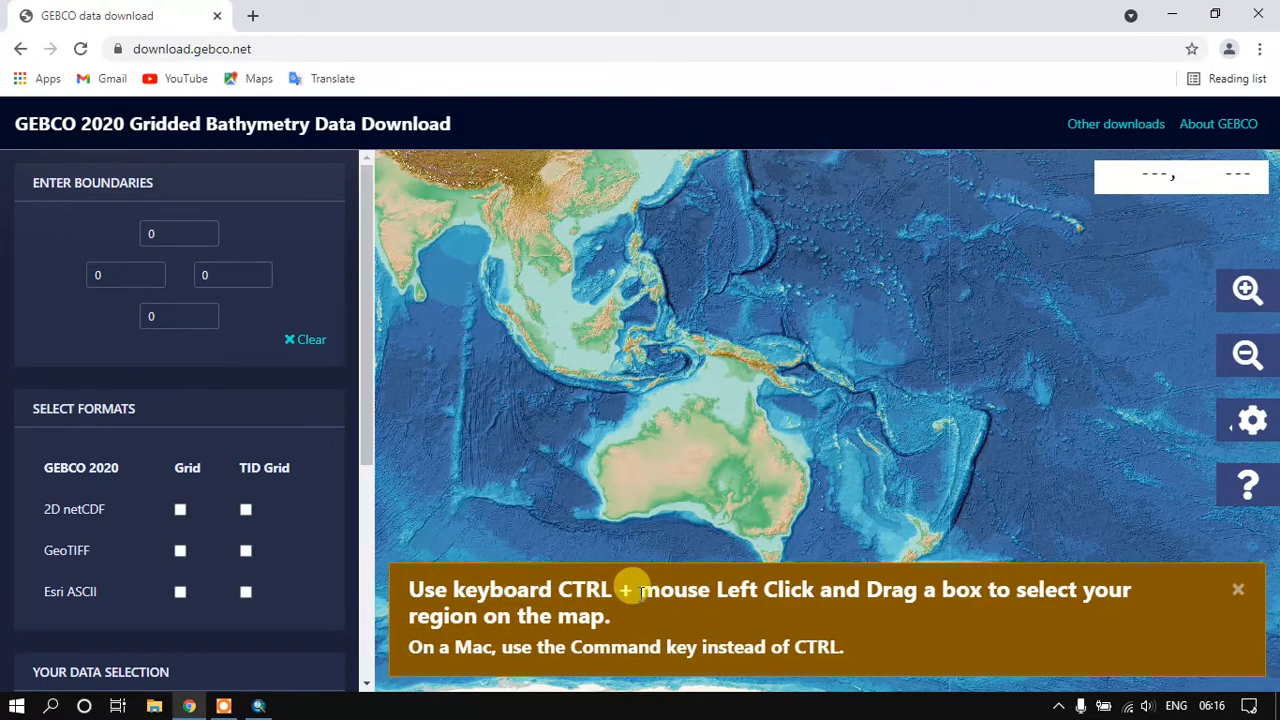
drag(628, 588, 1000, 588)
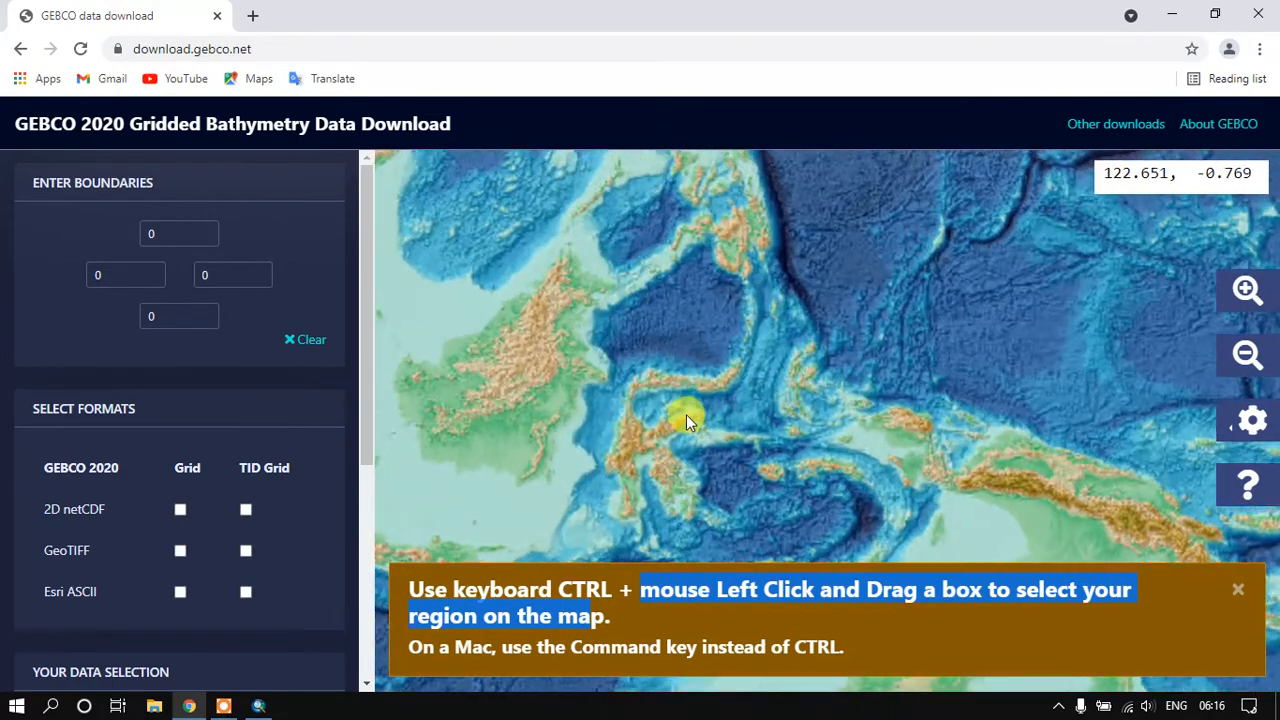
drag(684, 420, 664, 290)
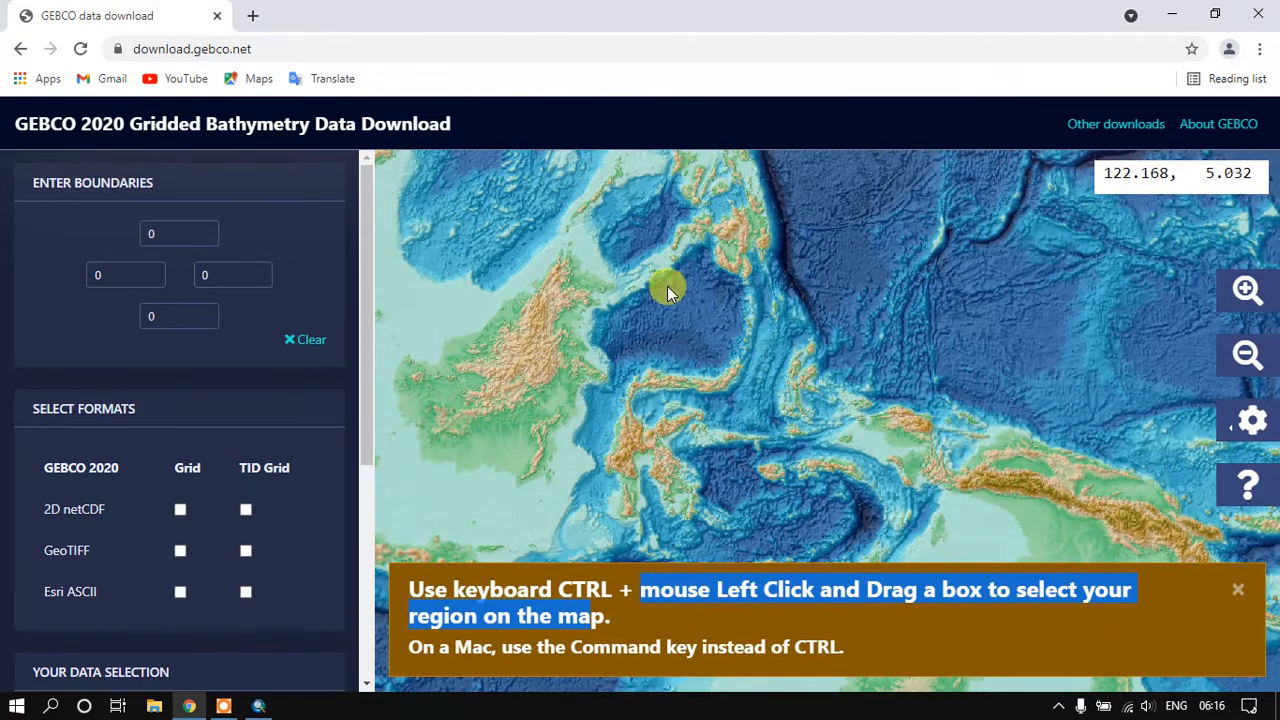
mouse_move(448, 270)
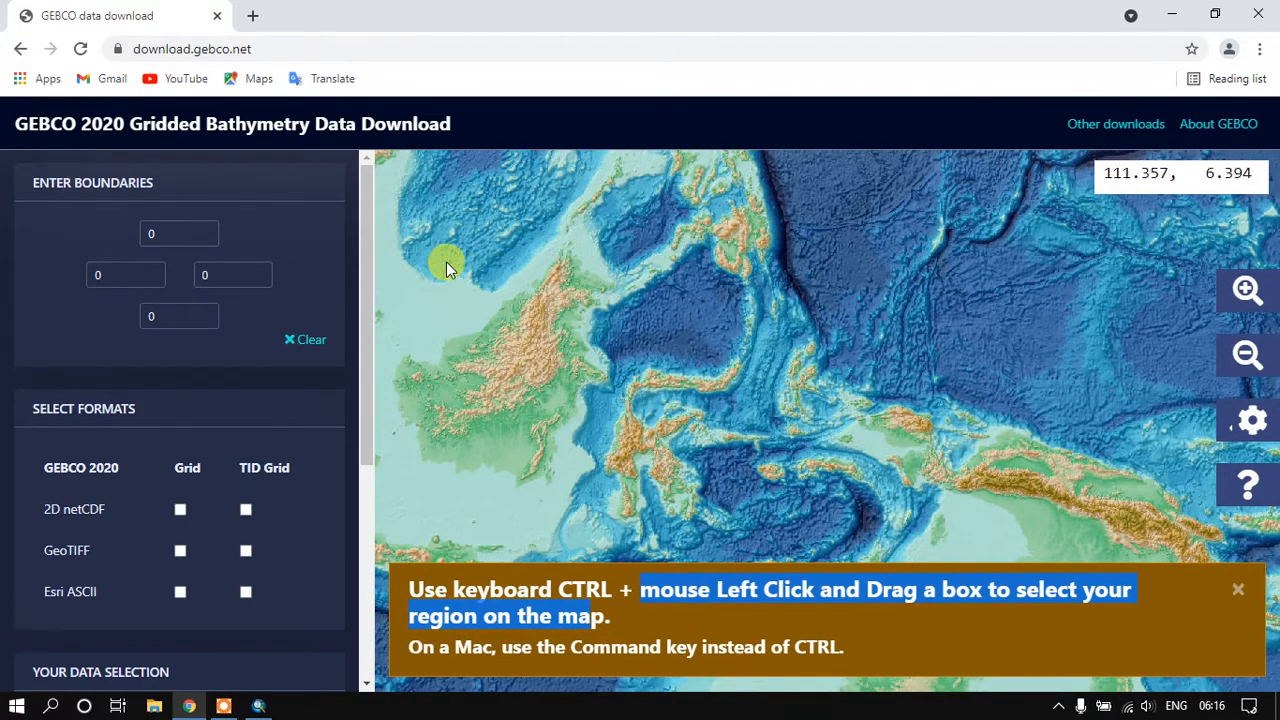
drag(450, 270, 584, 304)
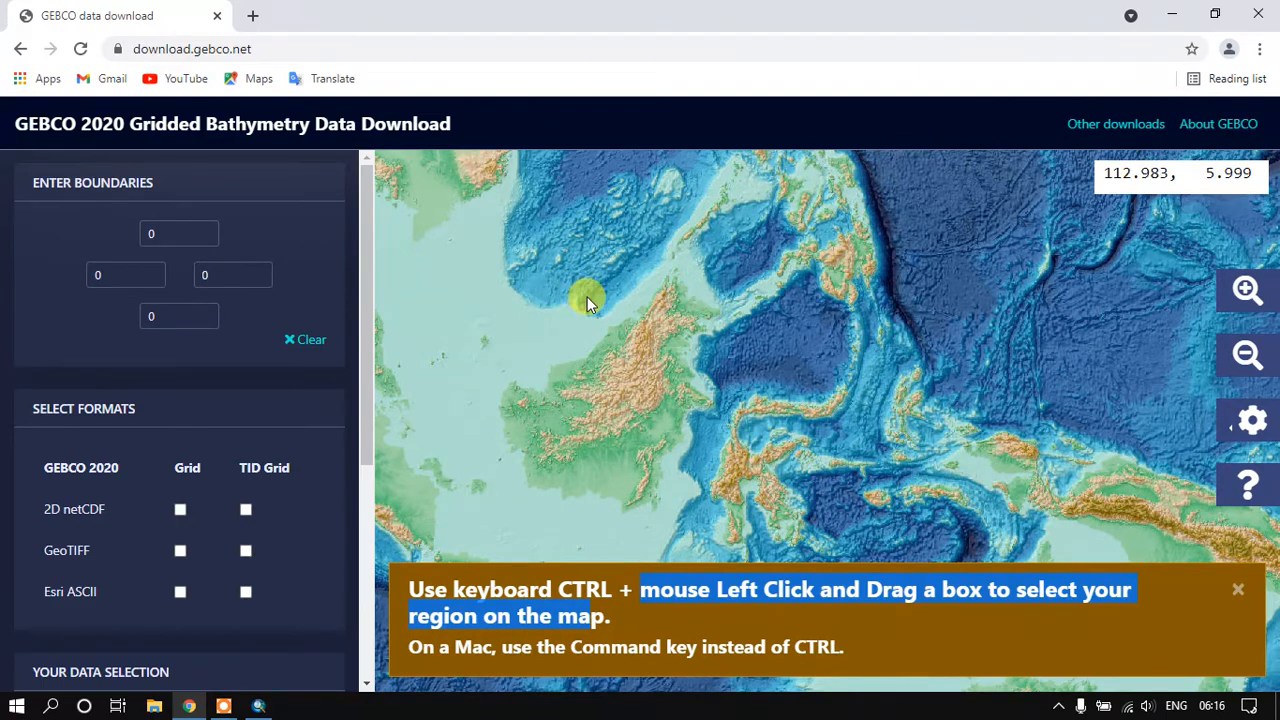
Draw a selection box over central Indonesia giving bounds N 6.7456, S -9.6899, W 110.5664, E 133.7695.
drag(584, 300, 1016, 570)
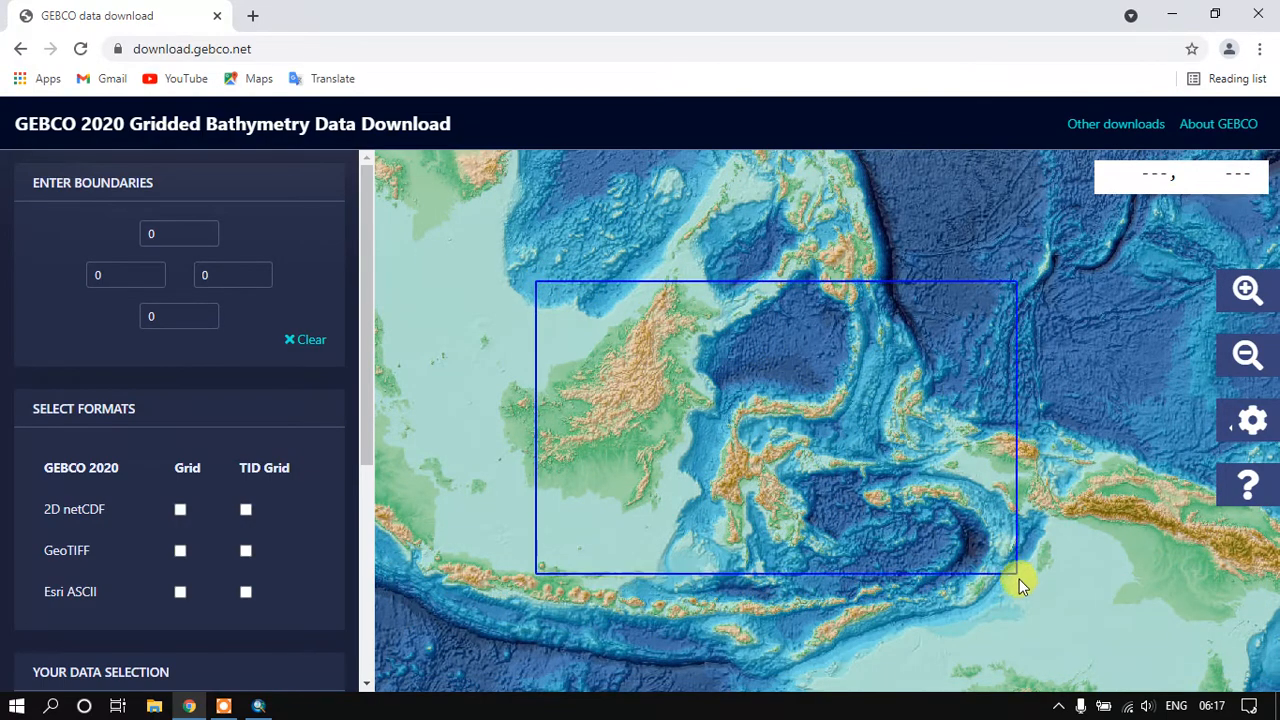
drag(1016, 576, 1030, 636)
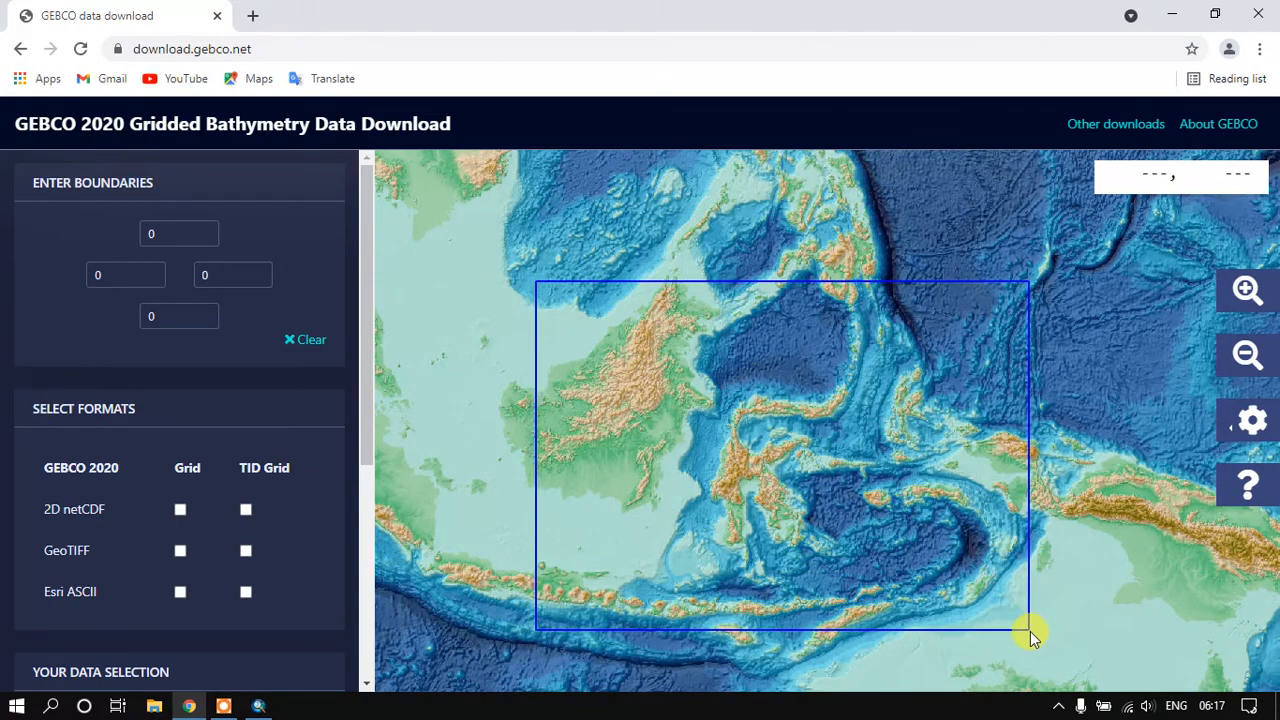
drag(1030, 636, 976, 560)
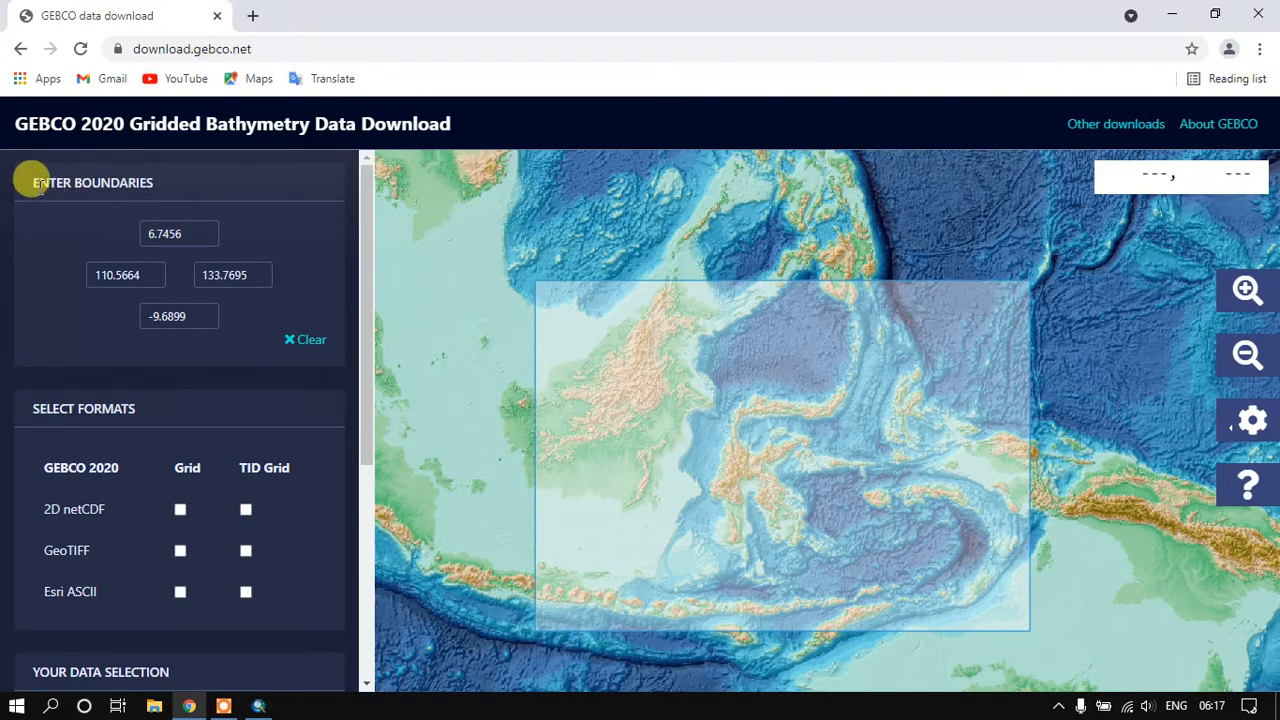
mouse_move(112, 198)
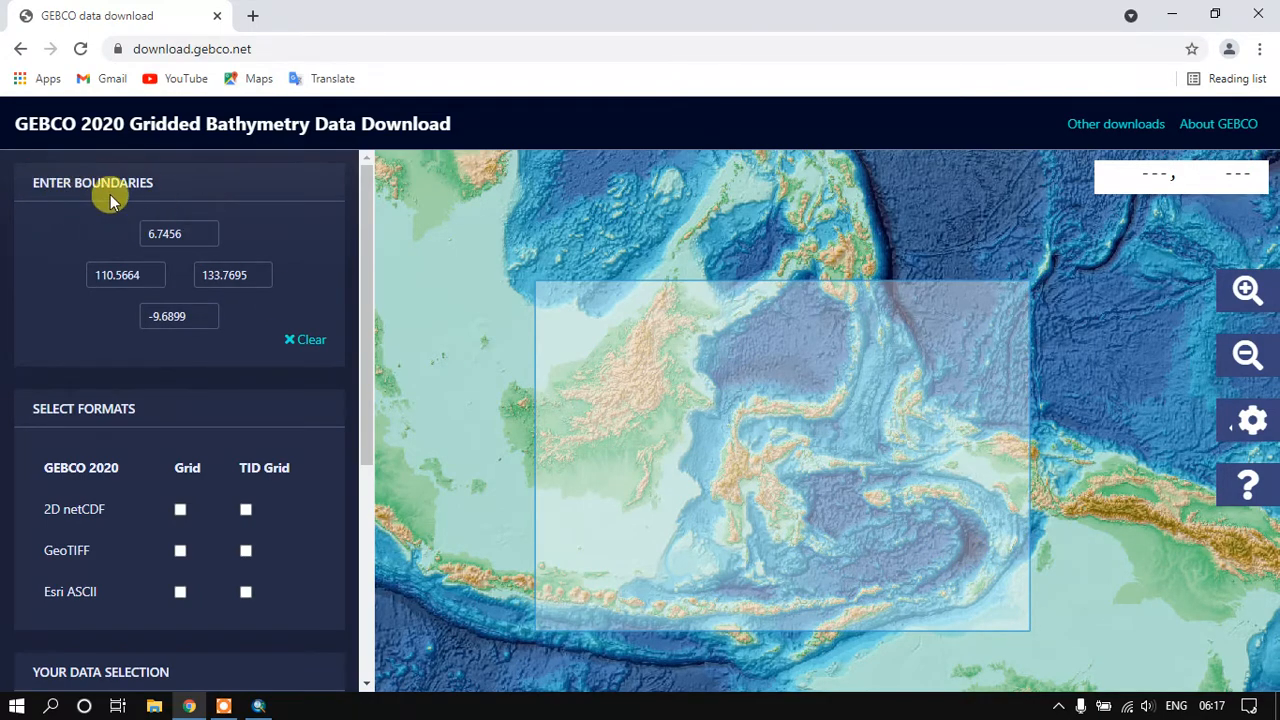
mouse_move(278, 310)
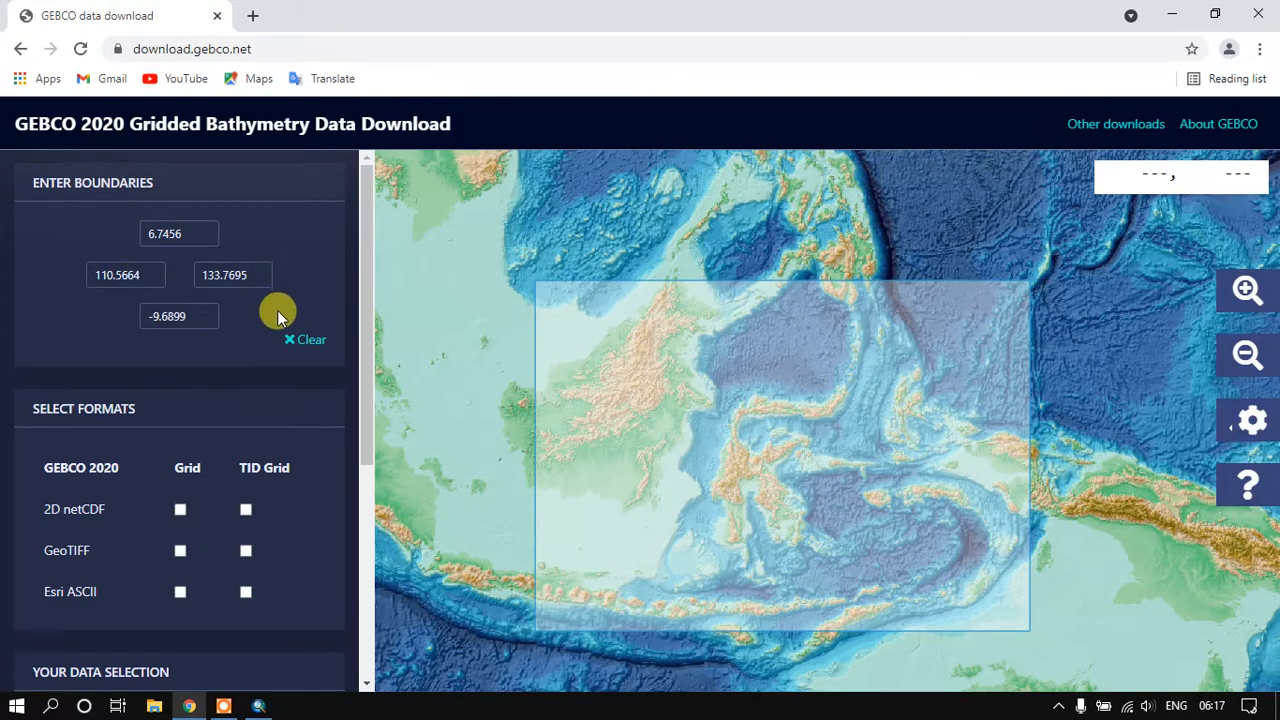
mouse_move(264, 304)
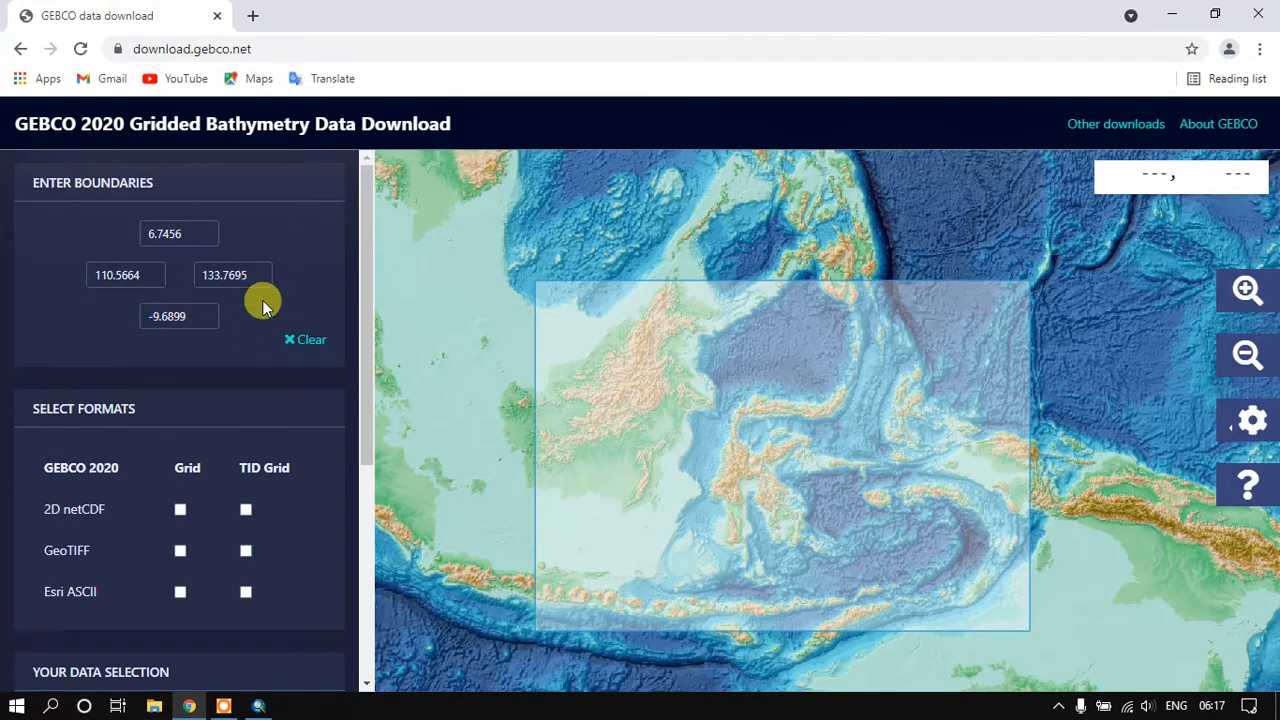
scroll(down, 3)
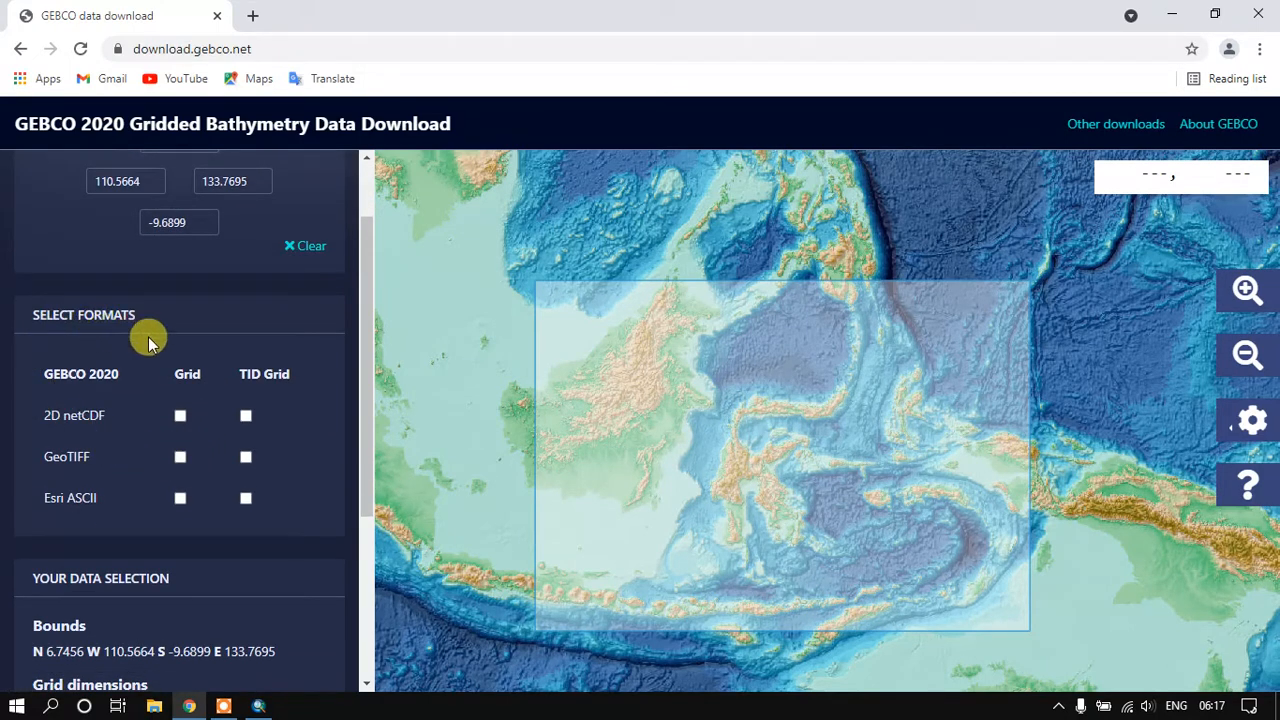
mouse_move(96, 470)
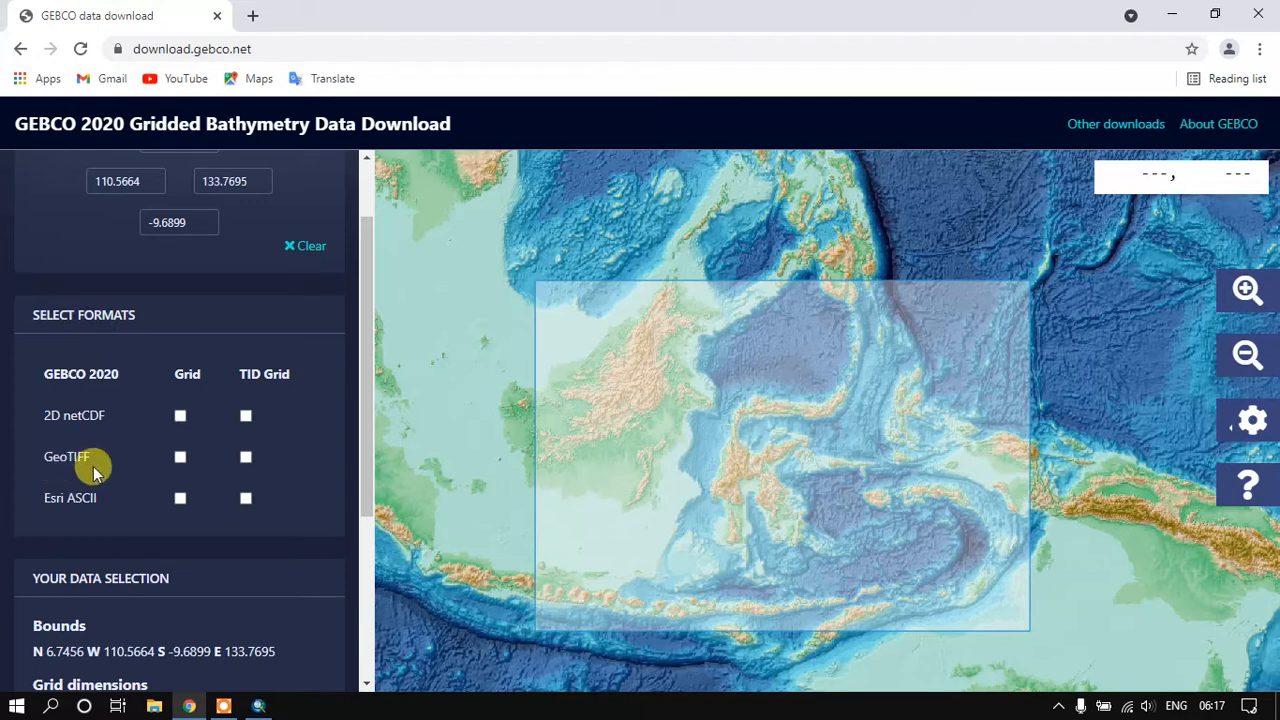
Choose the GeoTIFF grid format for the region, estimated at 88 MB (5569×3945 cells).
click(180, 456)
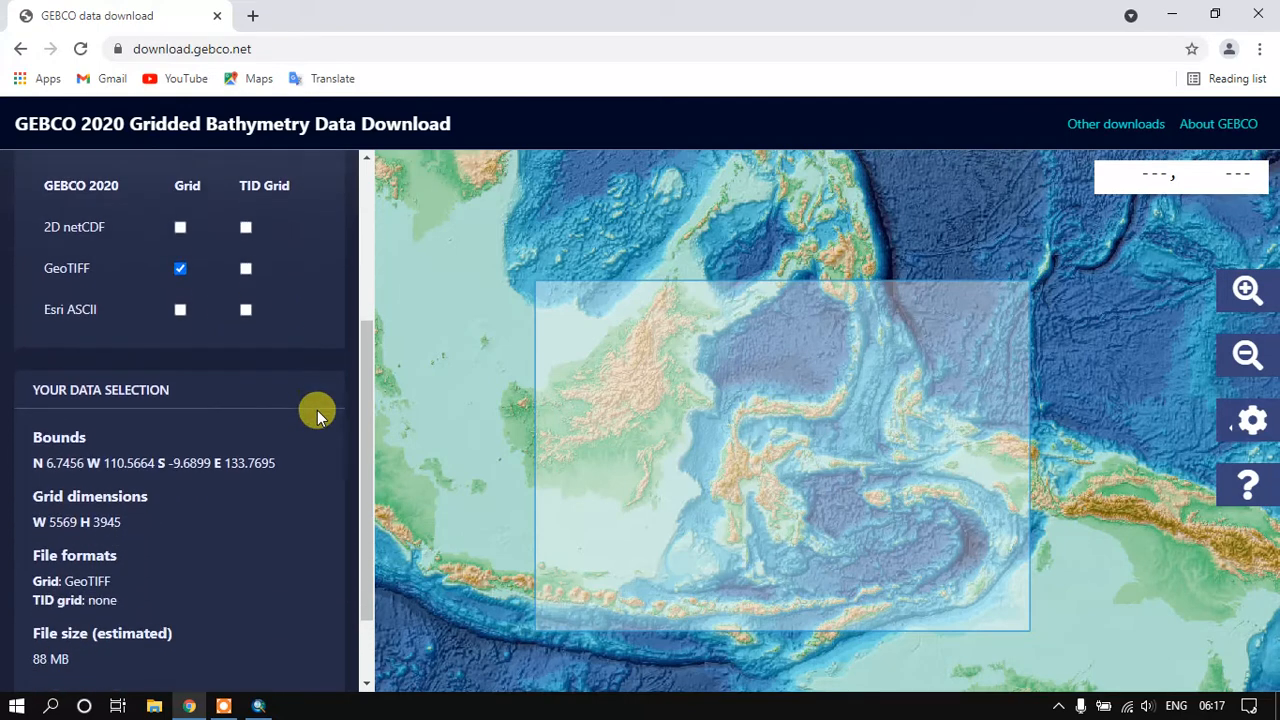
scroll(down, 3)
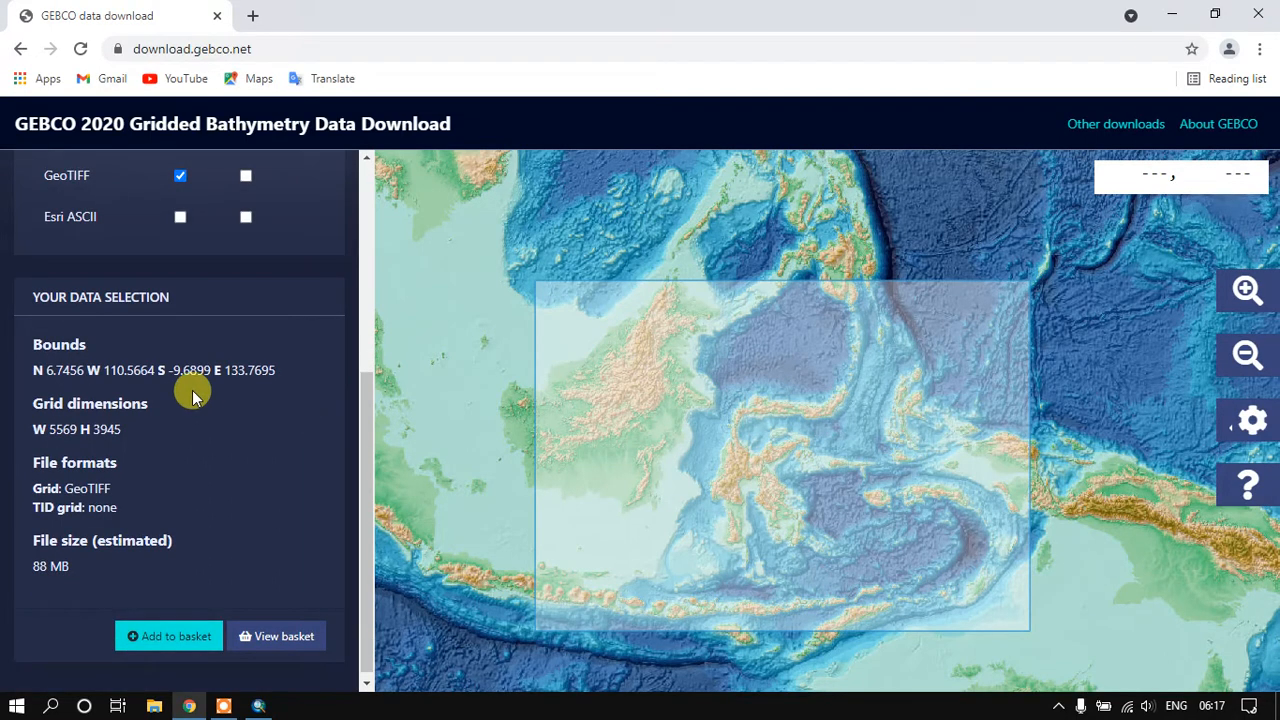
mouse_move(48, 388)
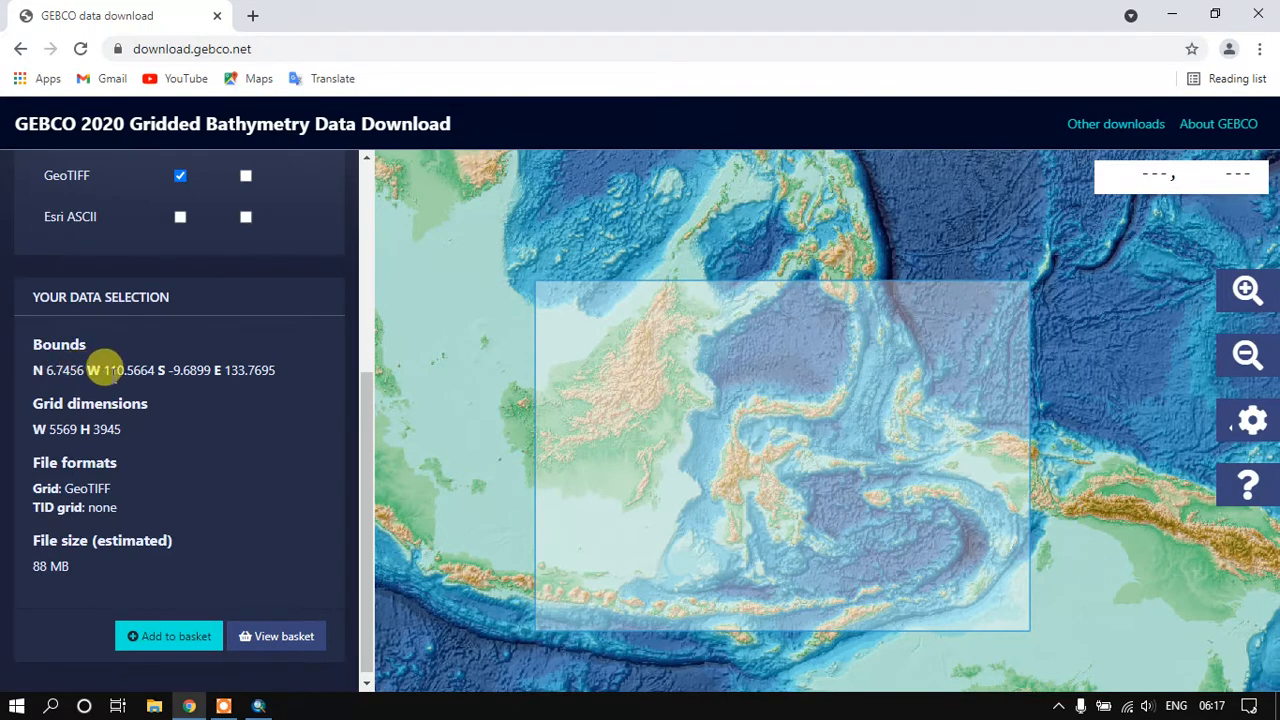
mouse_move(124, 390)
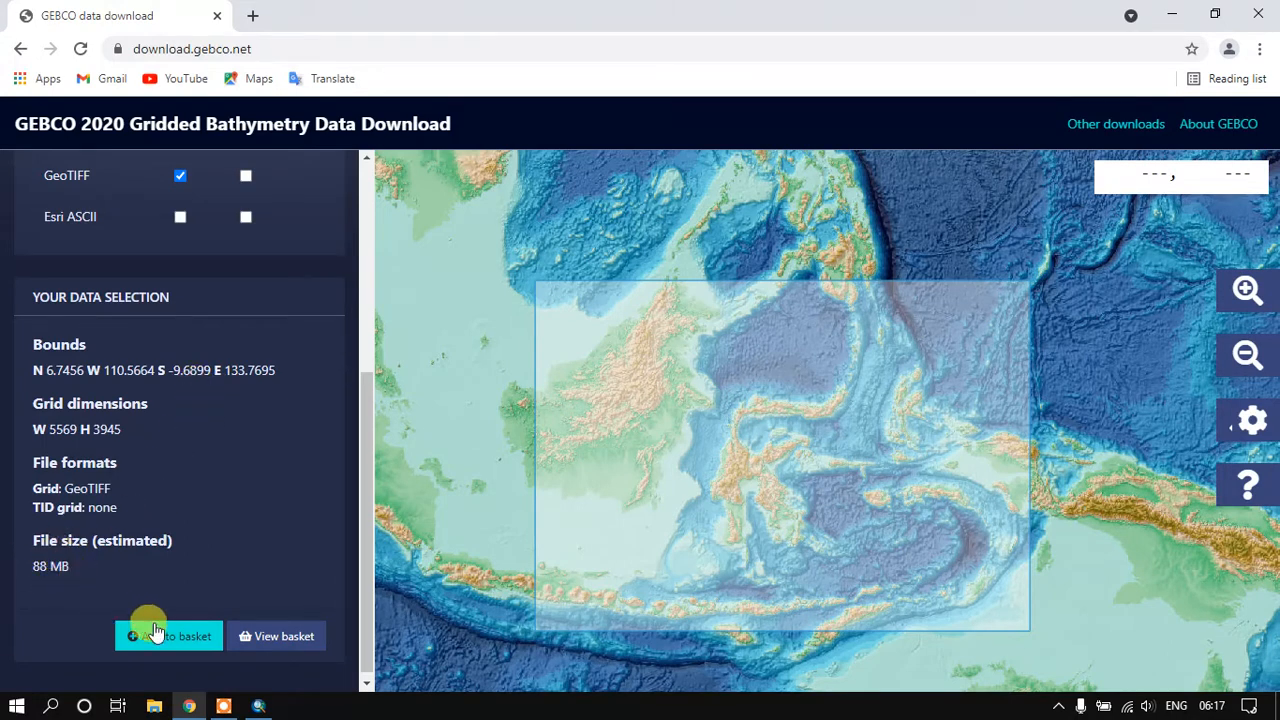
Add the GeoTIFF request to the basket and download it as a GEBCO_2020 zip.
click(168, 636)
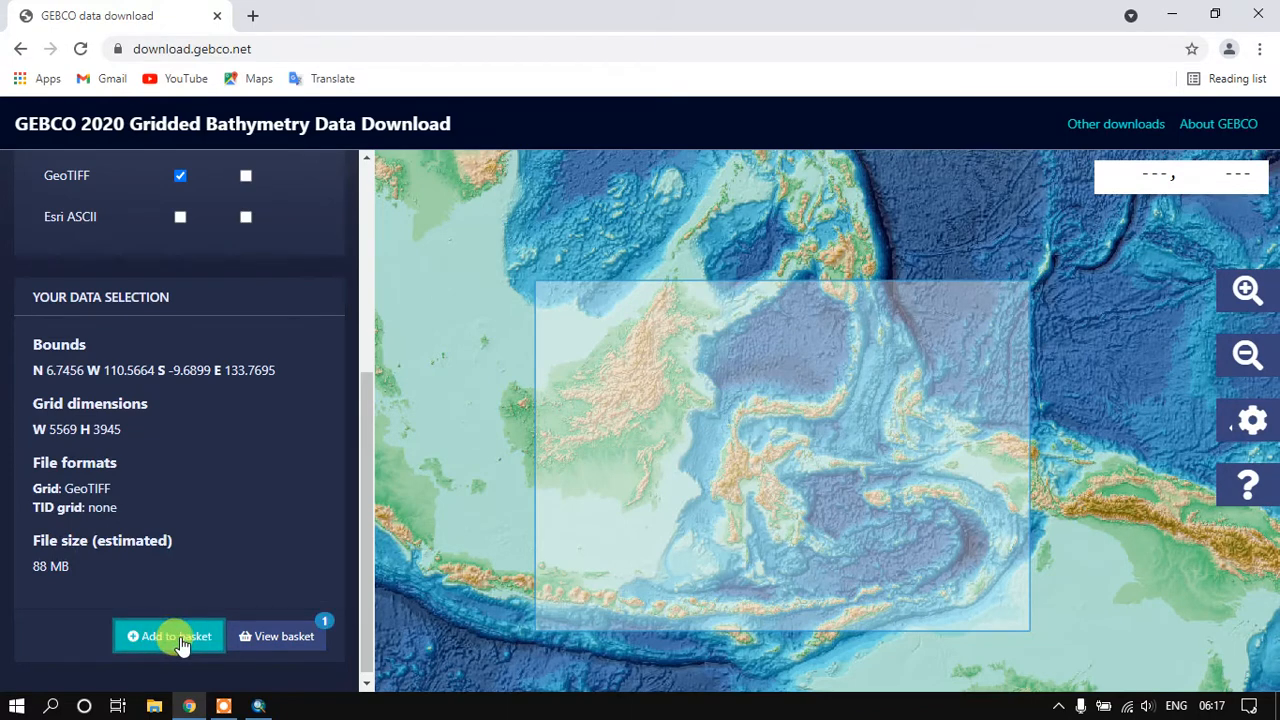
mouse_move(278, 636)
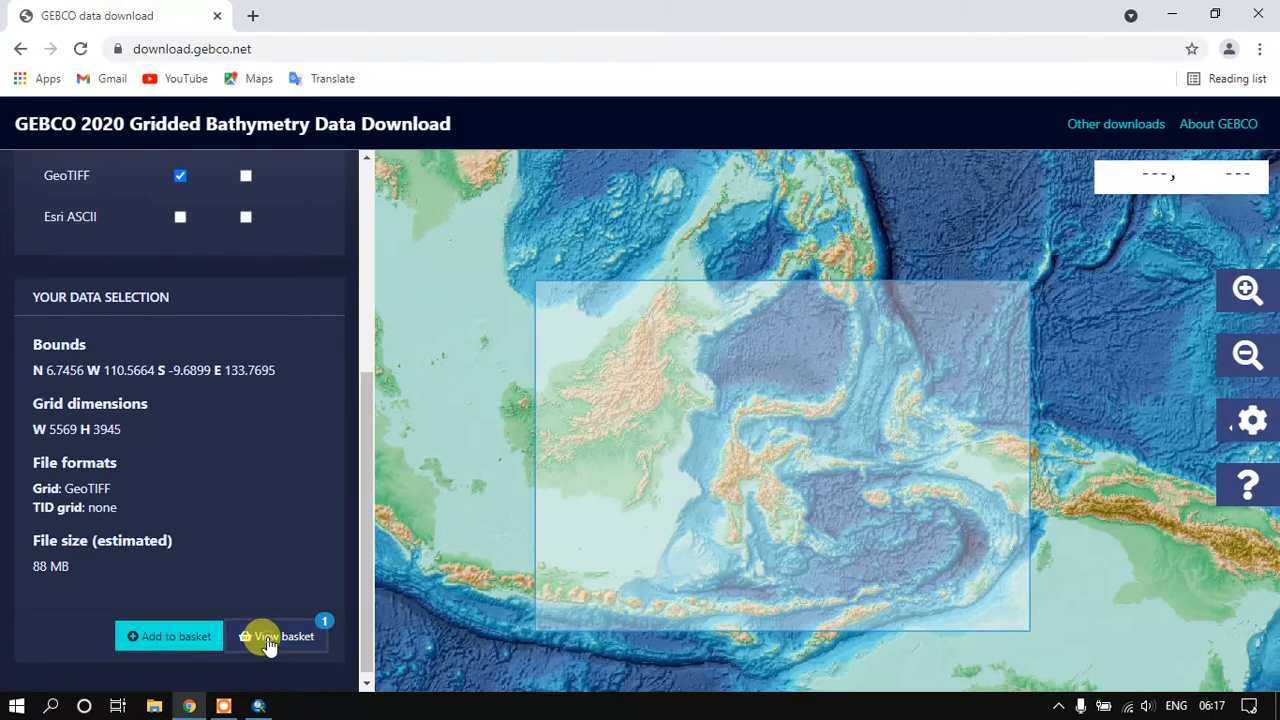
click(276, 636)
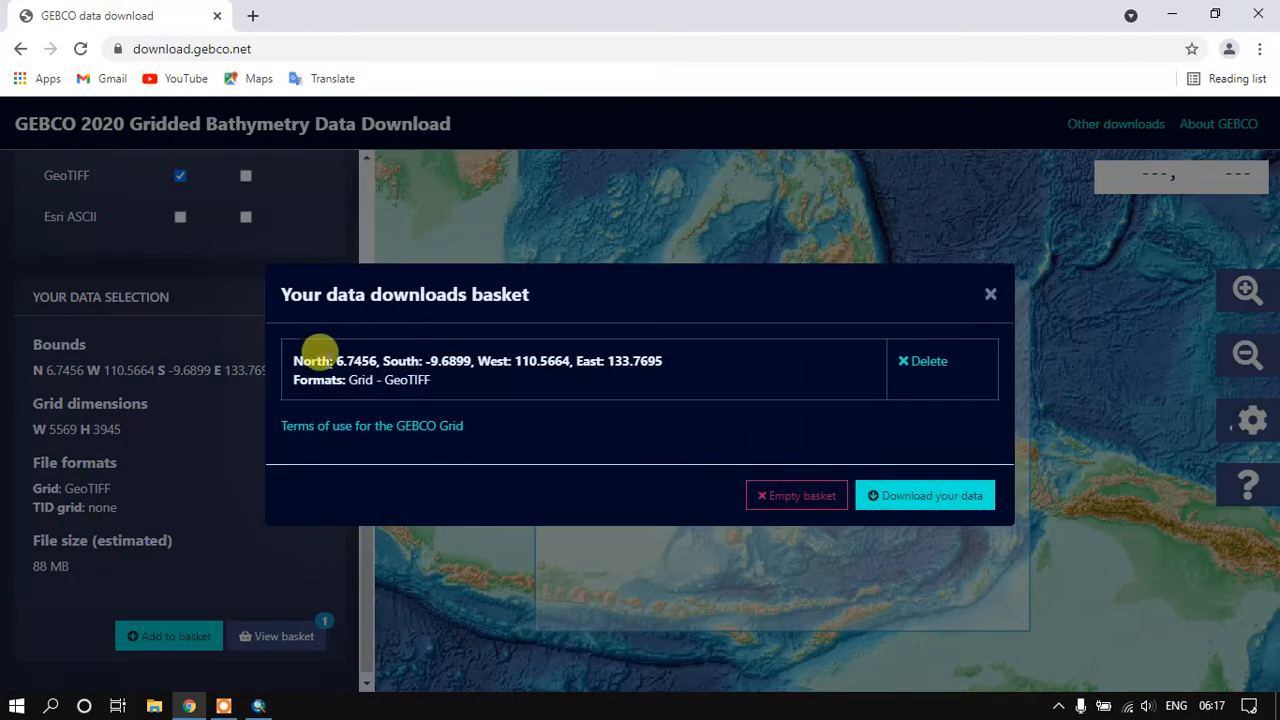
mouse_move(924, 462)
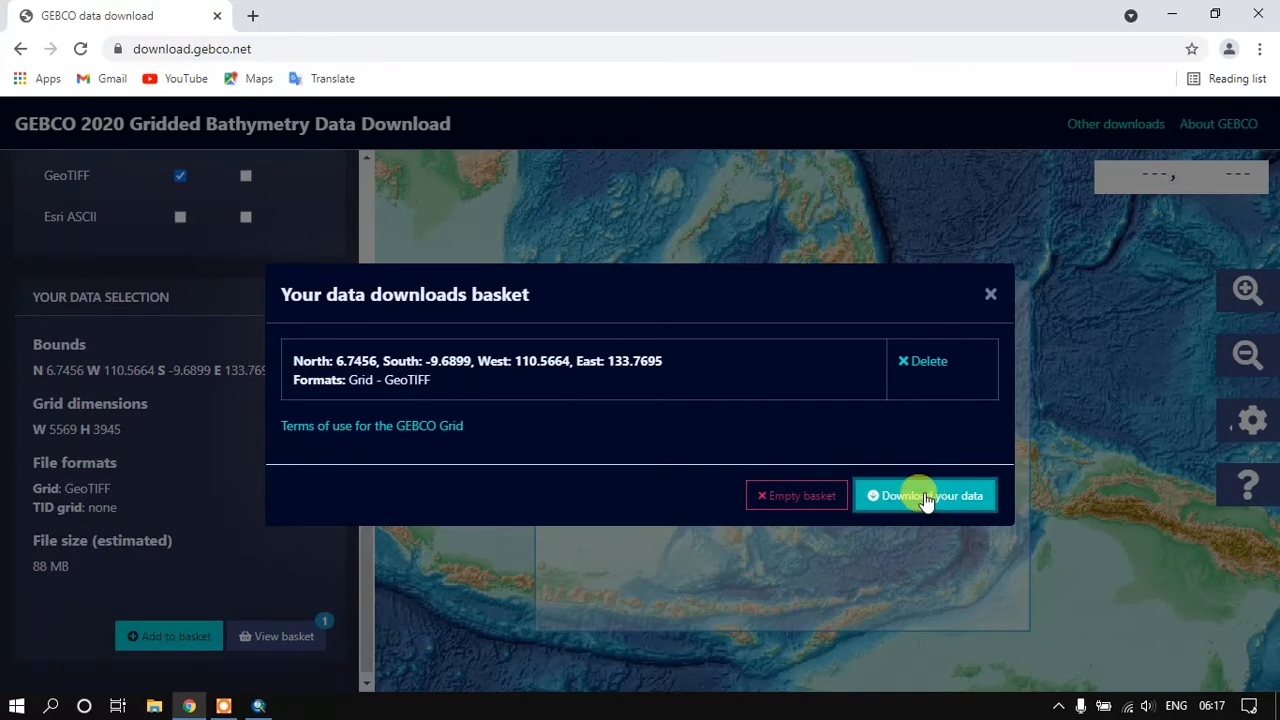
click(924, 496)
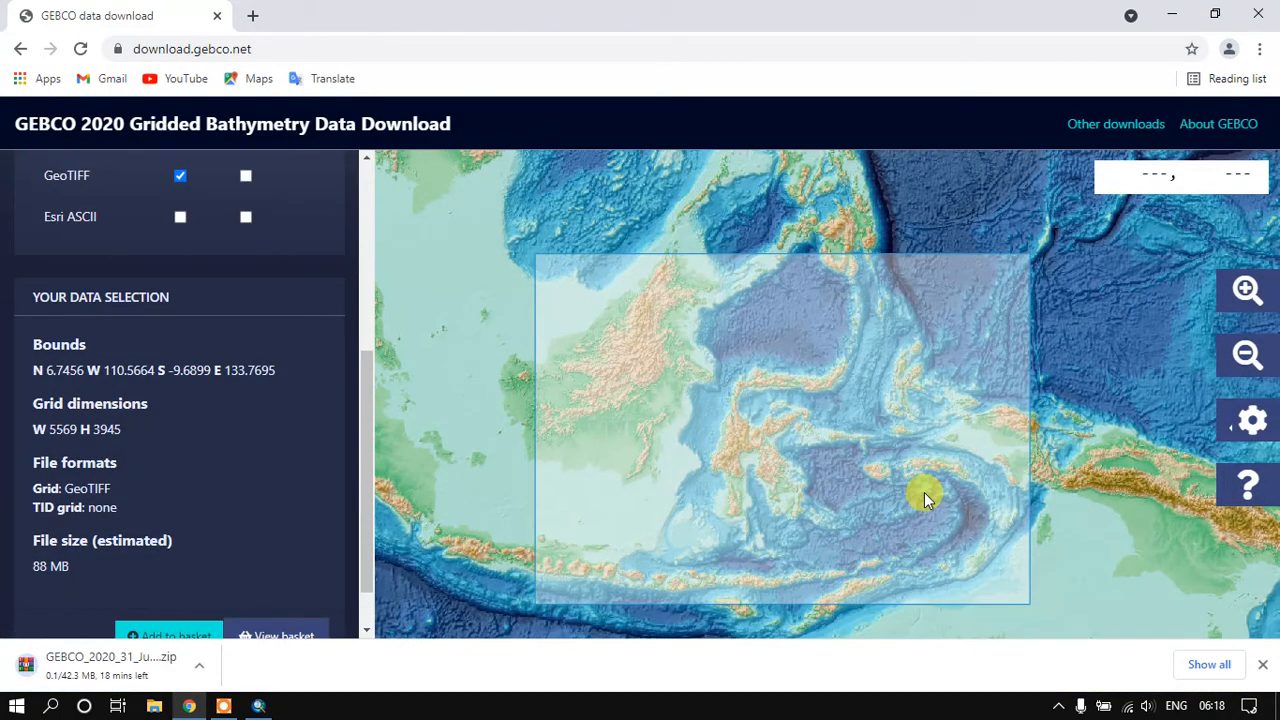
mouse_move(570, 616)
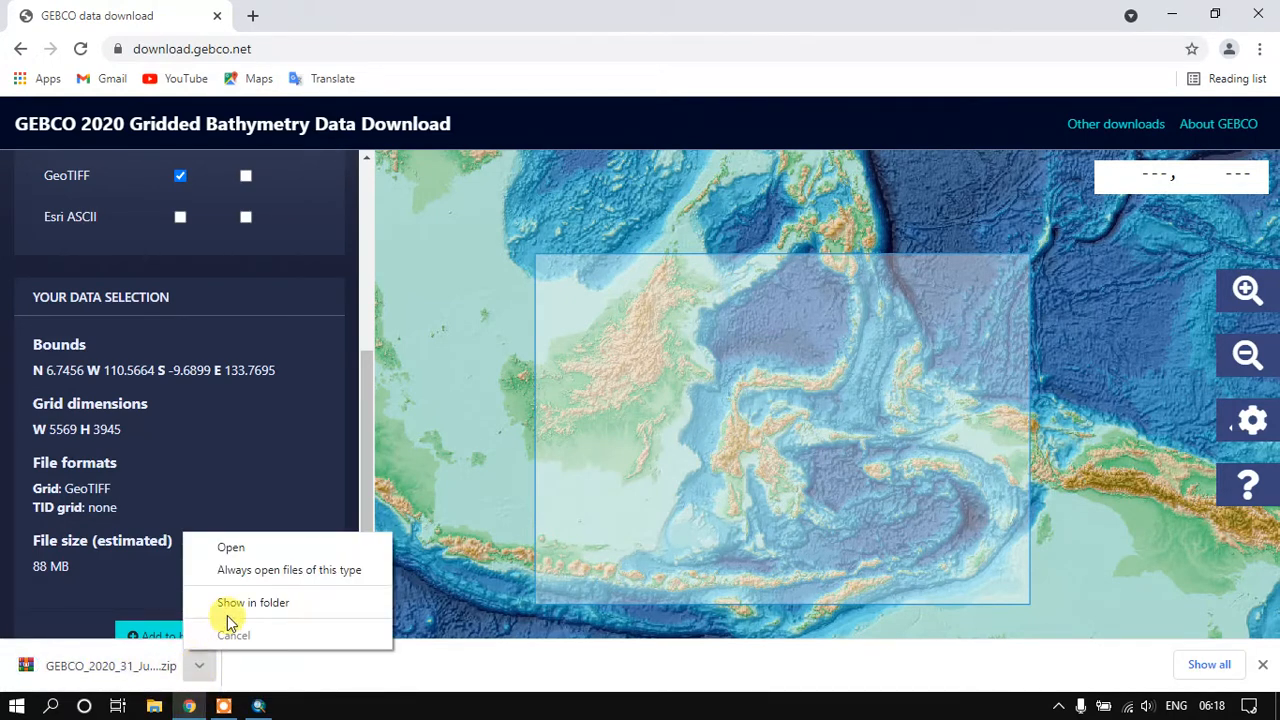
Show the downloaded GEBCO_2020 zip on drive G: and extract the archive.
click(252, 602)
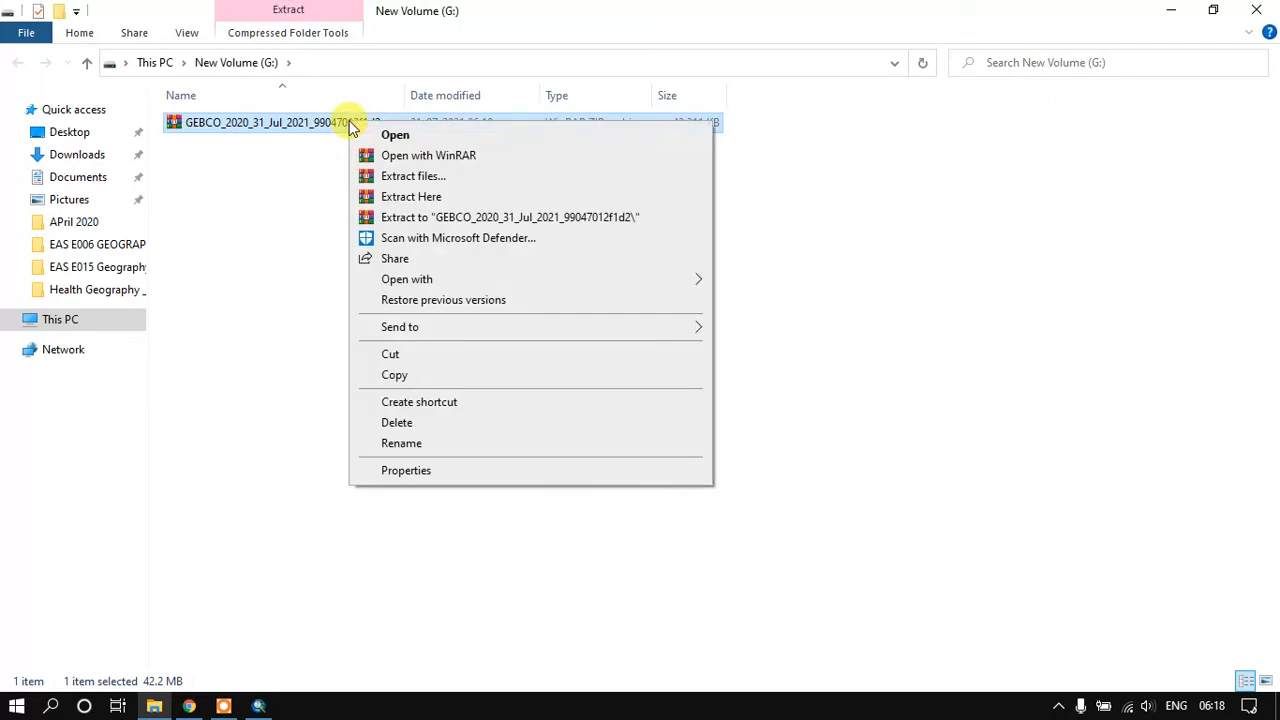
click(412, 196)
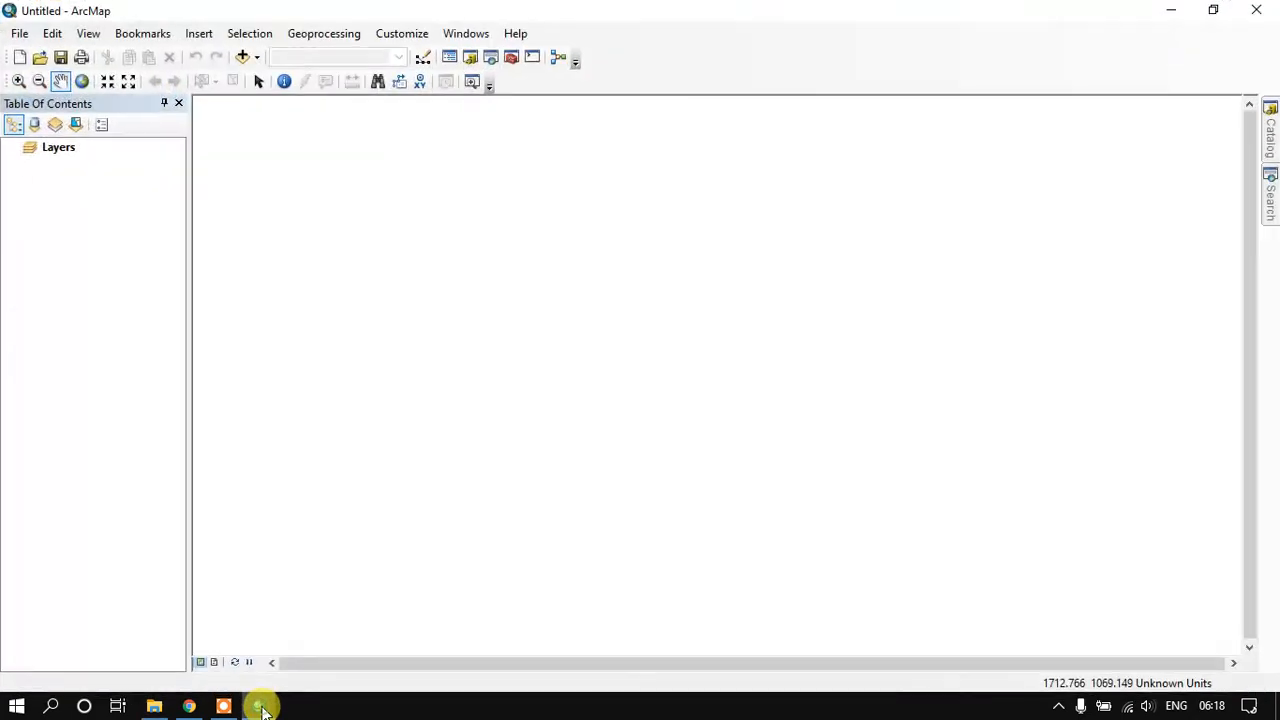
mouse_move(244, 56)
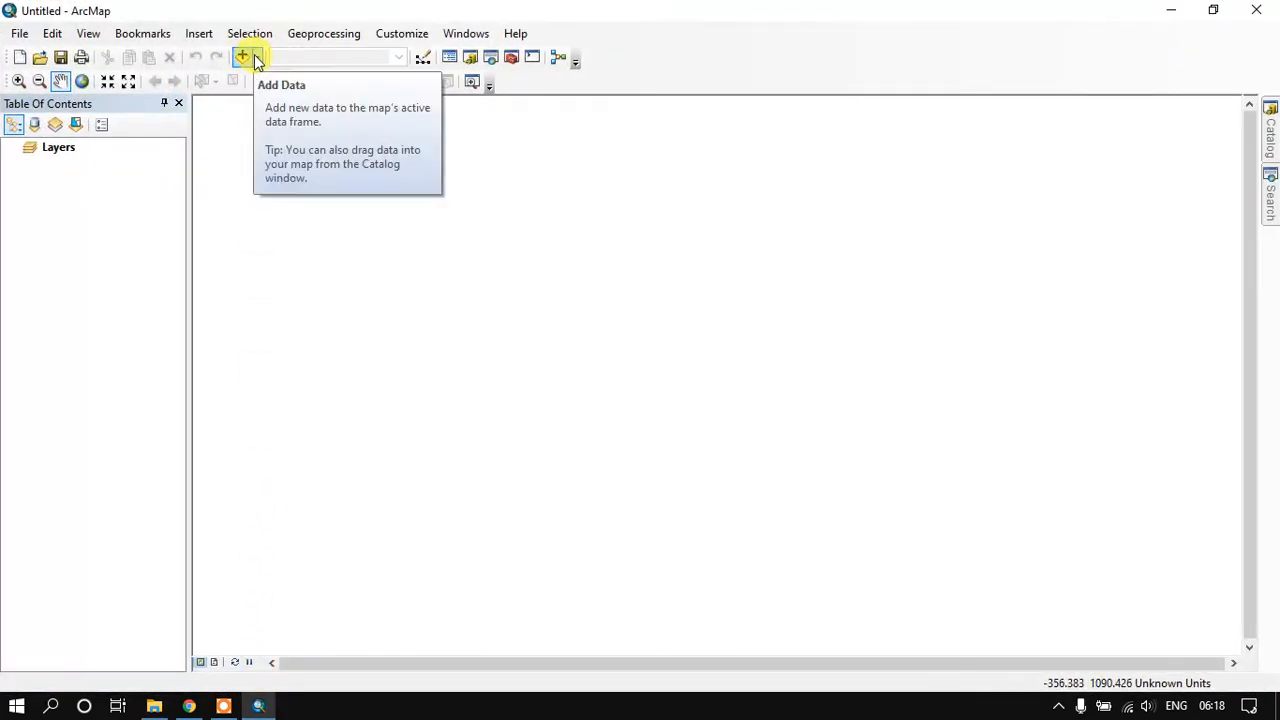
Add the gebco .tif from the GEBCO folder to the map, building pyramids for it.
click(244, 56)
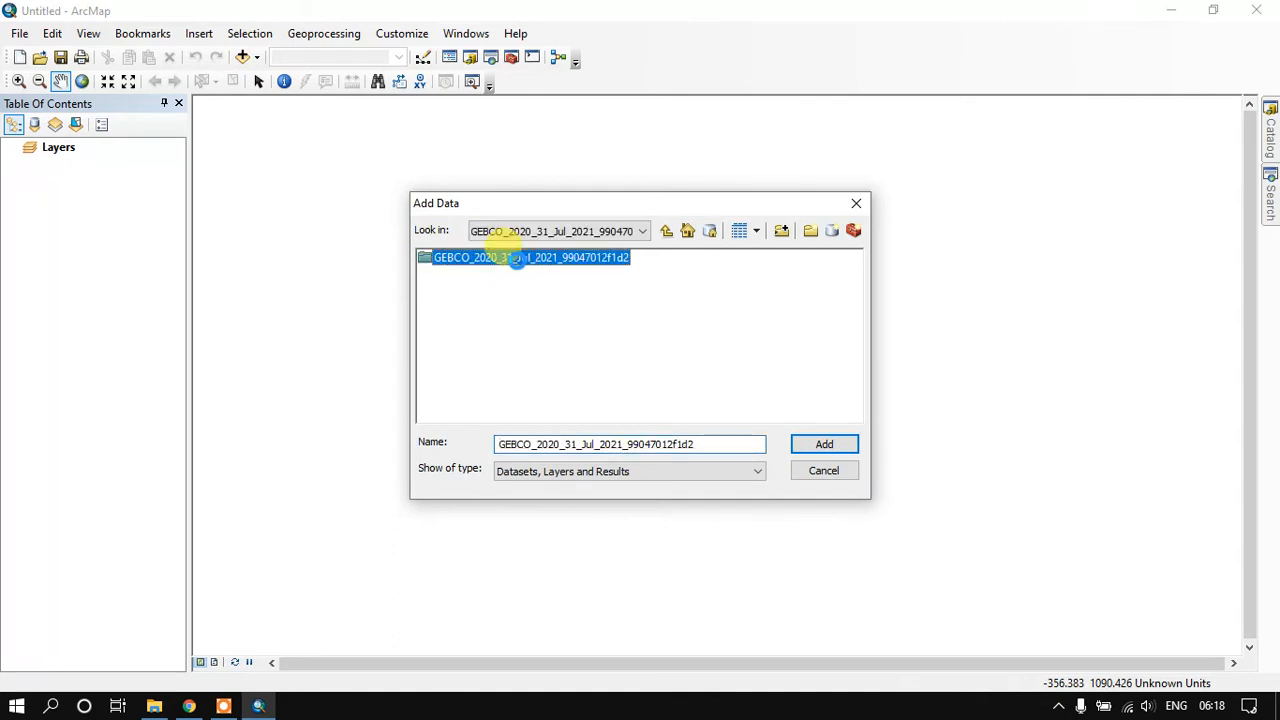
double_click(520, 256)
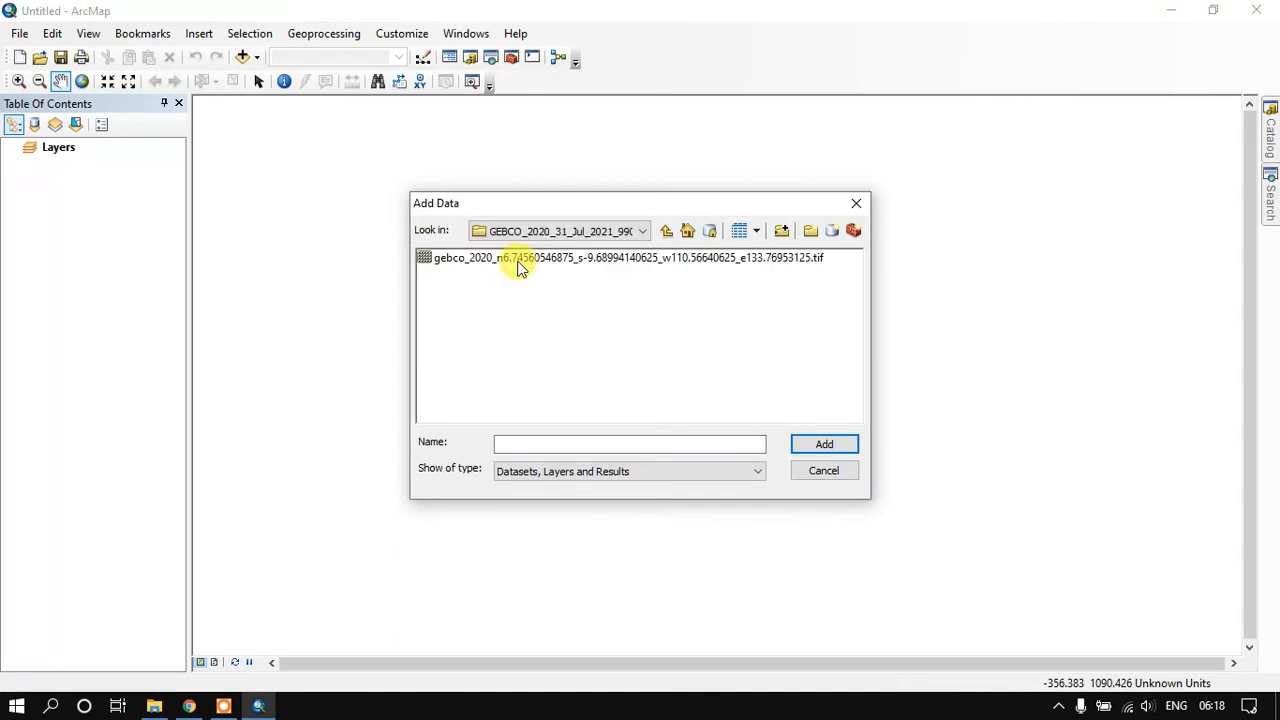
click(620, 256)
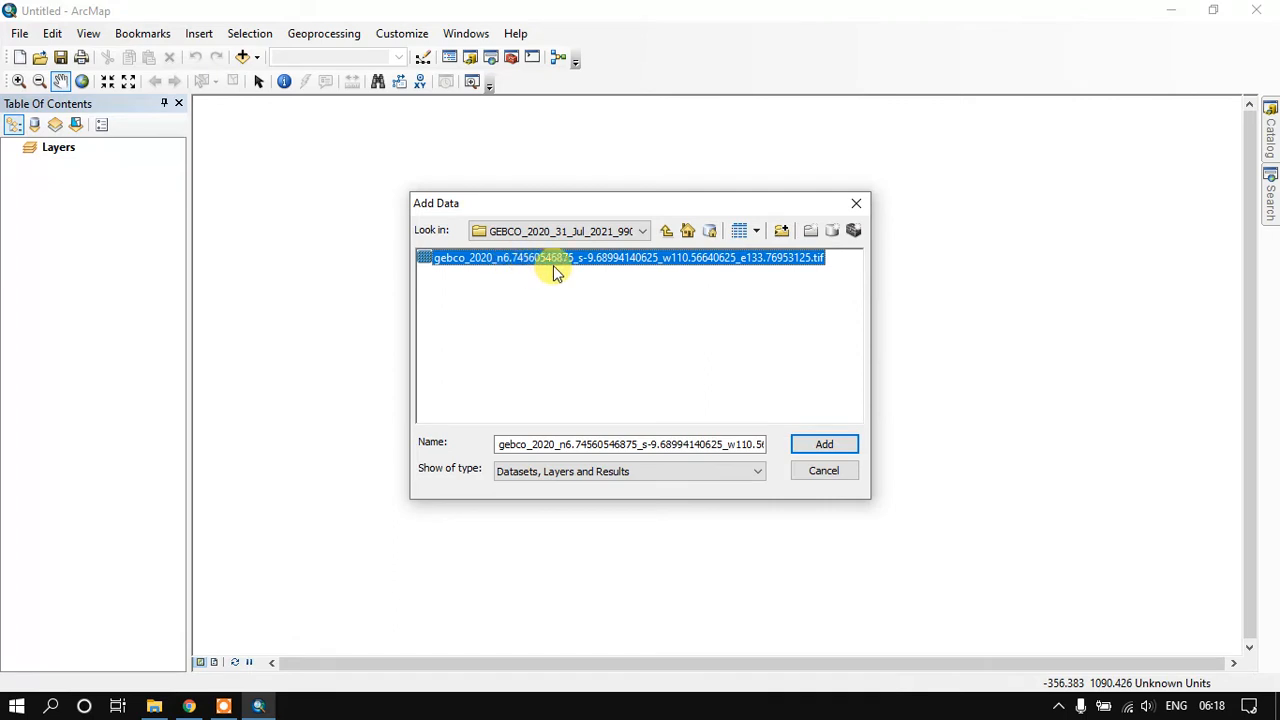
mouse_move(492, 264)
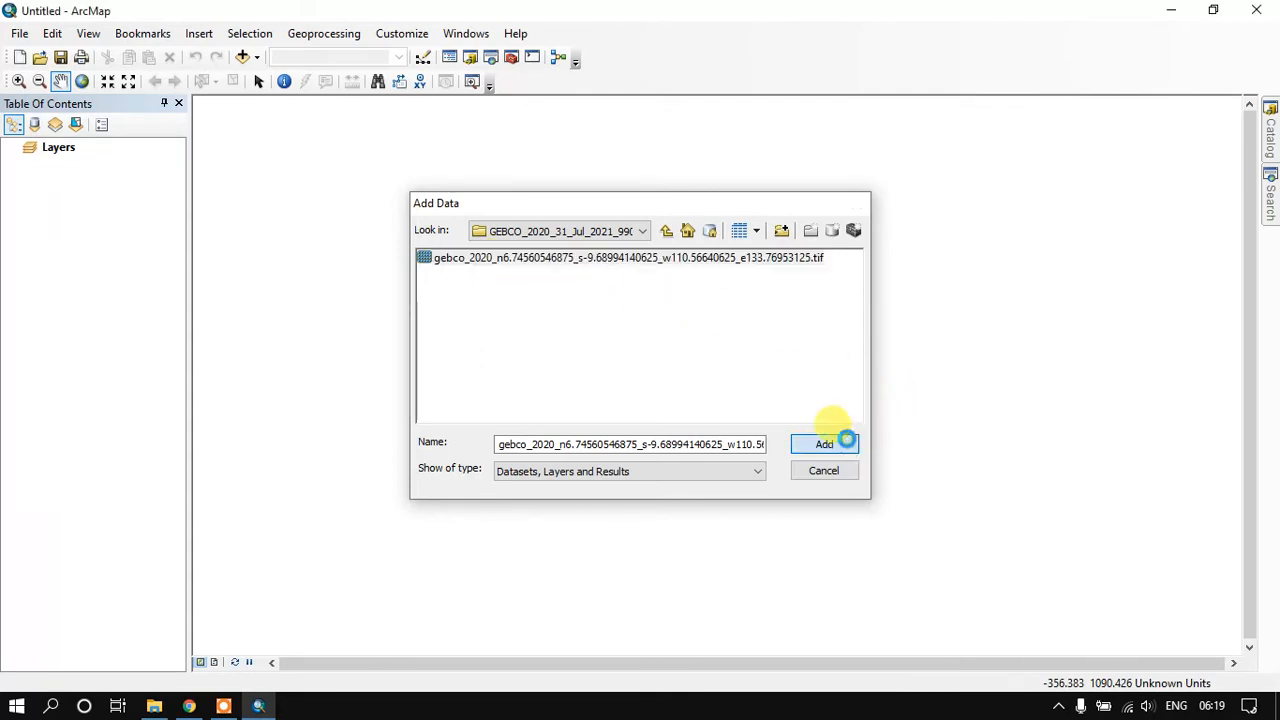
click(824, 444)
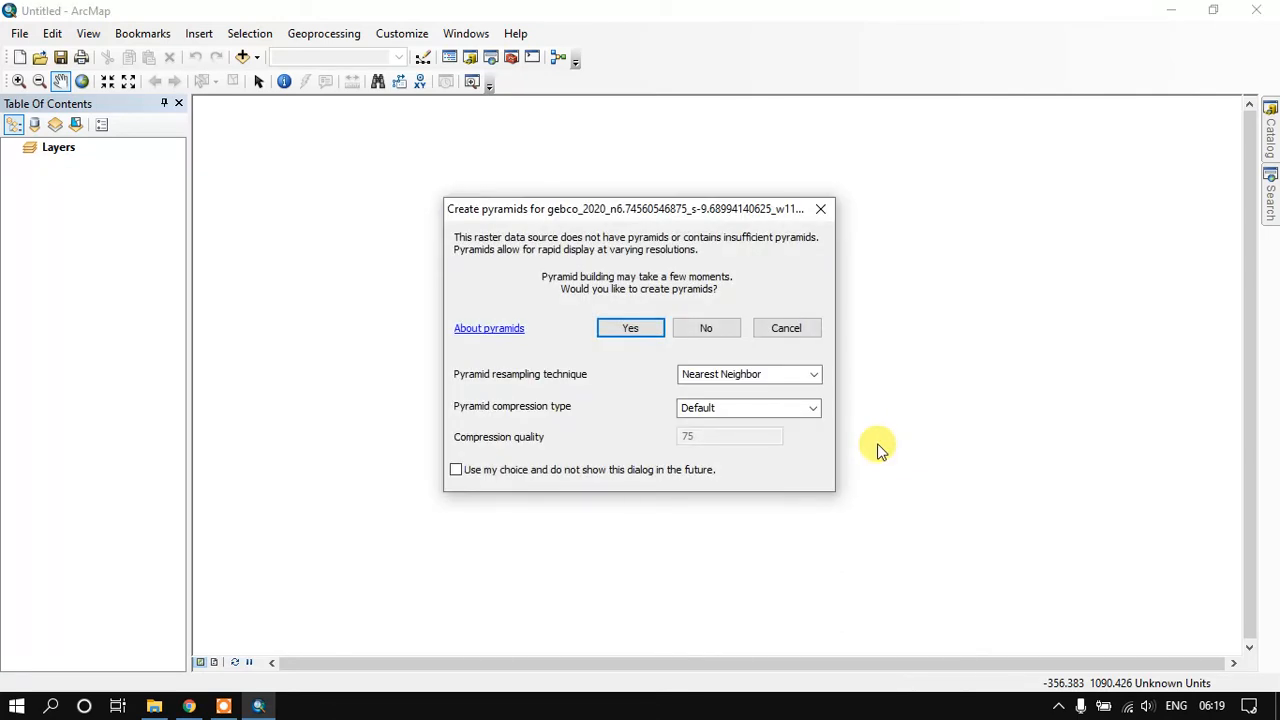
click(630, 328)
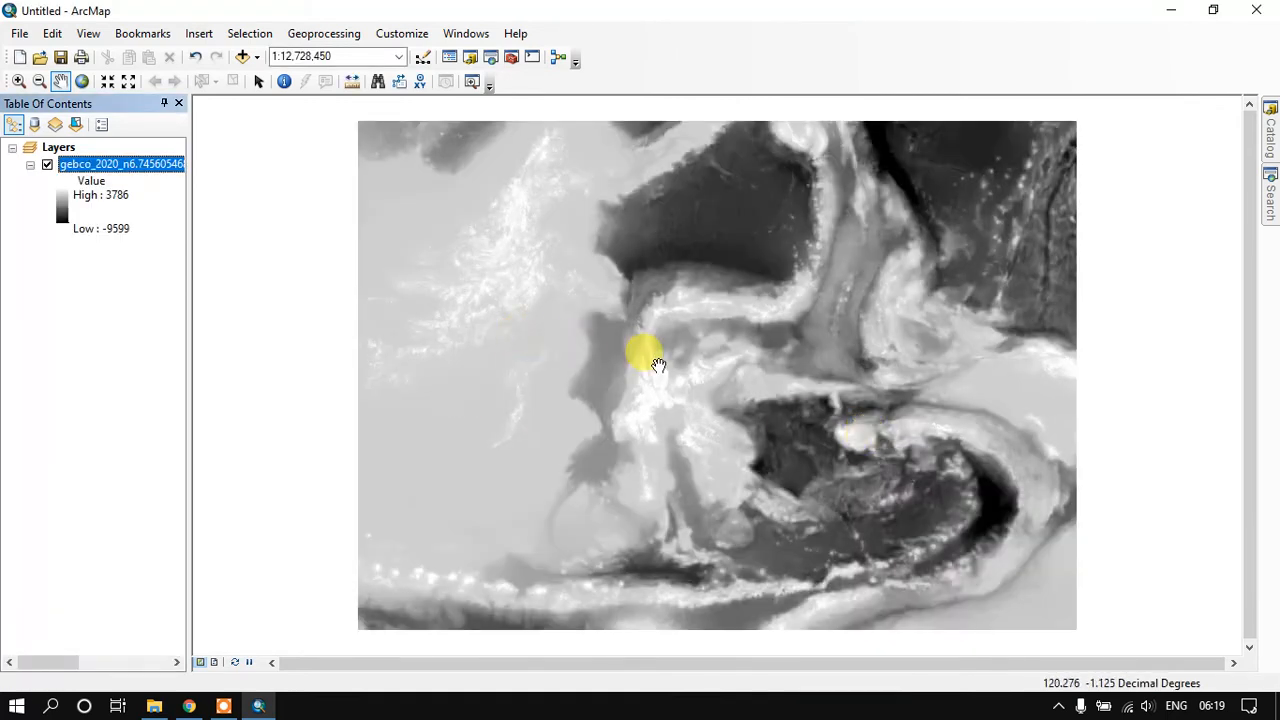
drag(650, 360, 700, 430)
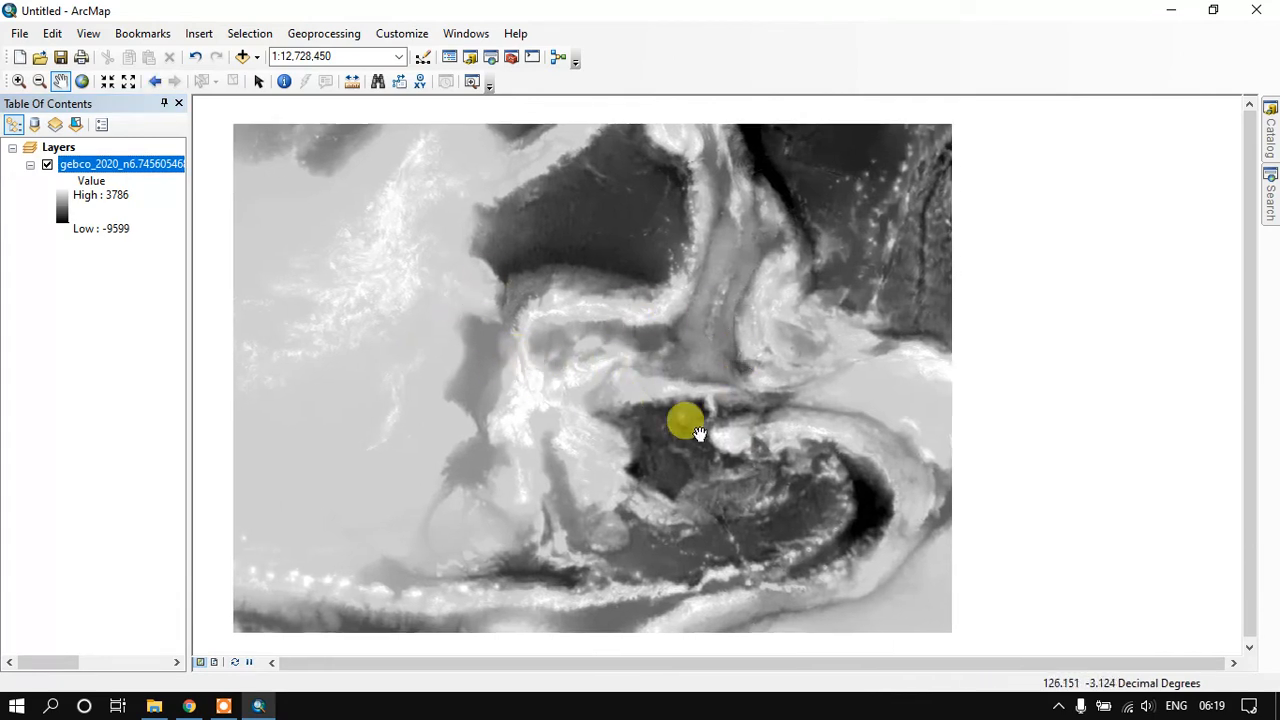
drag(688, 420, 712, 512)
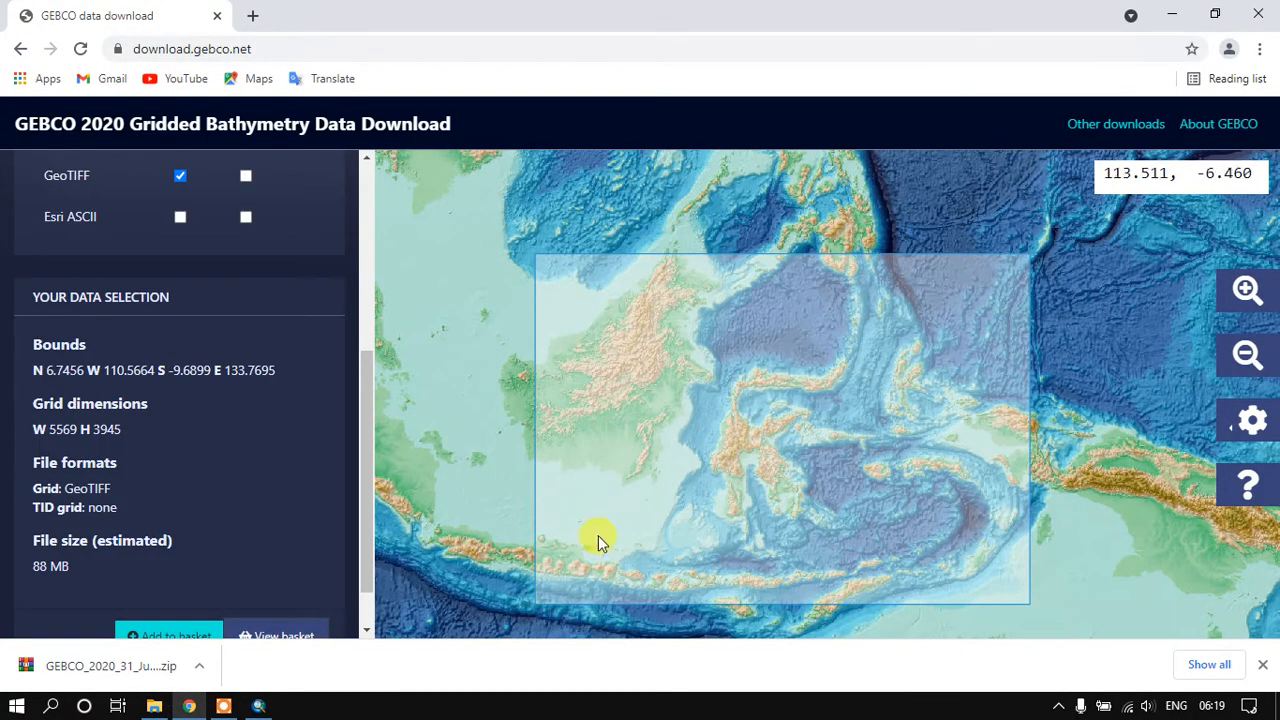
click(258, 706)
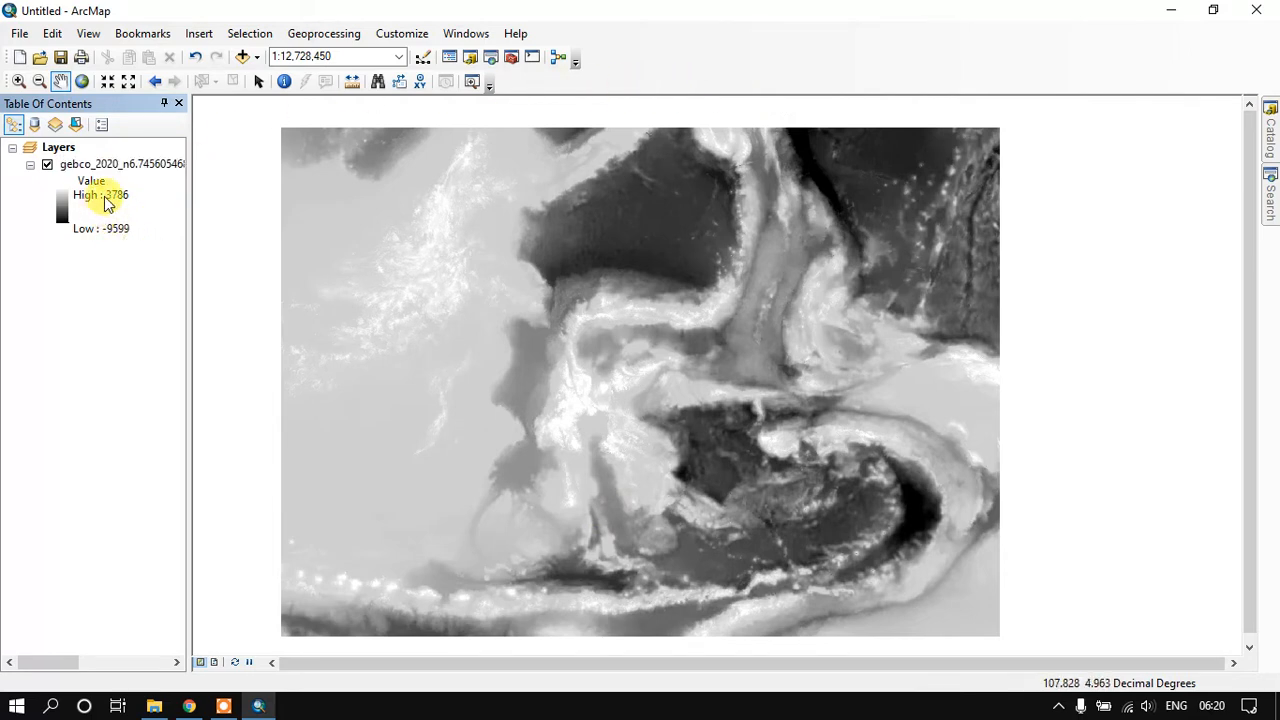
Inspect the layer's High 3786 and Low -9599 legend labels in the Table of Contents.
double_click(100, 196)
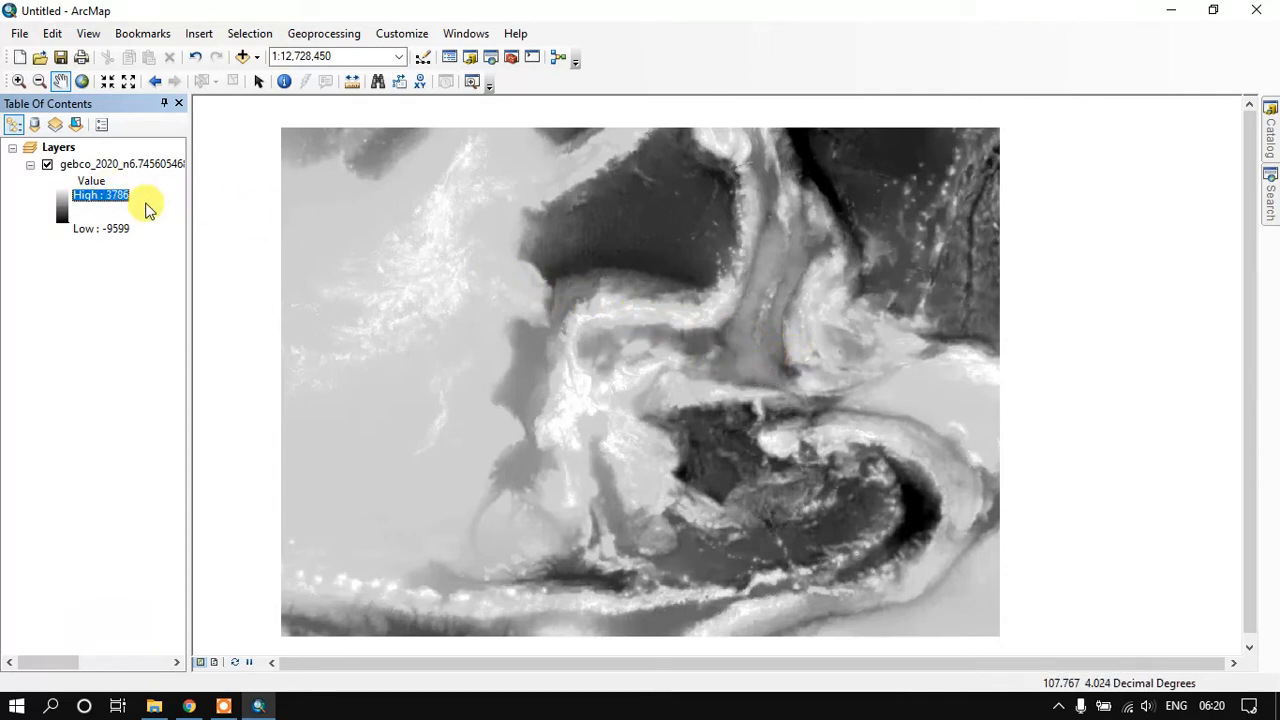
double_click(100, 198)
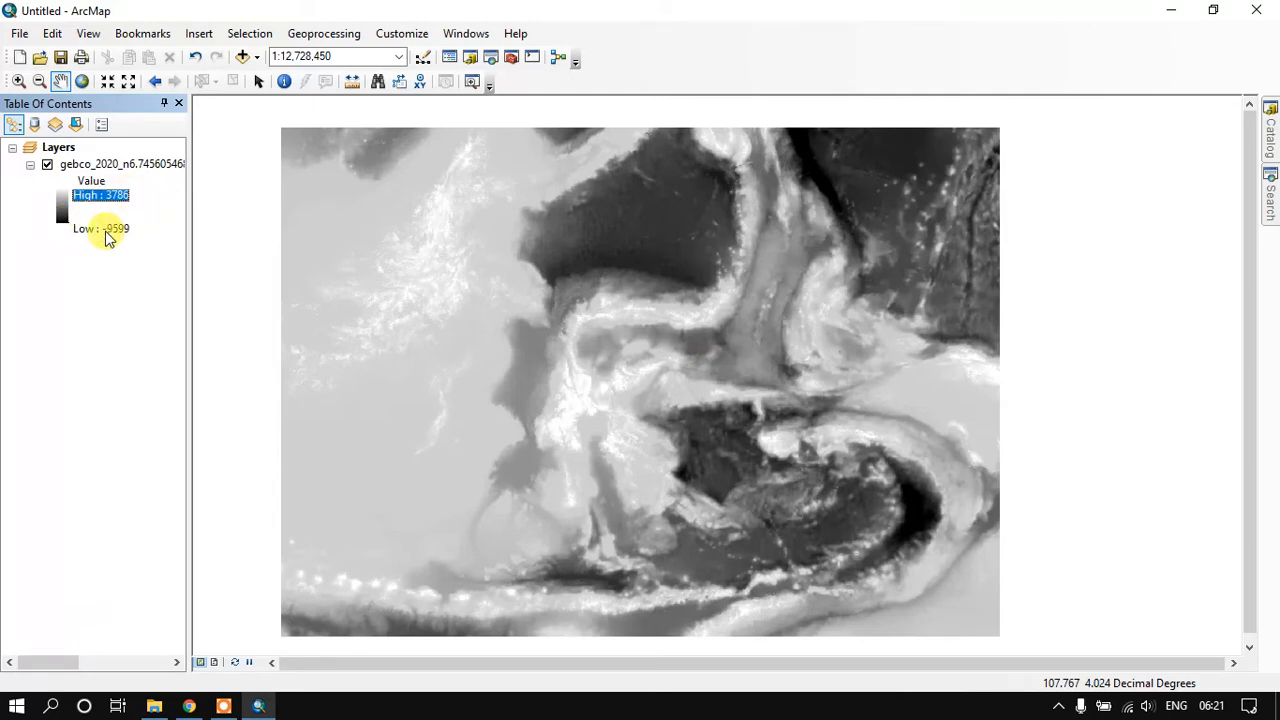
click(100, 228)
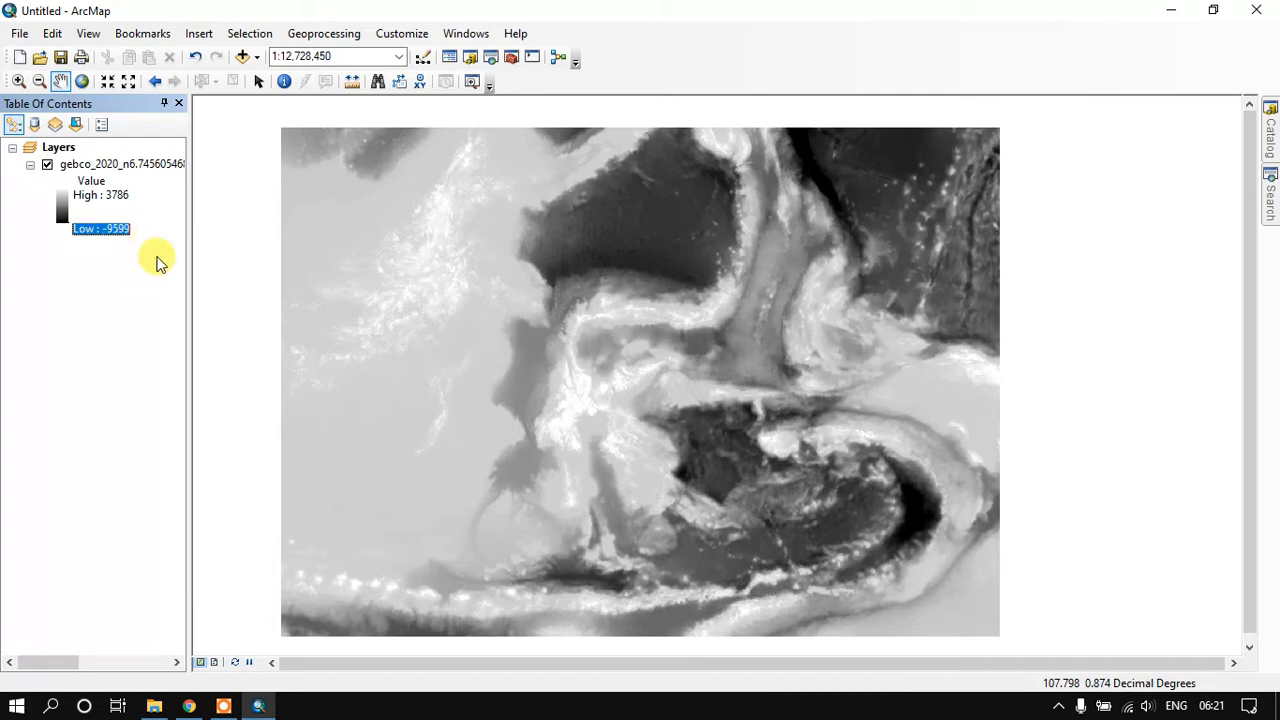
mouse_move(158, 164)
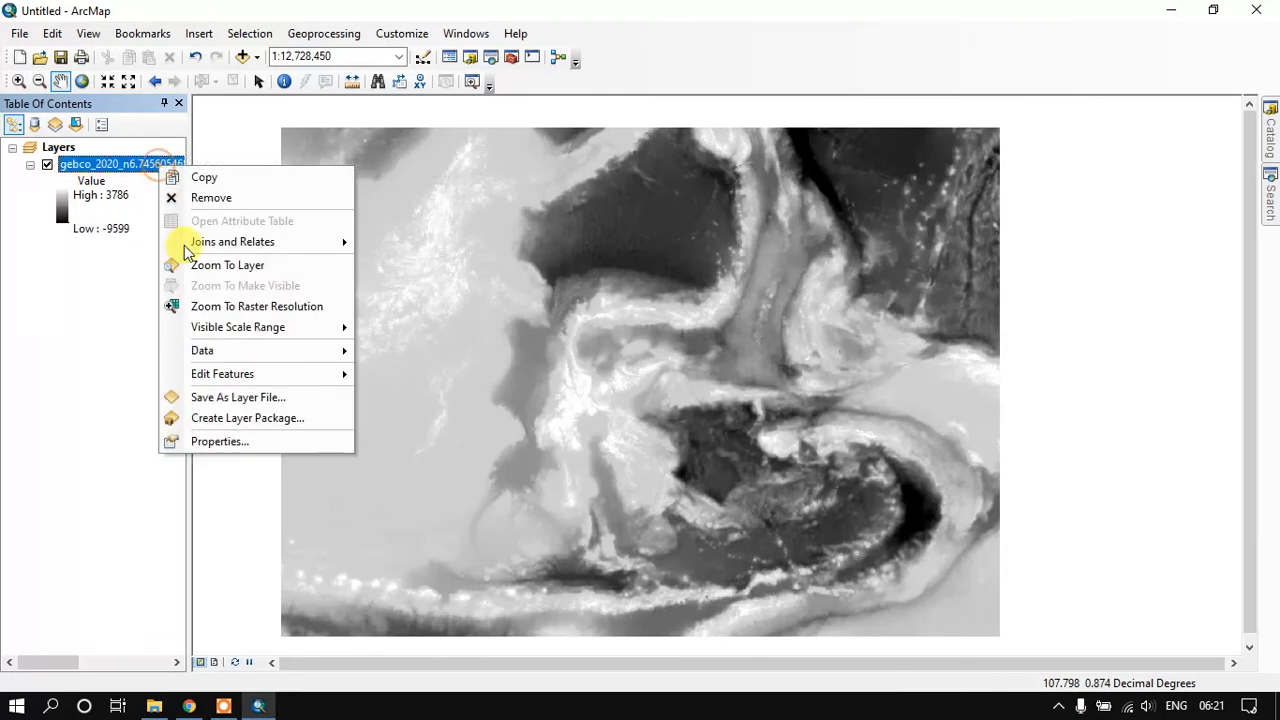
Review the layer's Source properties: 16-bit signed TIFF, NoData -32767, GCS_WGS_1984.
click(220, 442)
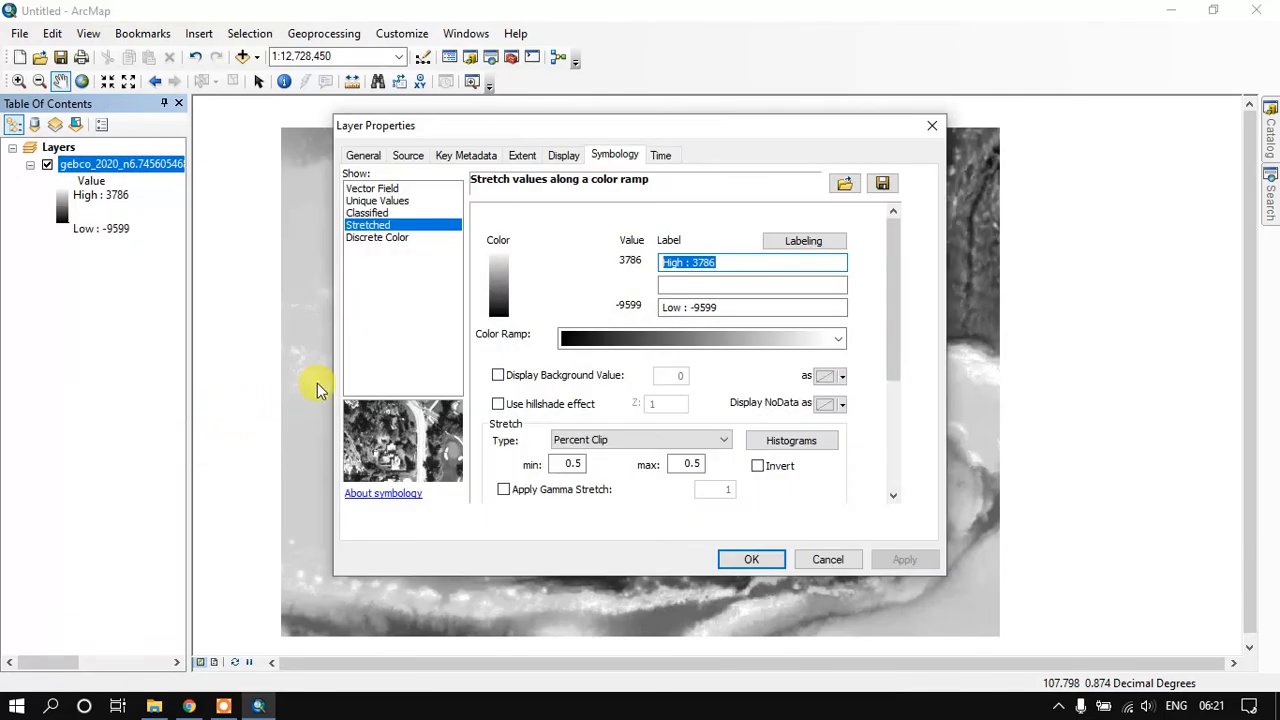
click(408, 156)
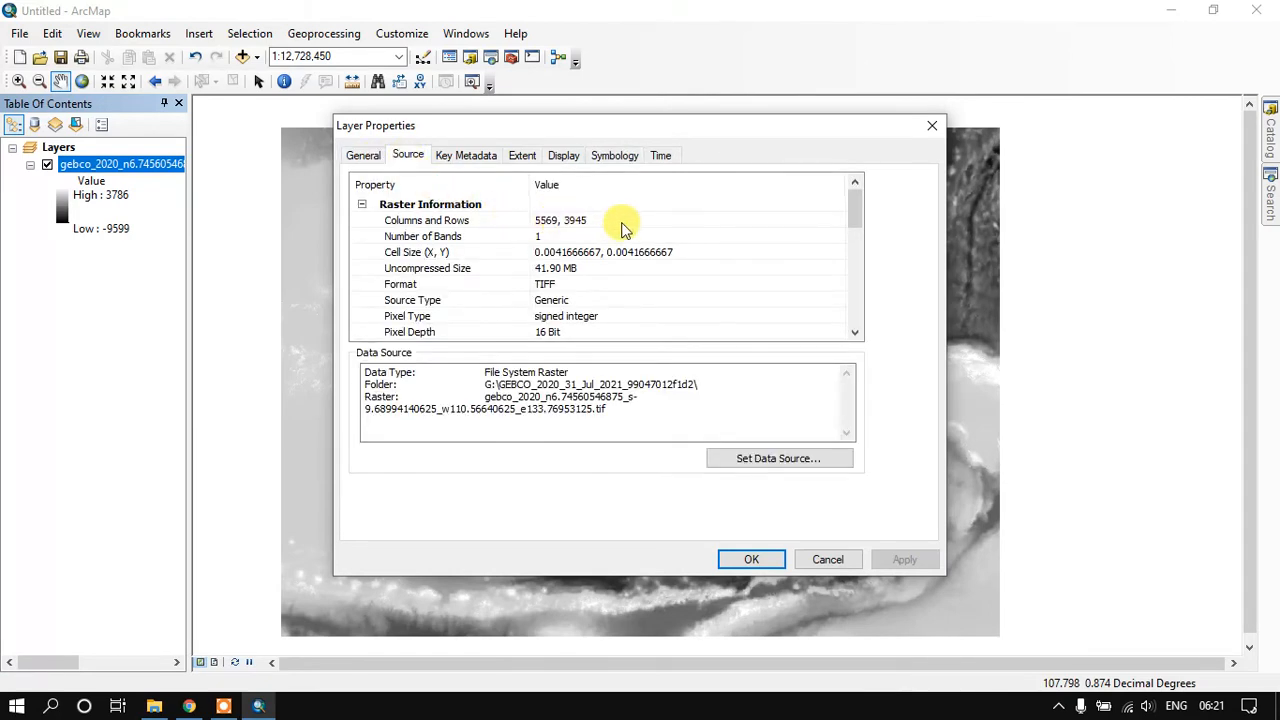
scroll(down, 3)
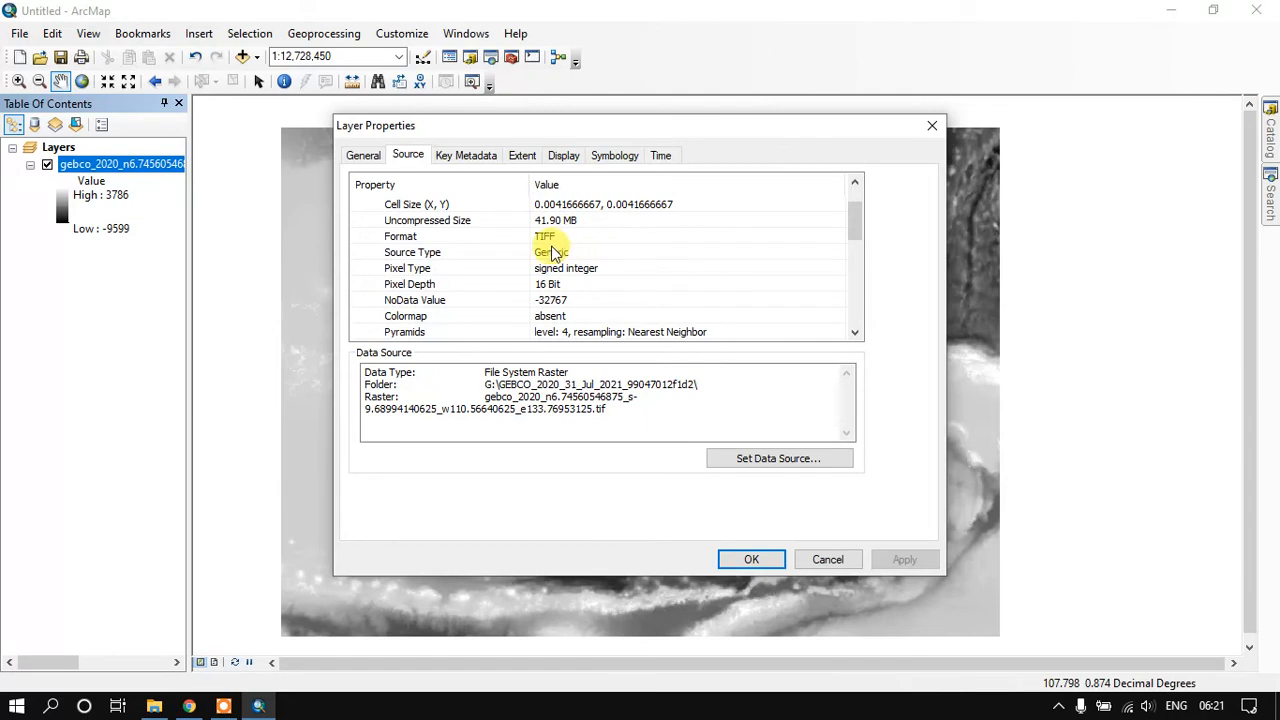
mouse_move(584, 276)
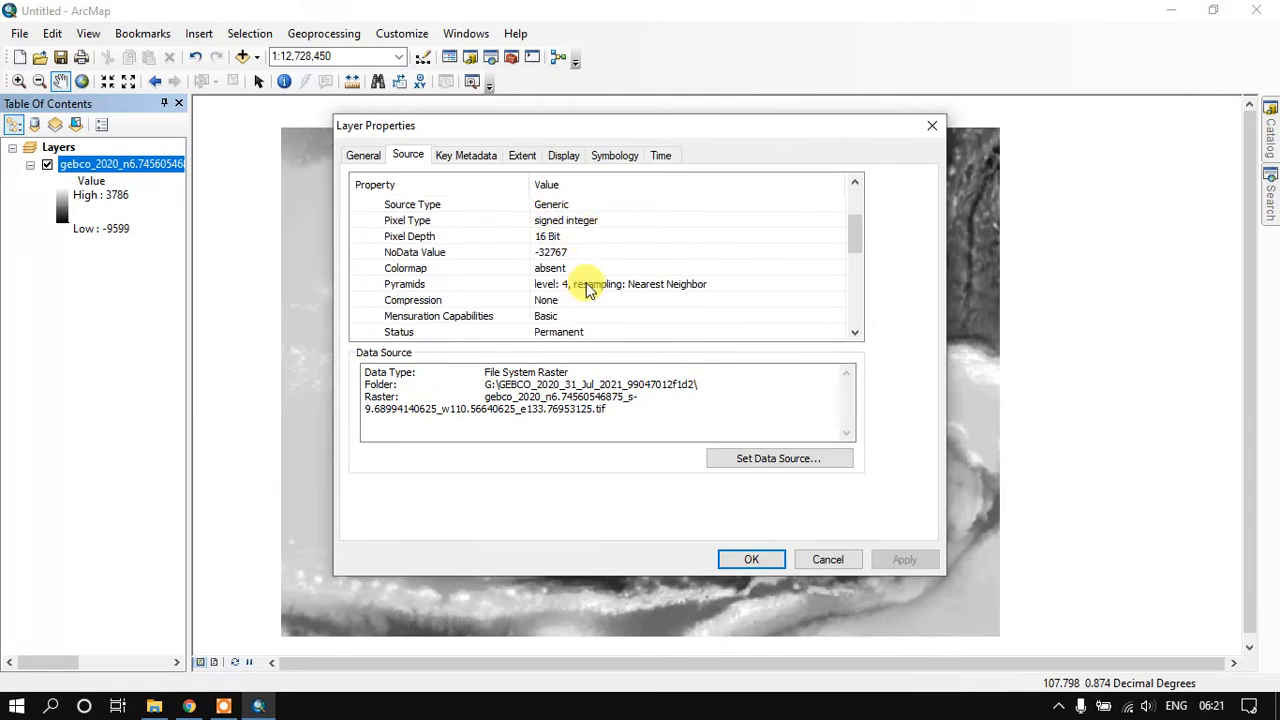
scroll(down, 3)
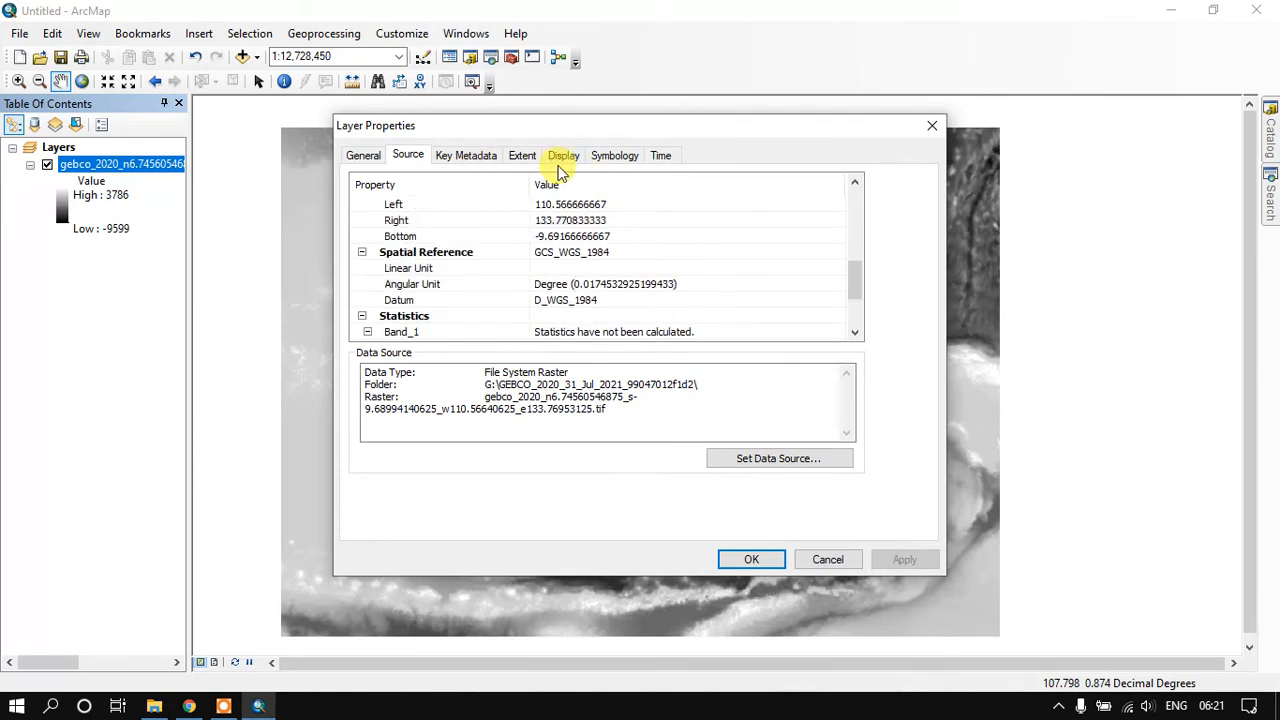
Render the bathymetry raster with a coloured Stretched colour ramp instead of greyscale.
click(614, 156)
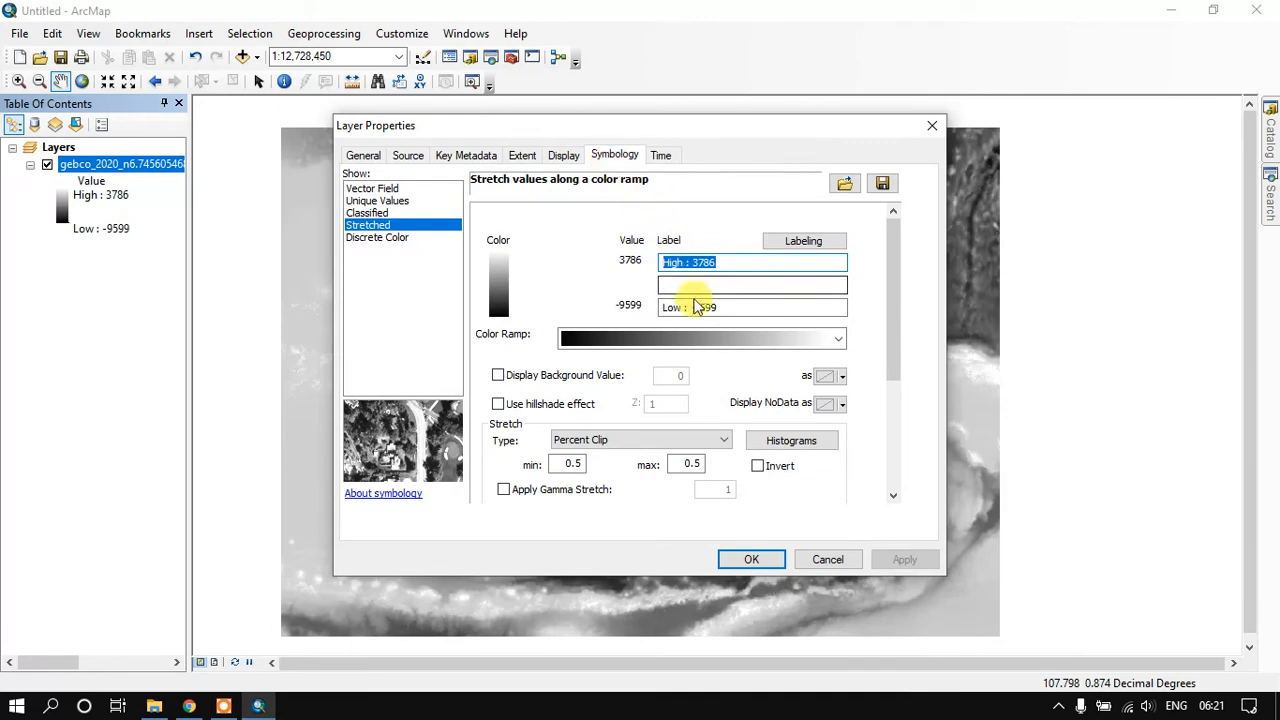
click(838, 338)
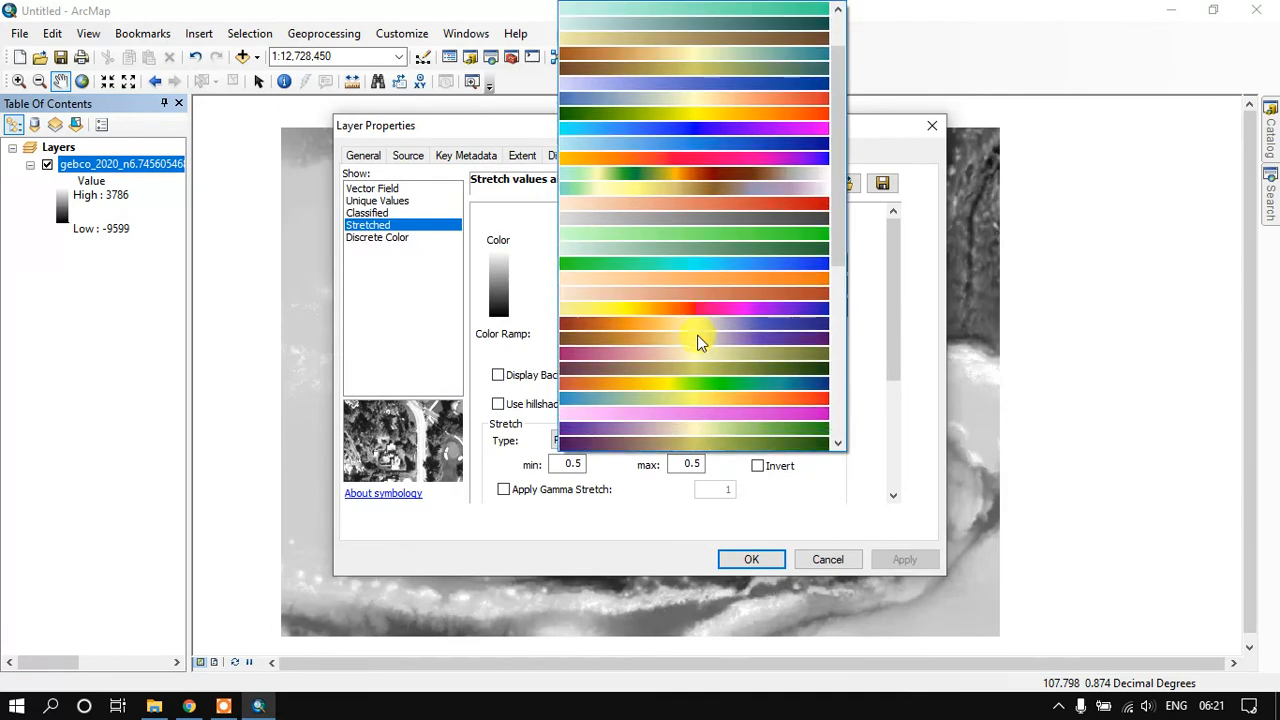
click(692, 340)
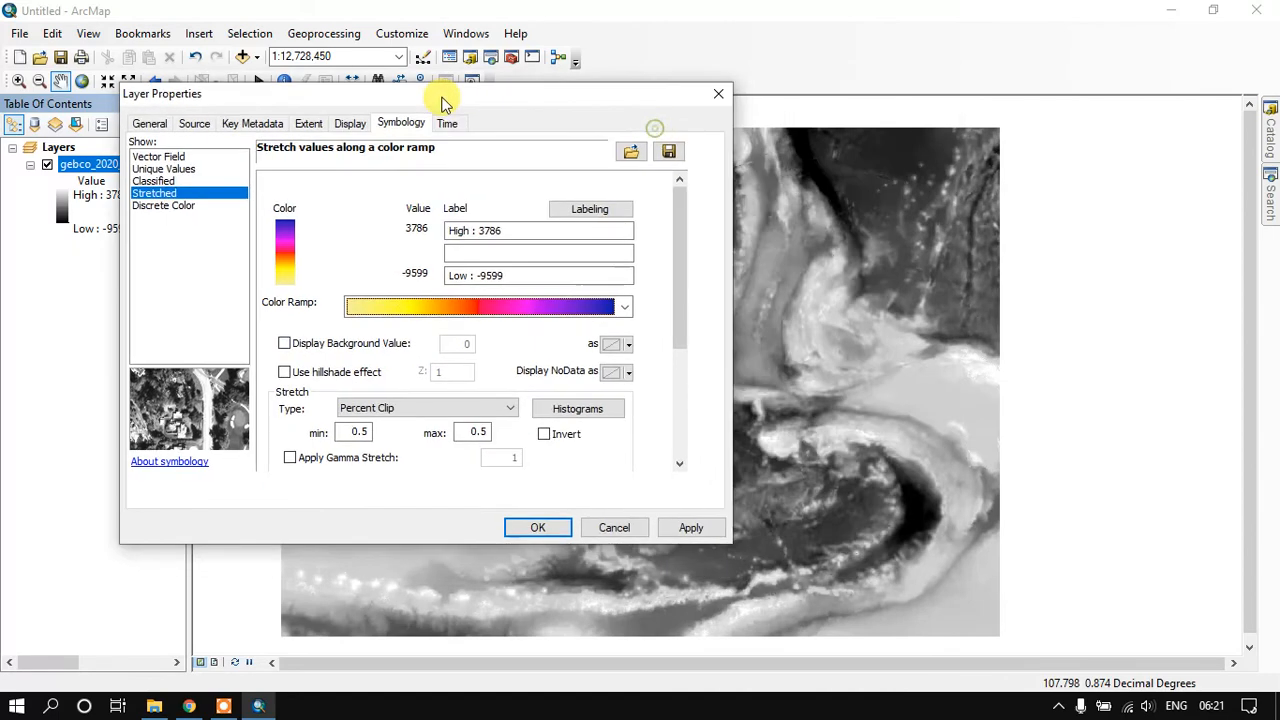
click(692, 528)
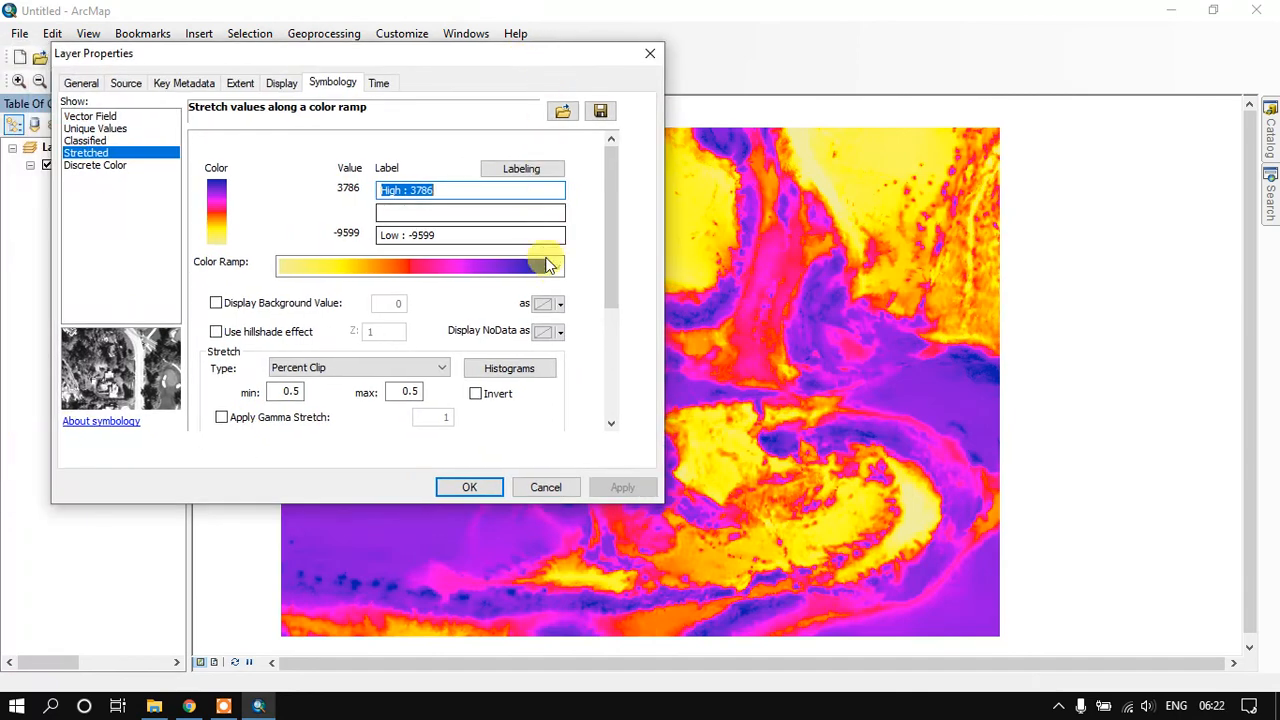
click(548, 264)
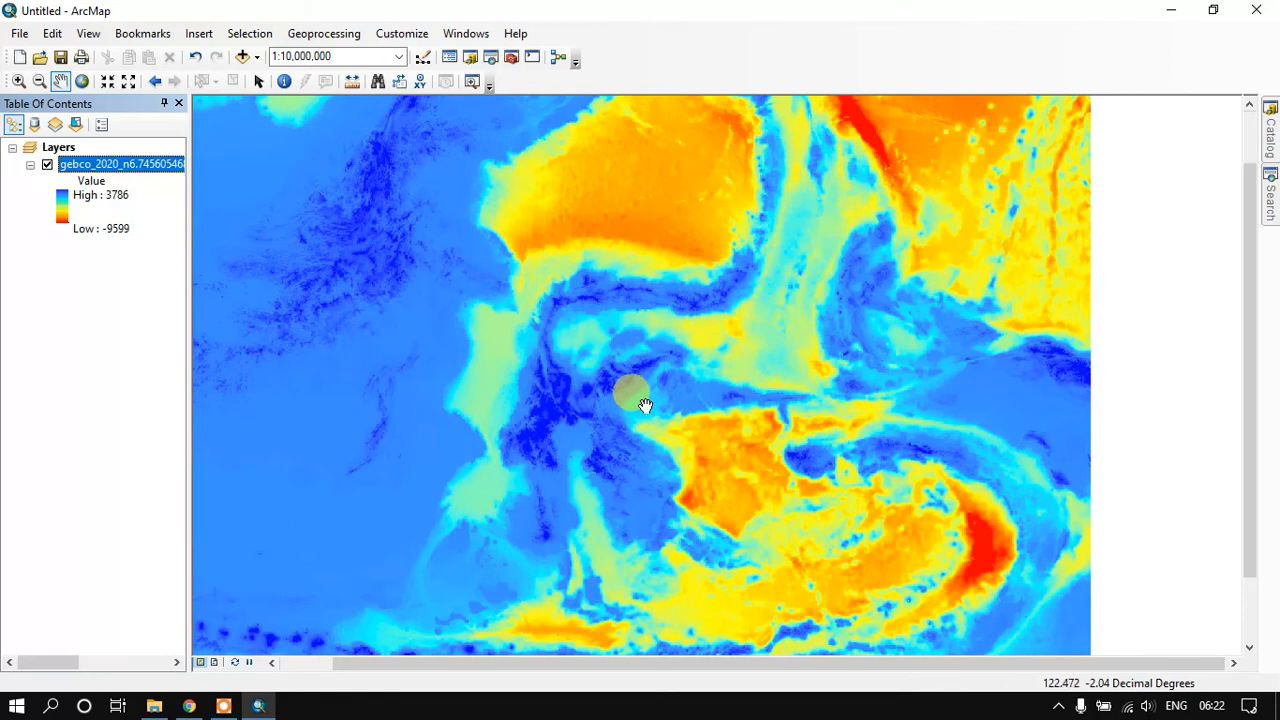
mouse_move(644, 400)
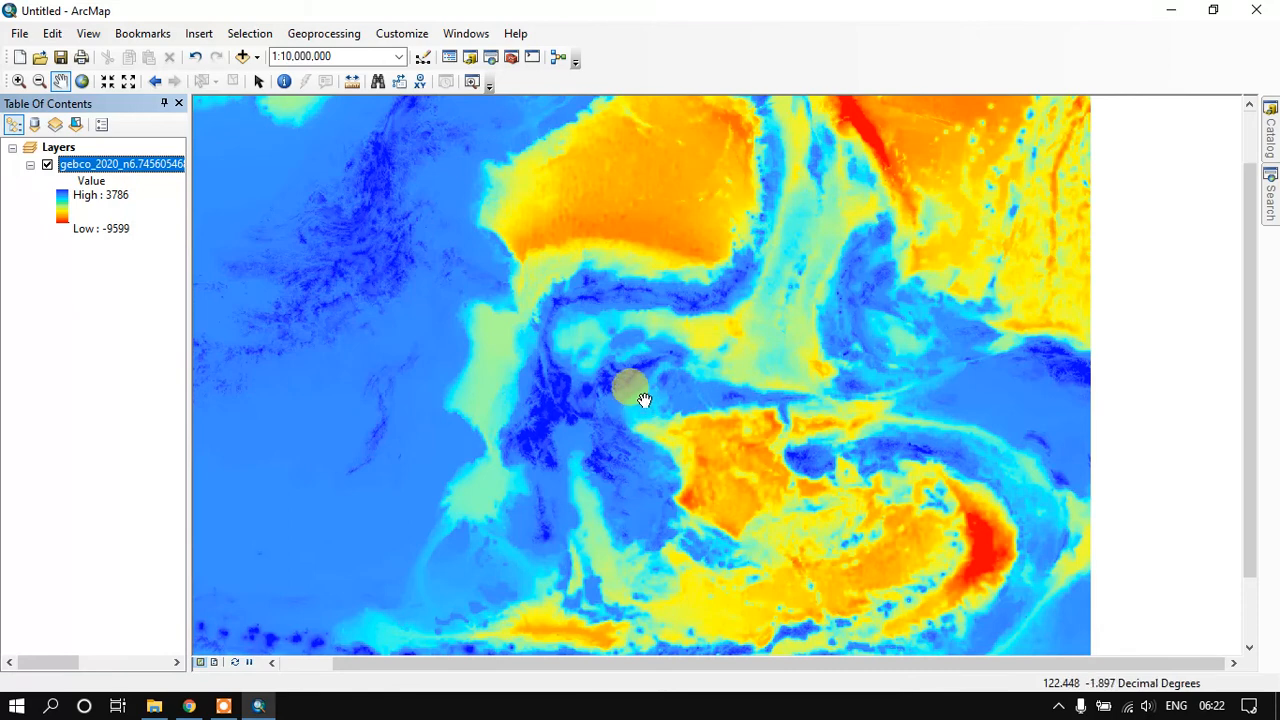
mouse_move(636, 384)
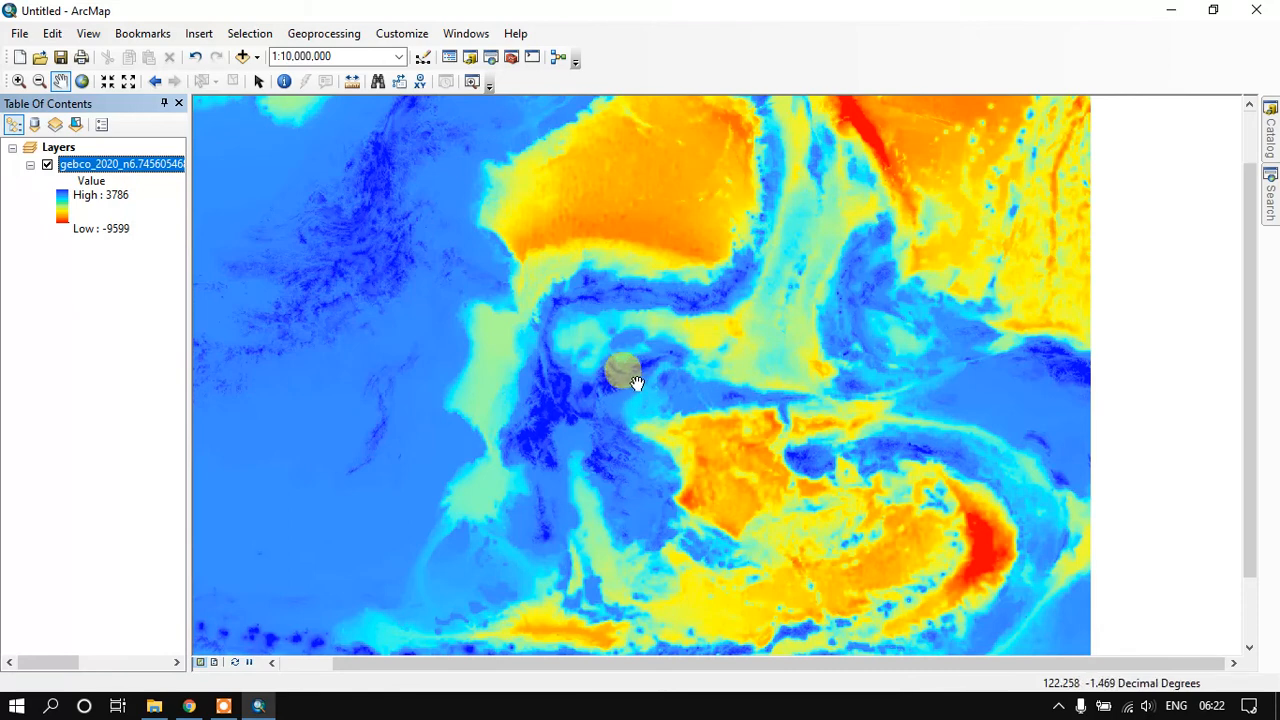